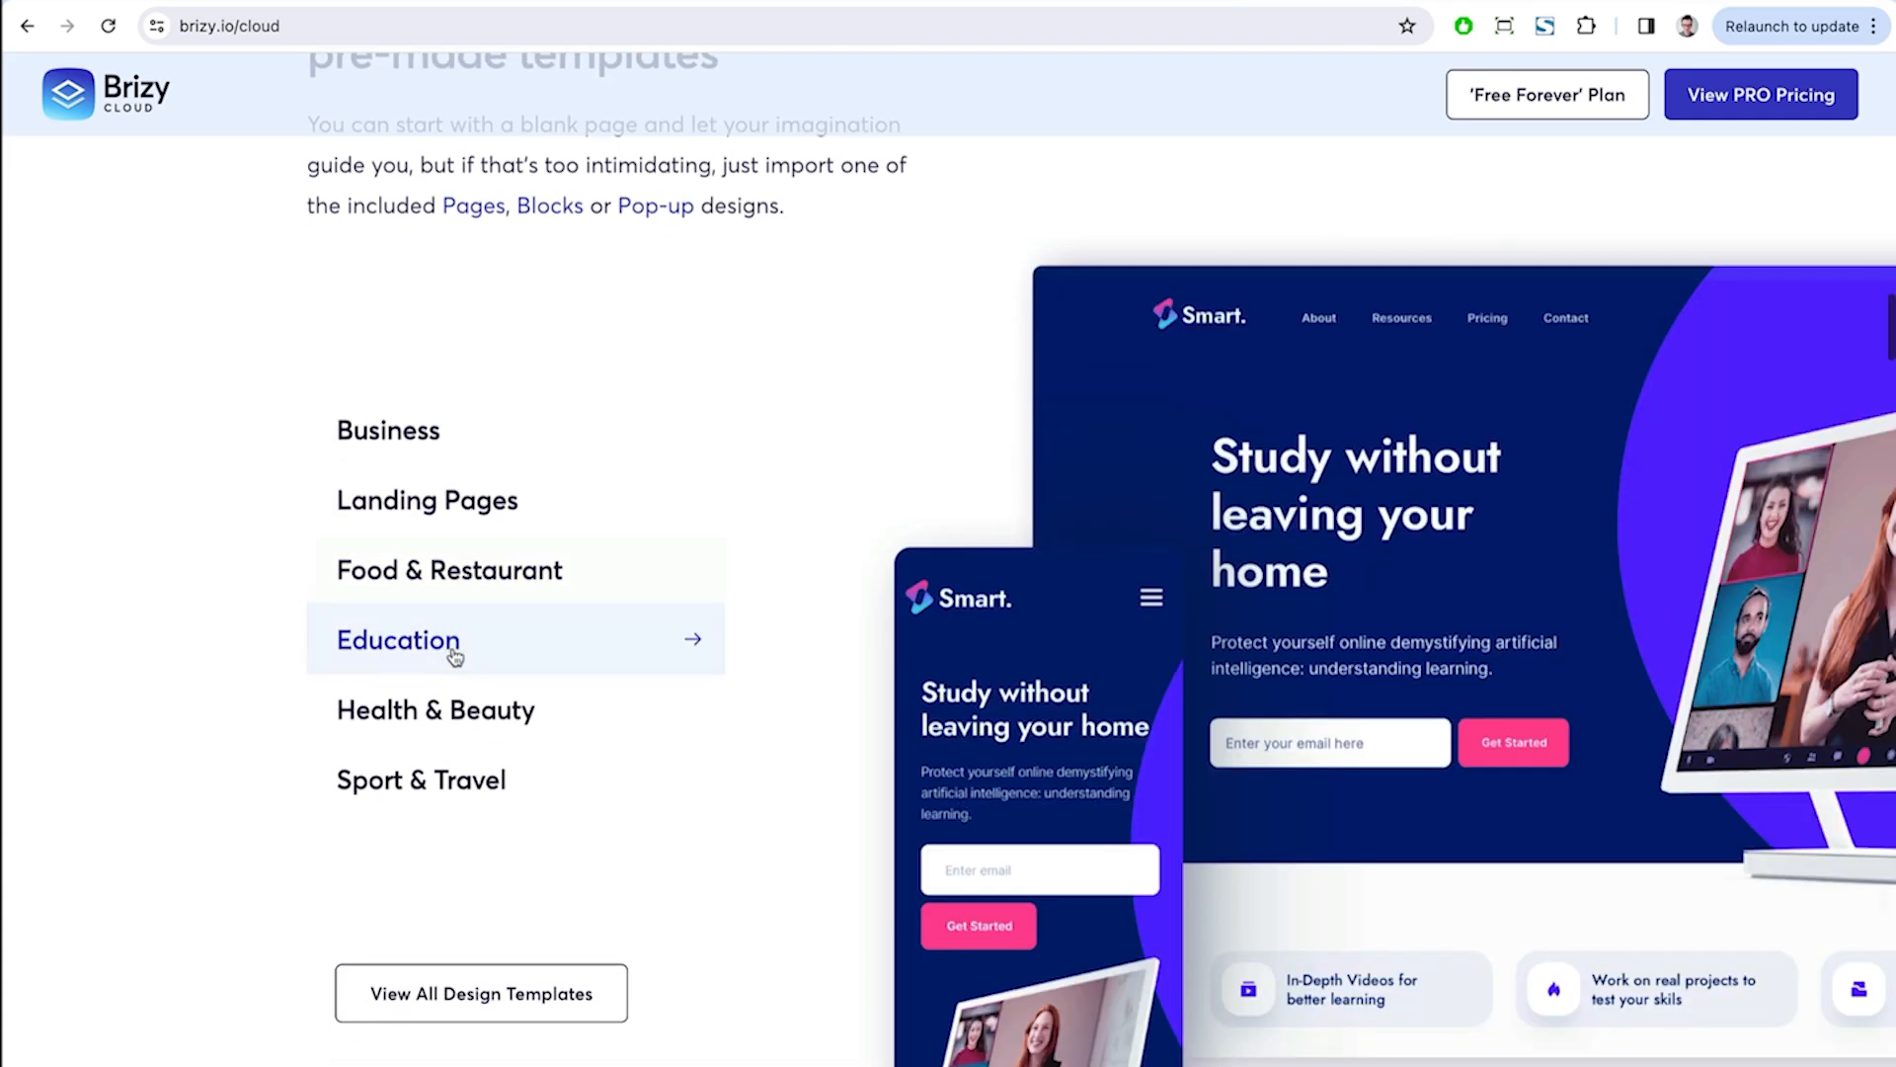
- Scroll the Brizy Cloud page past hosting, domain, speed and translation to marketing integrations
scroll(down, 3)
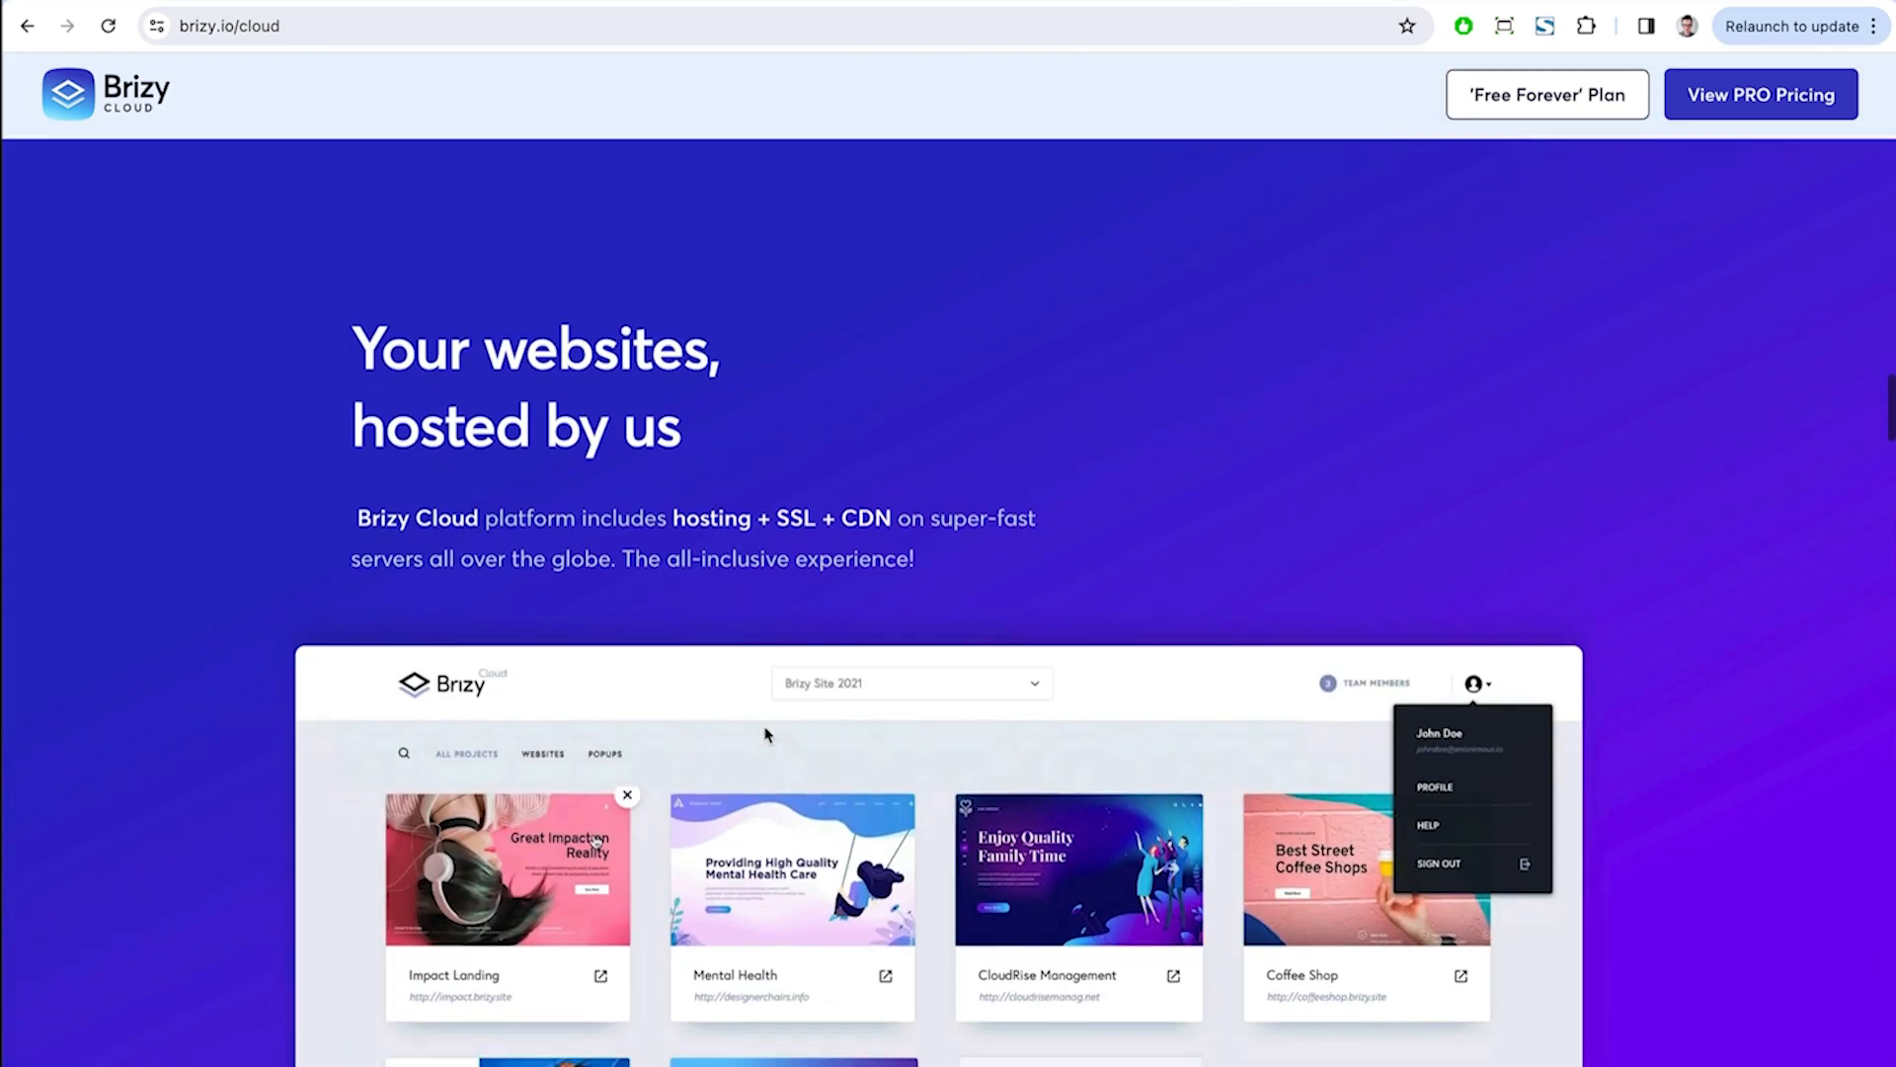
scroll(down, 3)
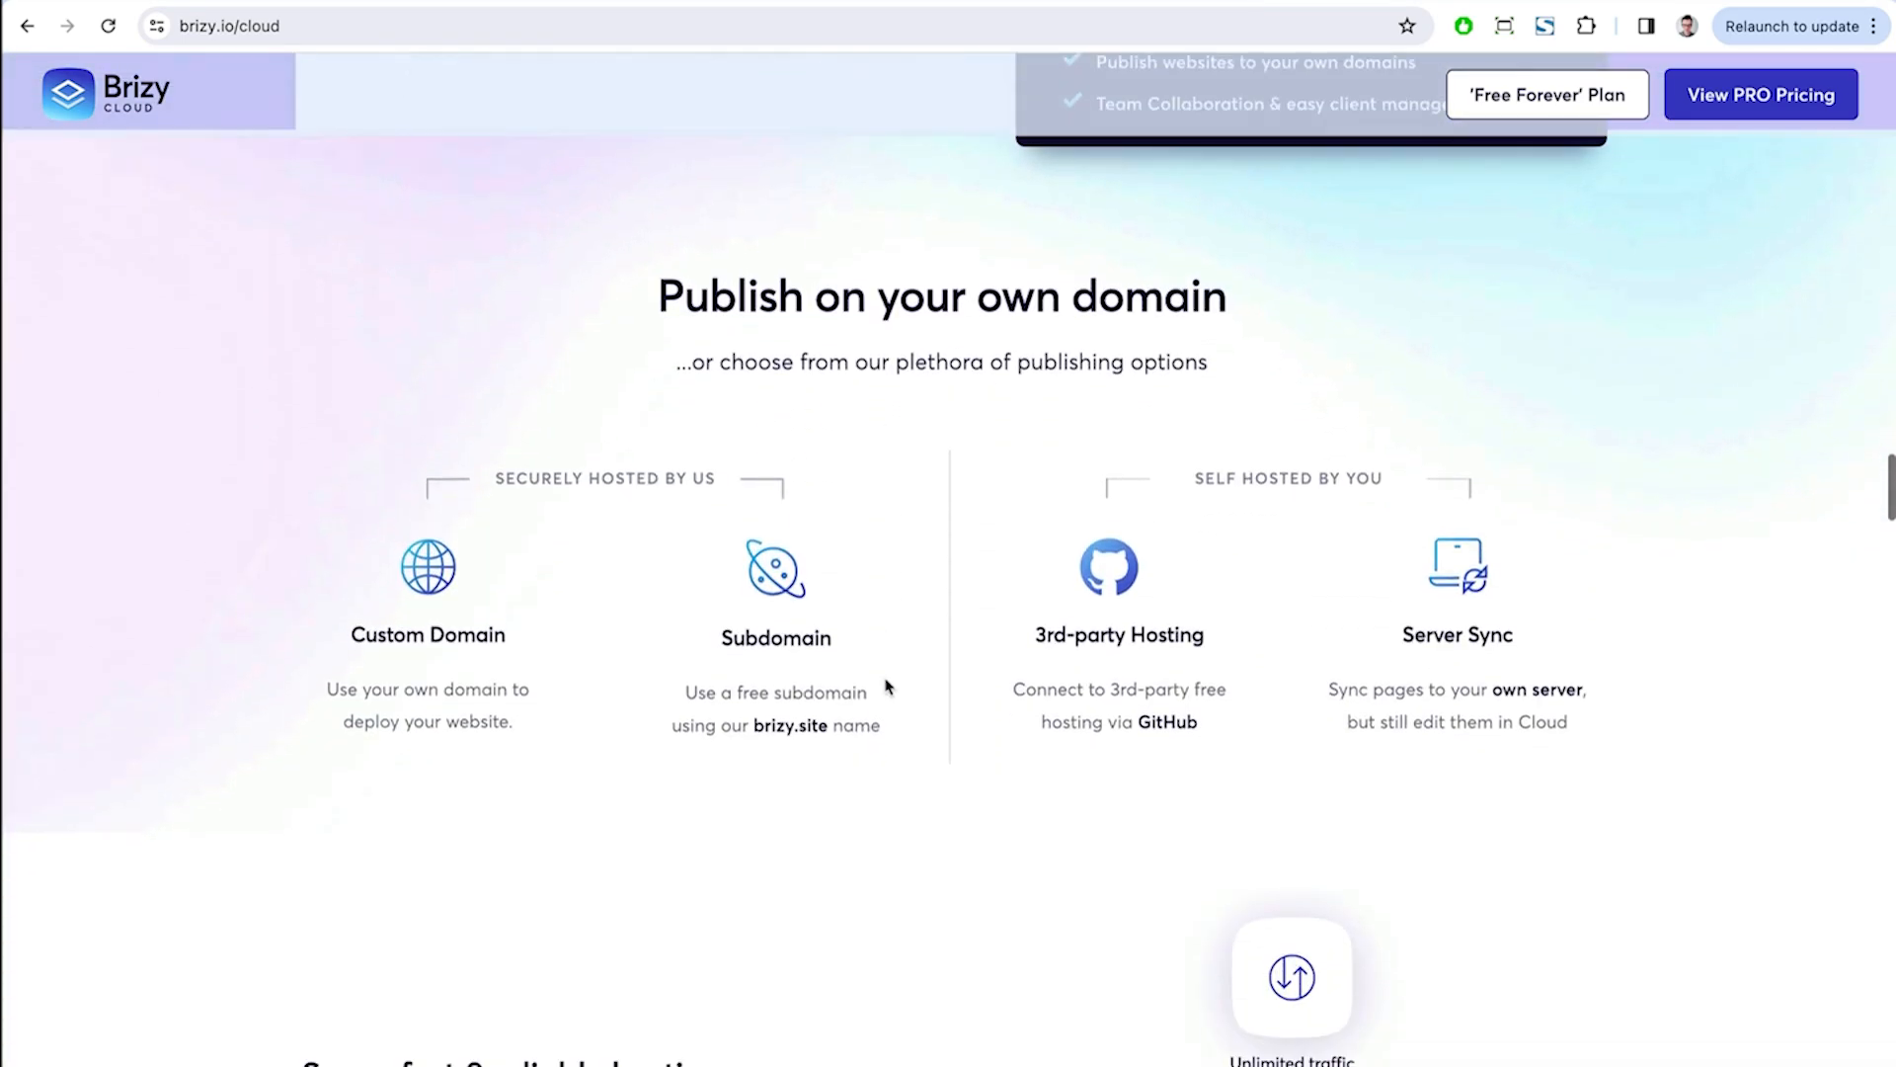
scroll(down, 3)
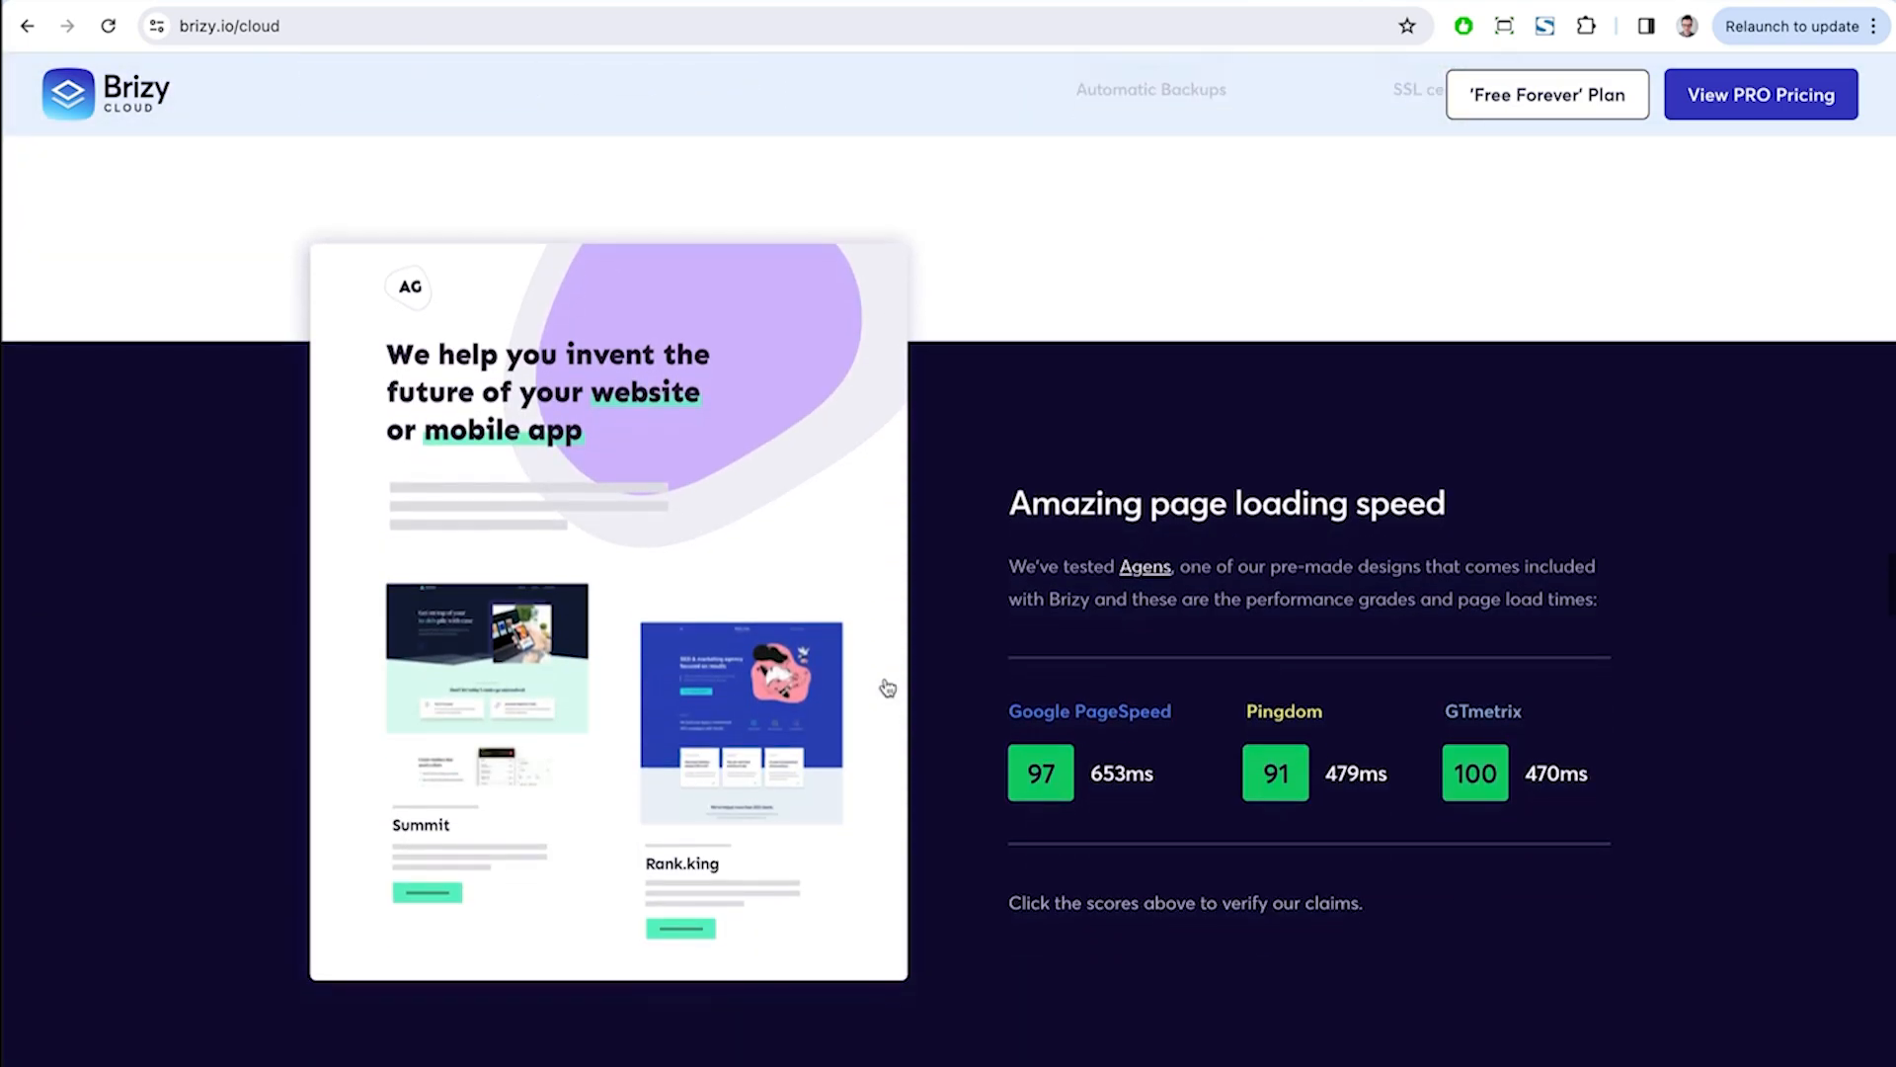
scroll(down, 3)
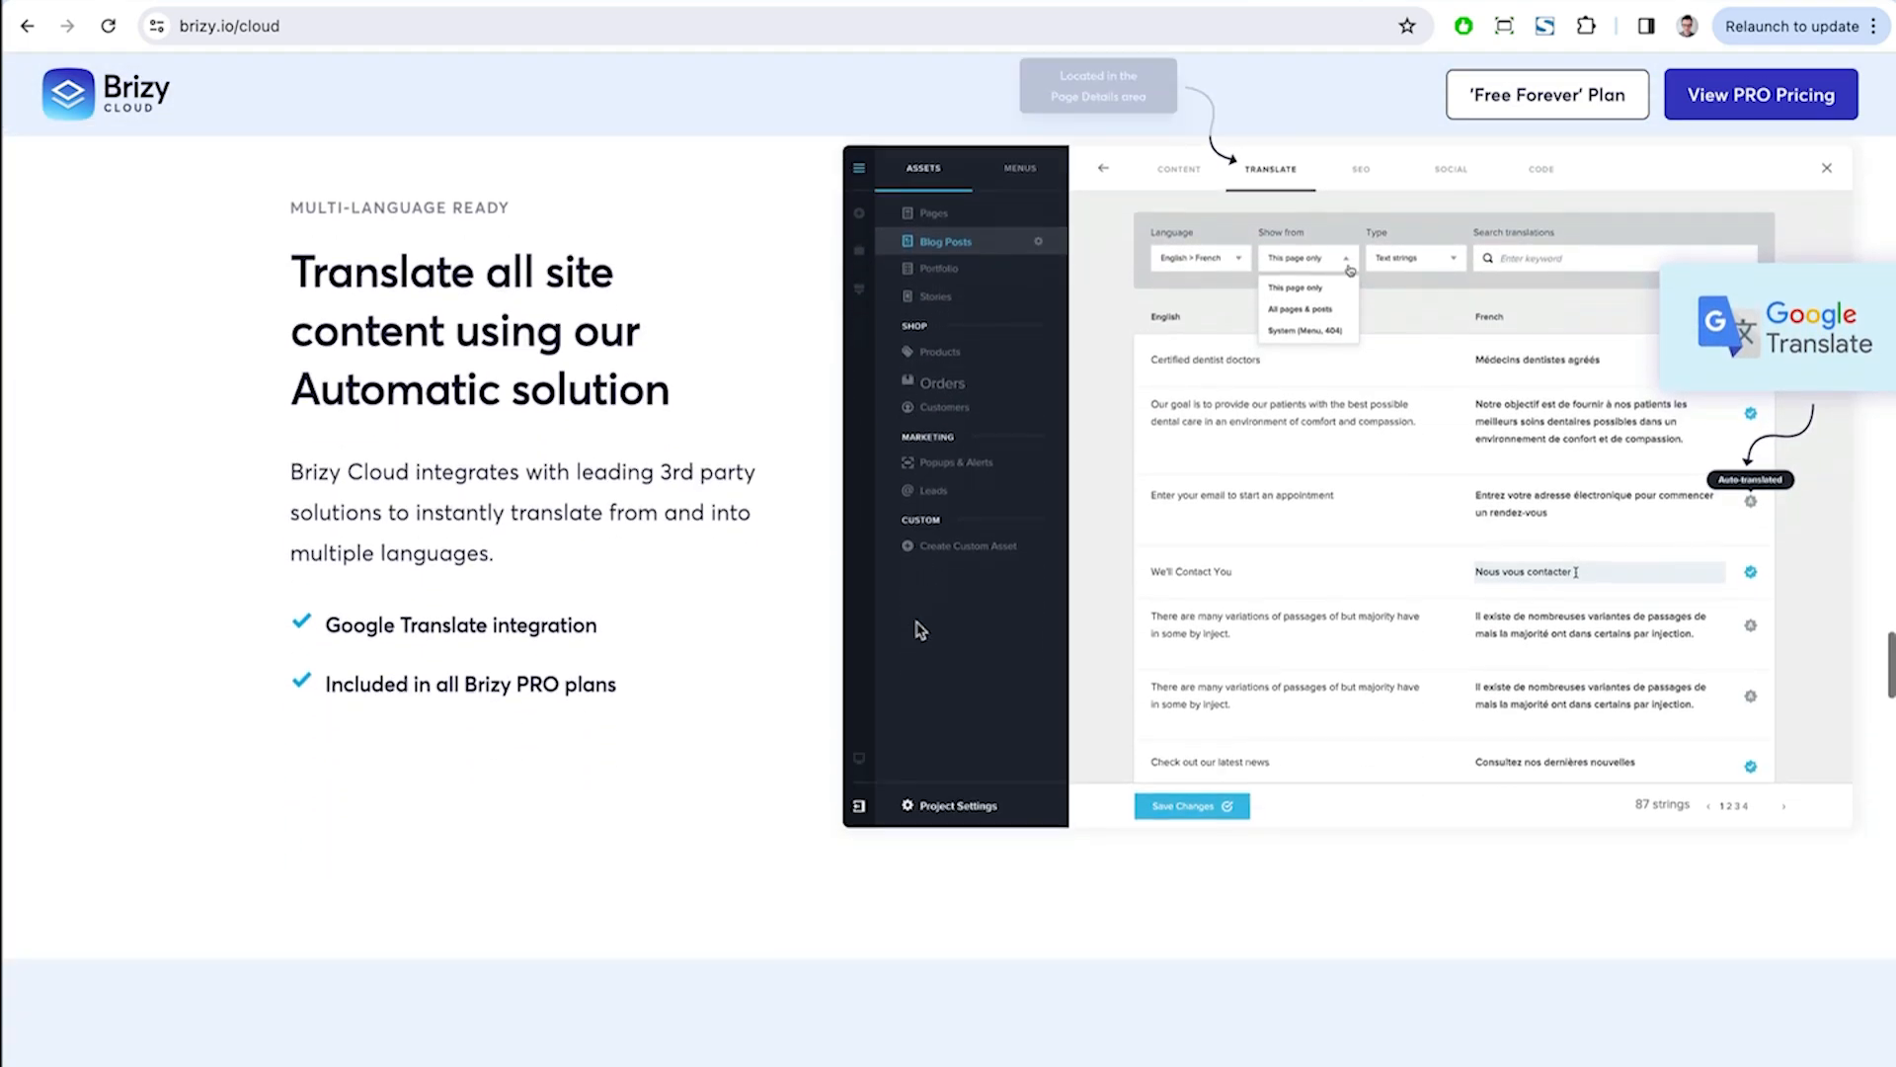
scroll(down, 3)
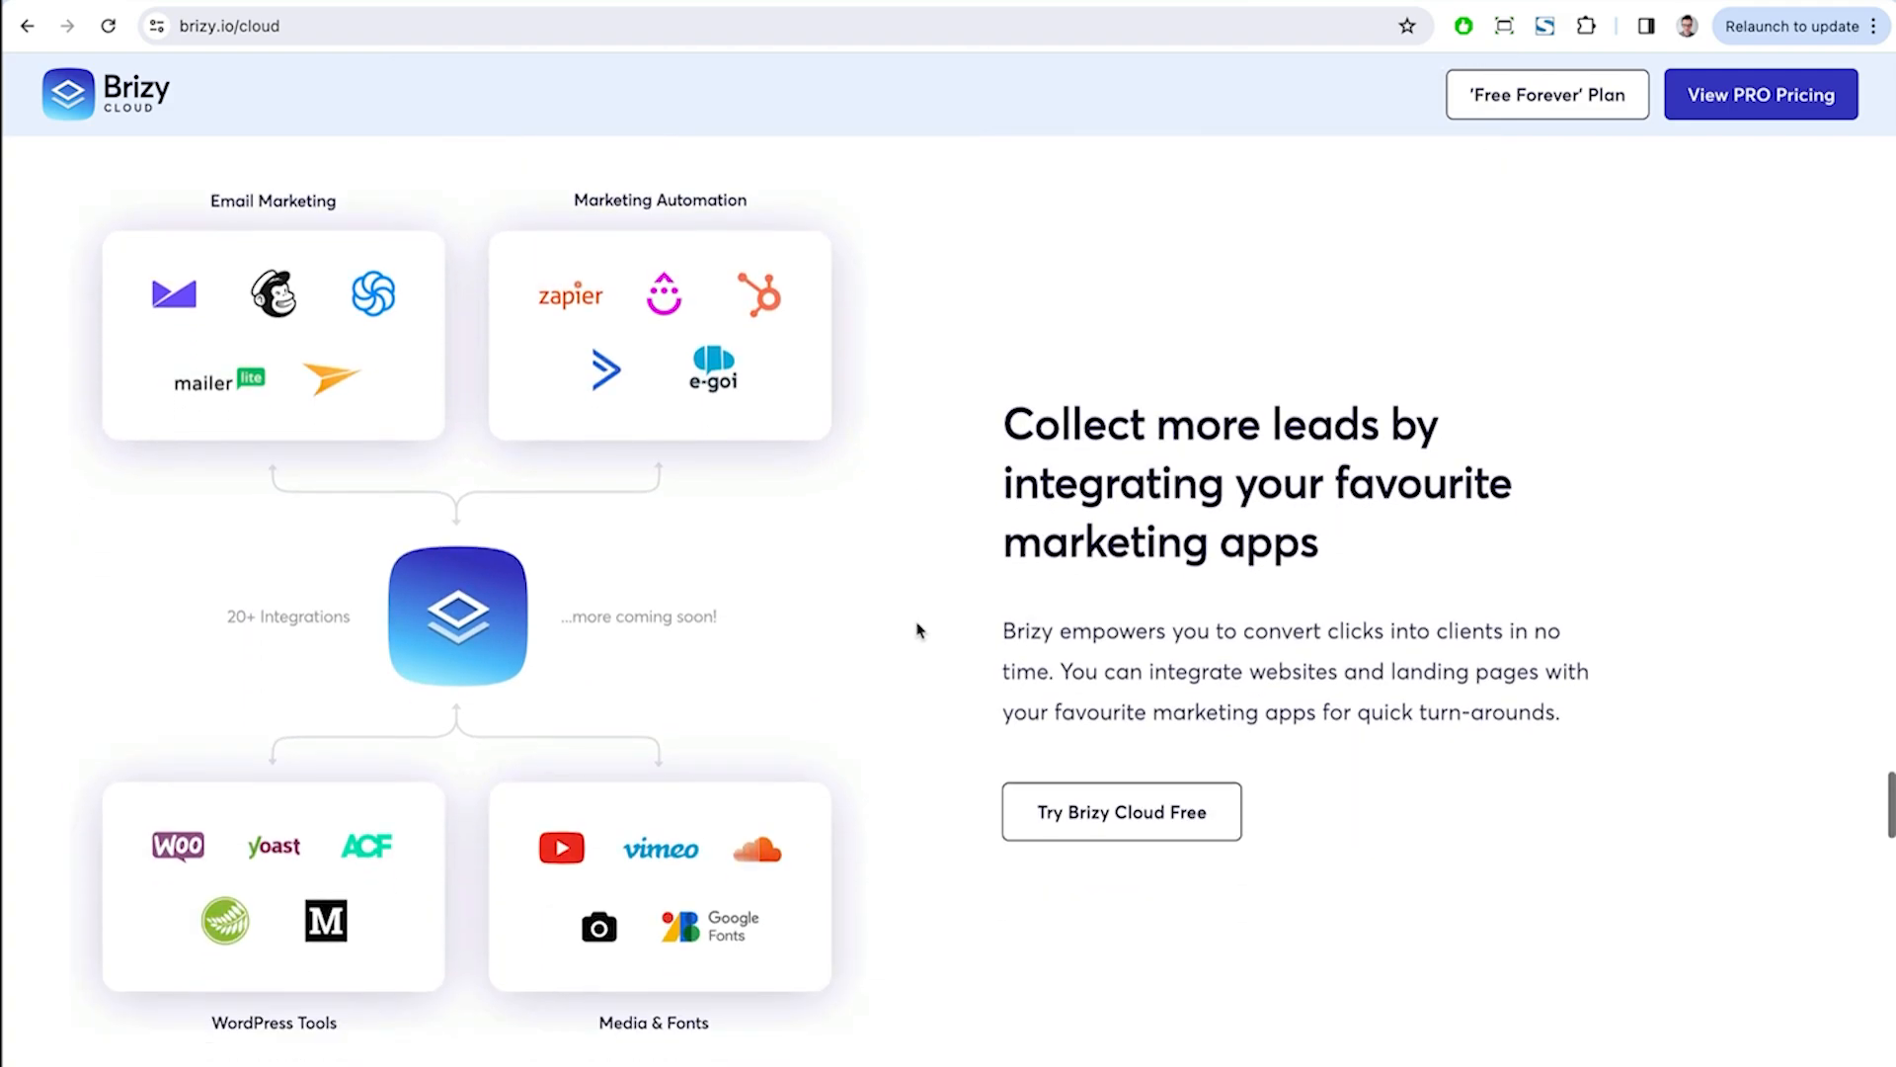
scroll(down, 3)
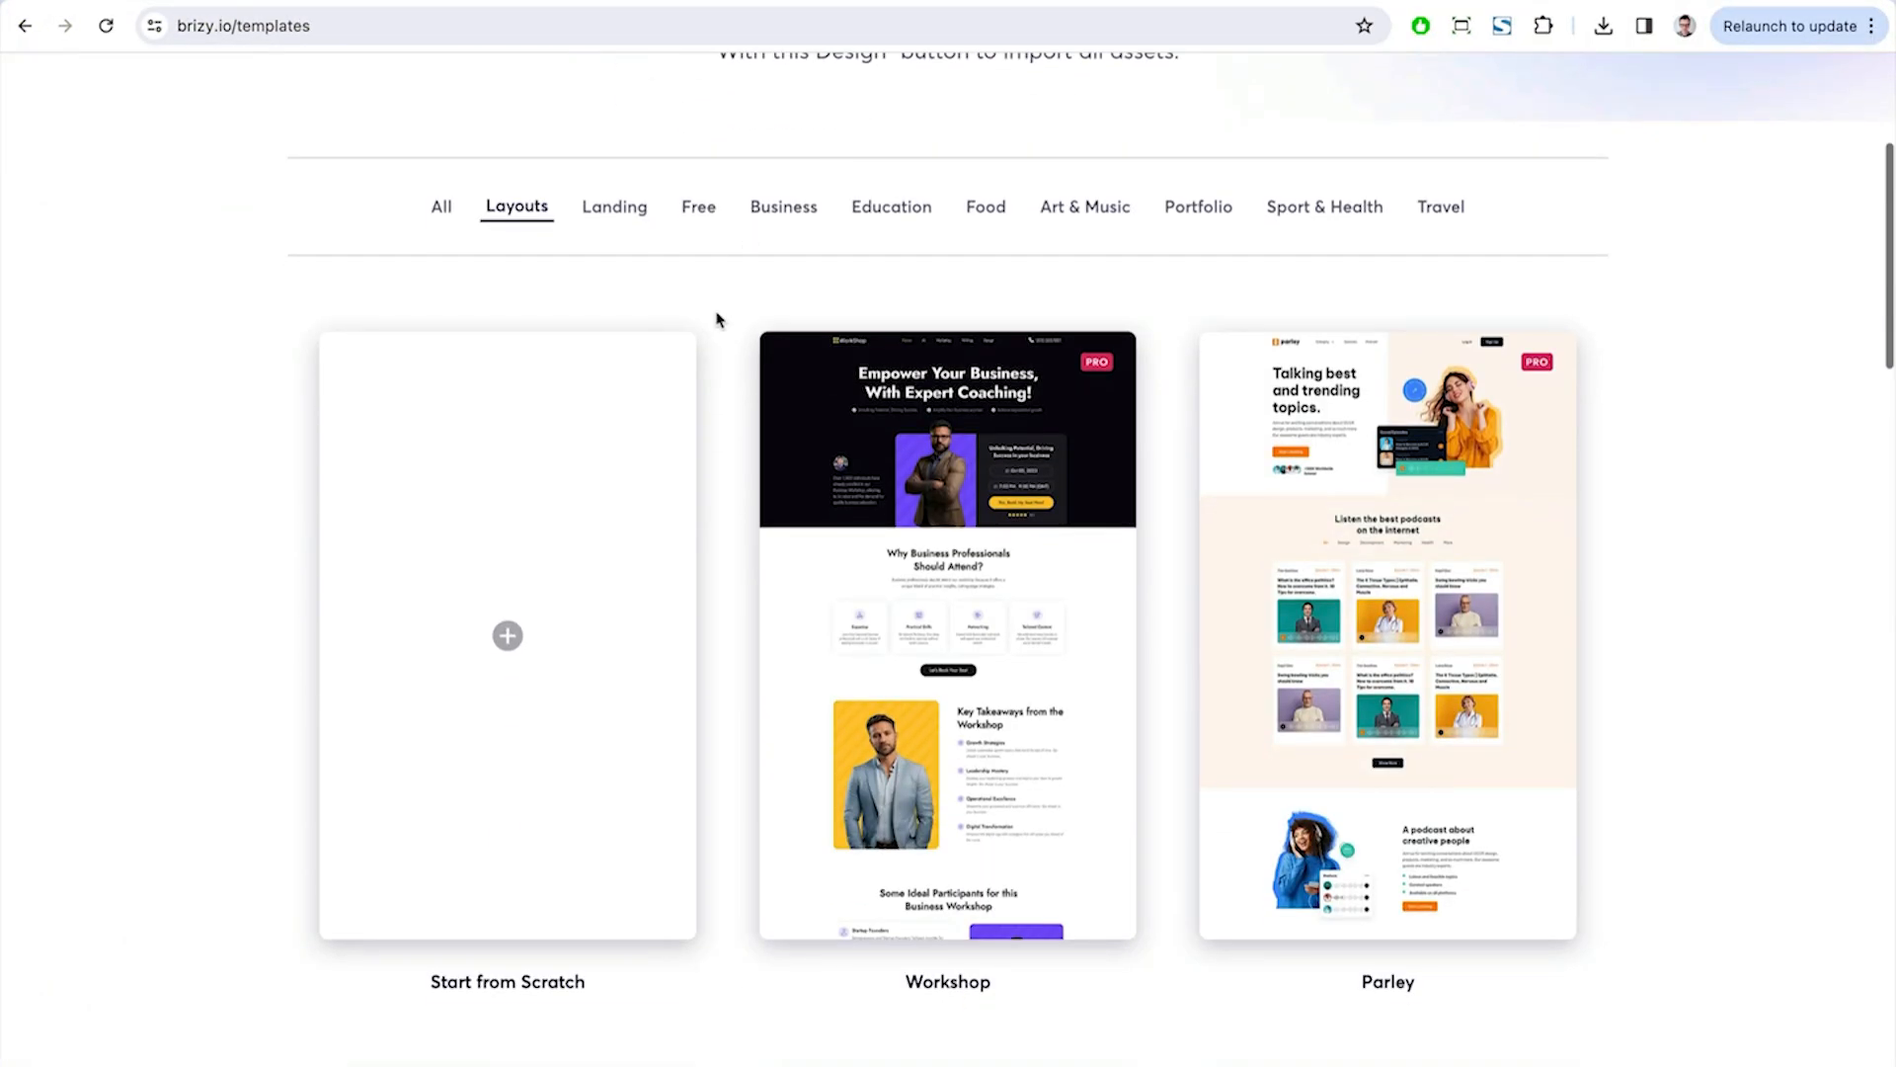
- Replace the Workshop template's enrollment paragraph with an AI testimonial about WorkShop Coaching
scroll(up, 3)
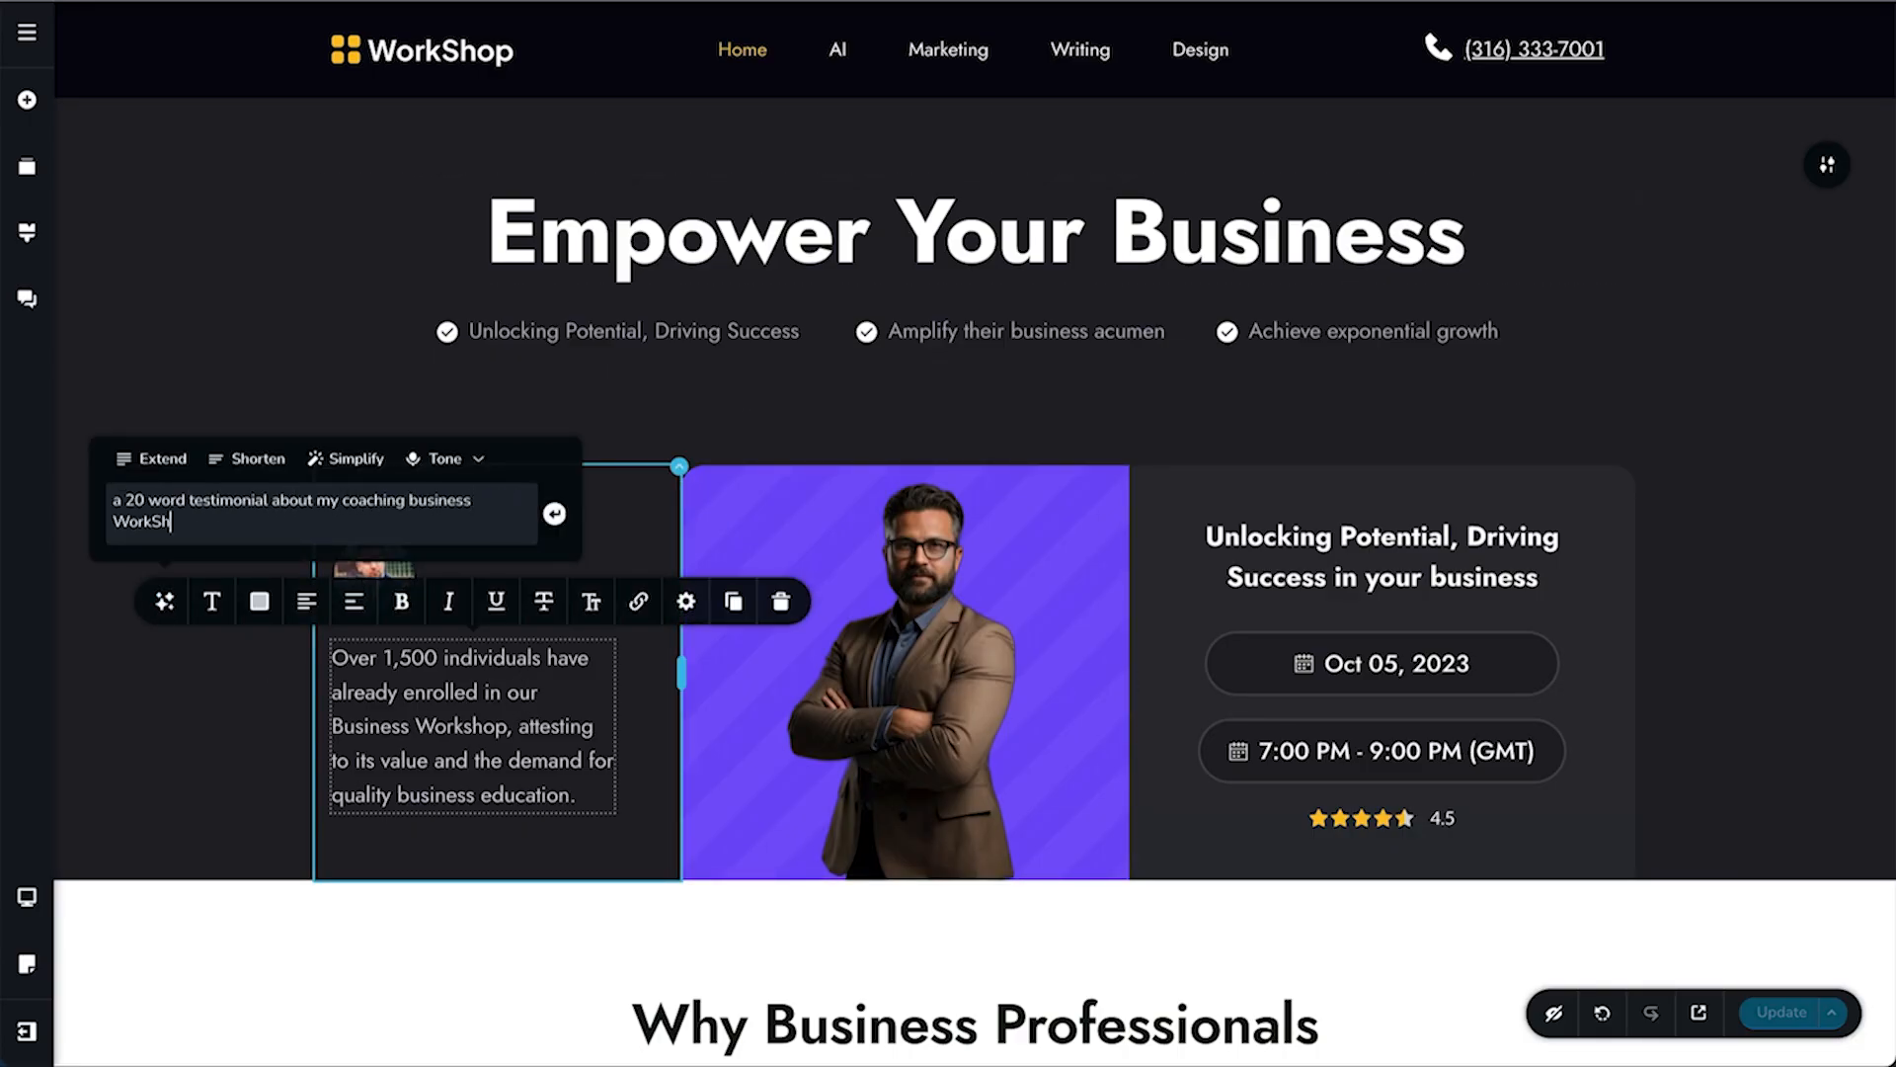
click(26, 98)
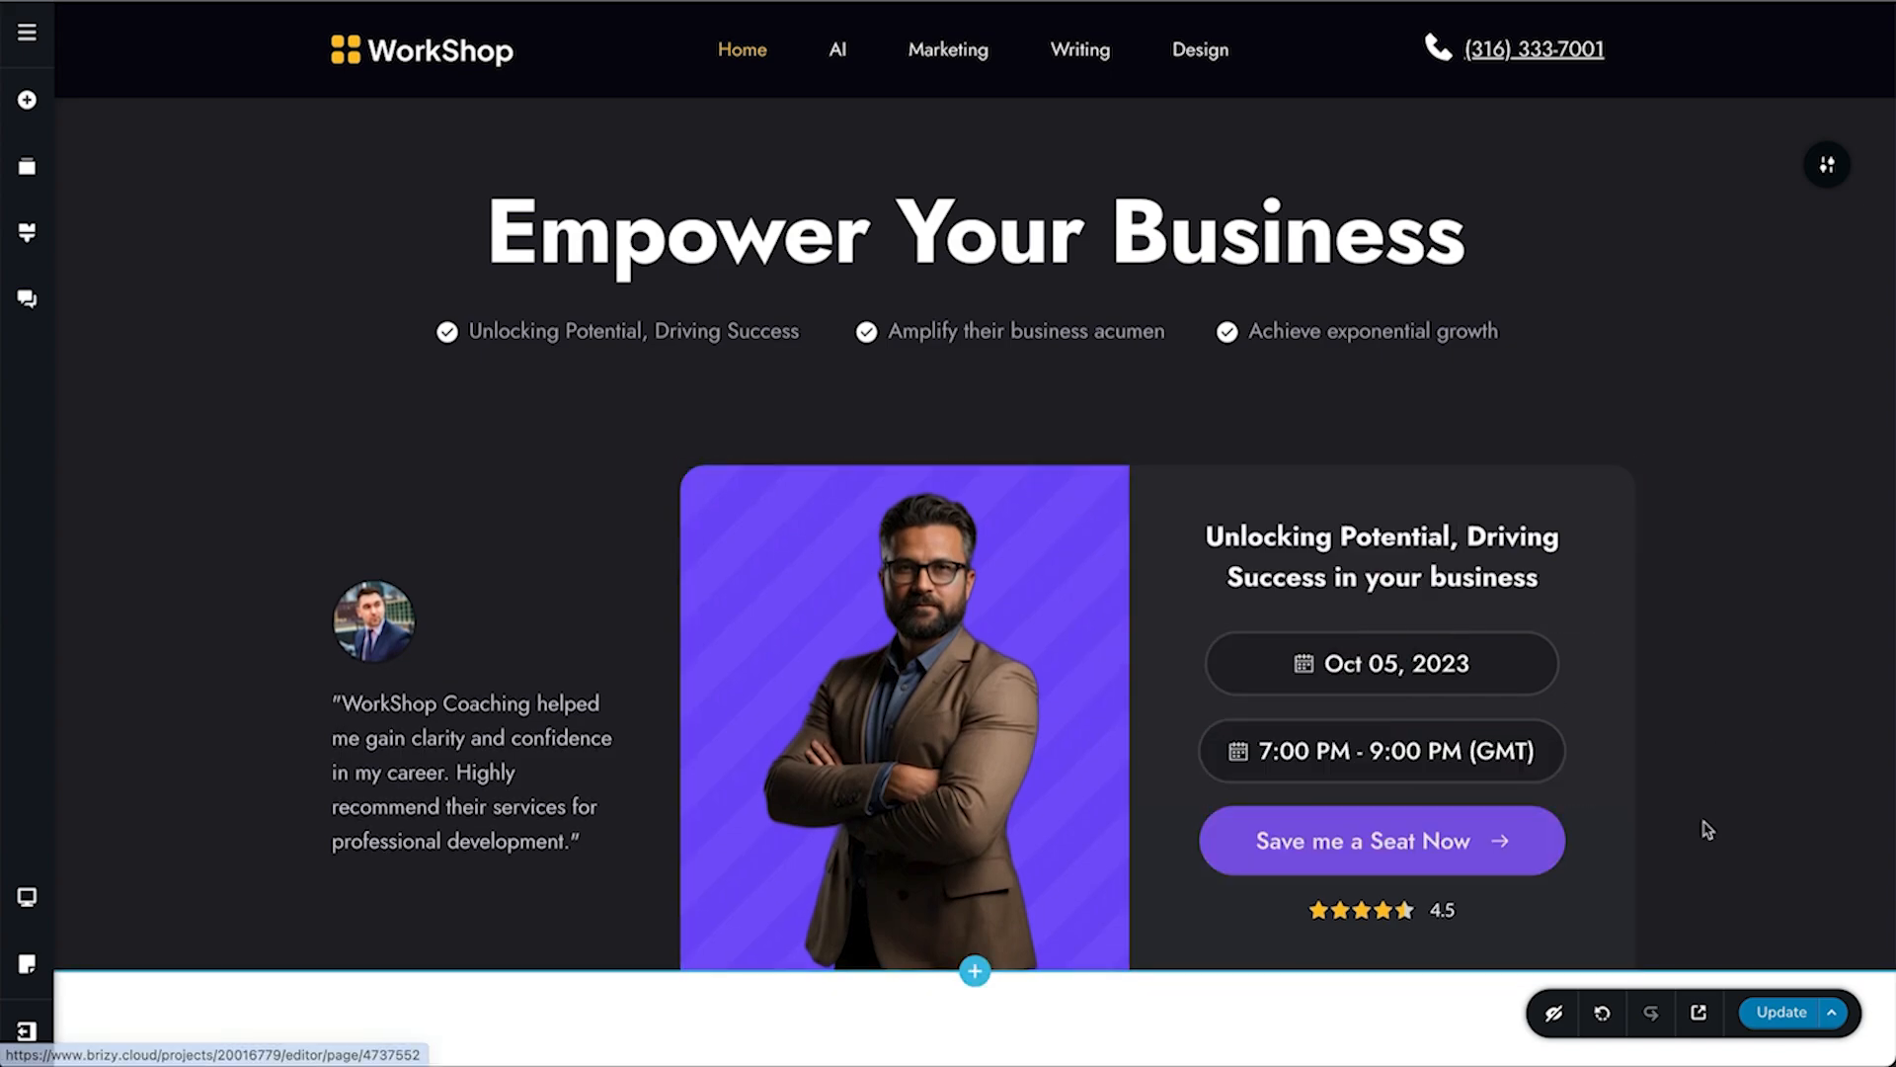
scroll(down, 3)
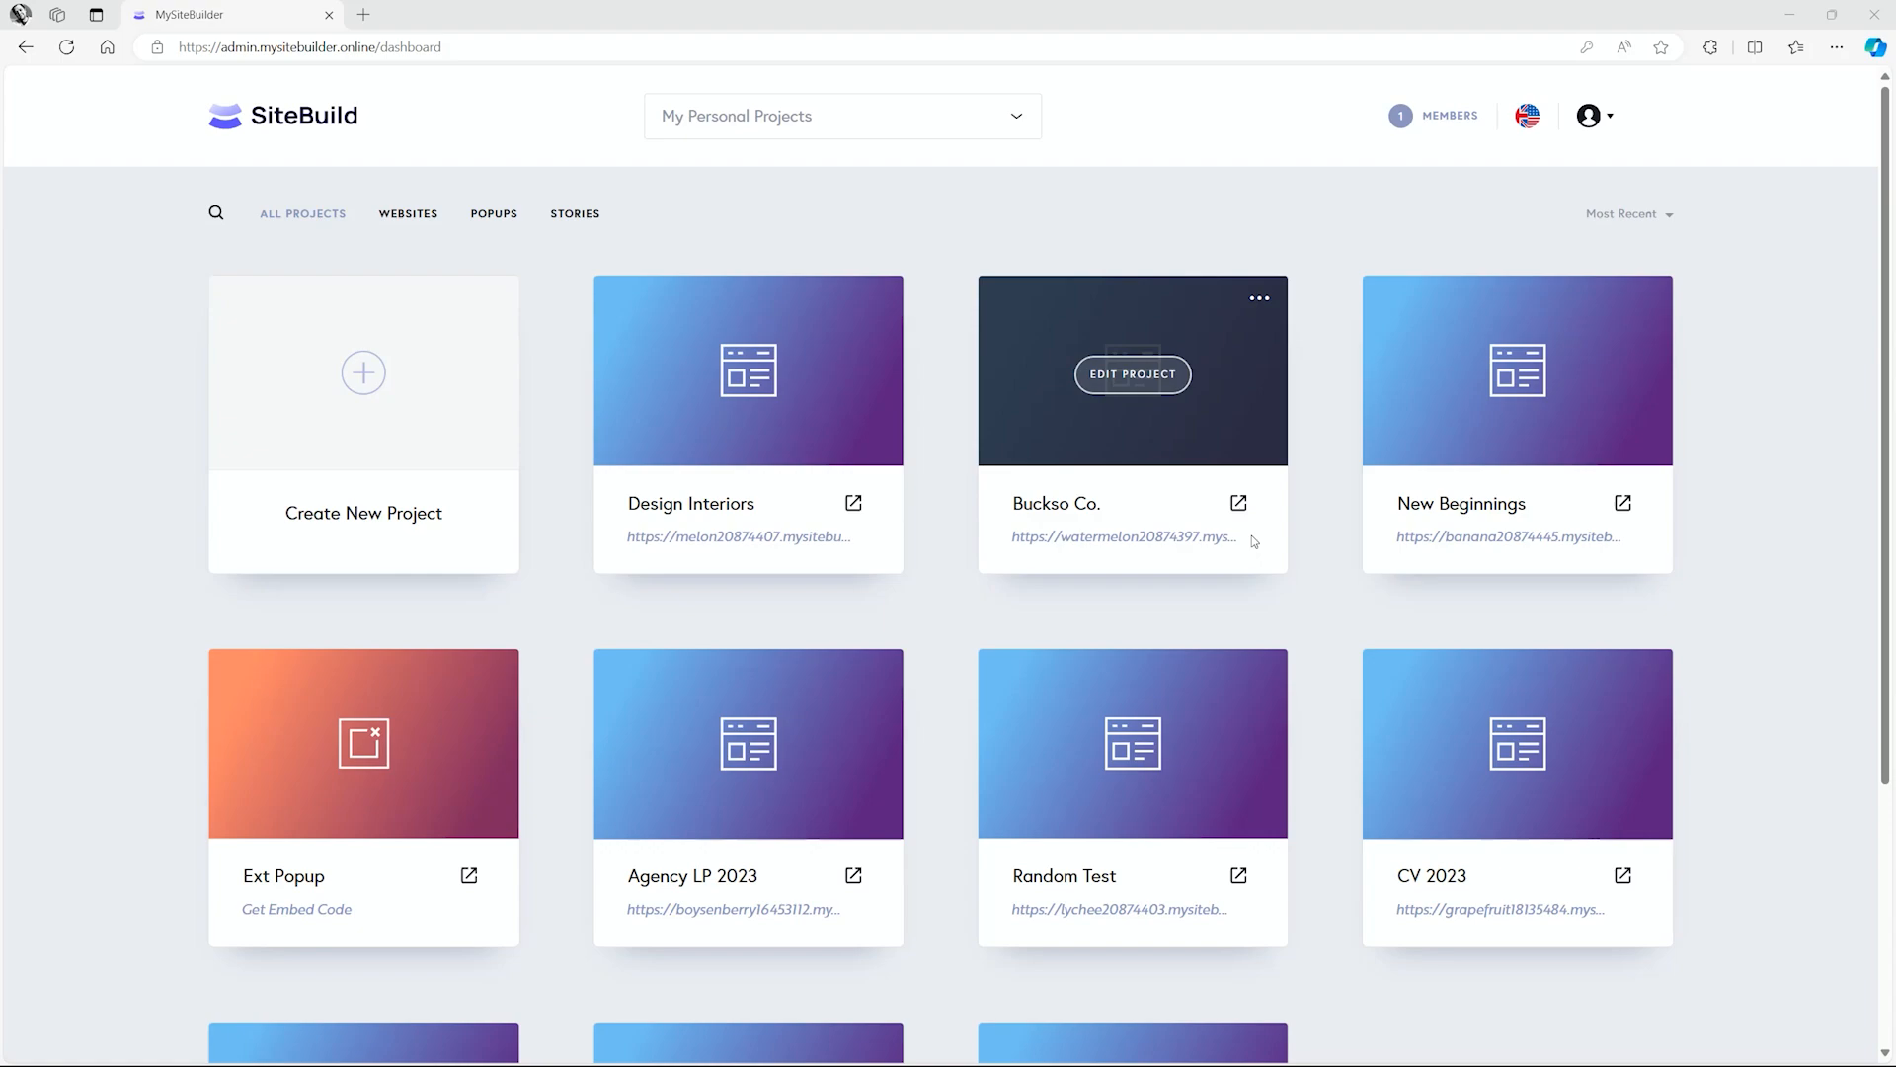
mouse_move(1517, 368)
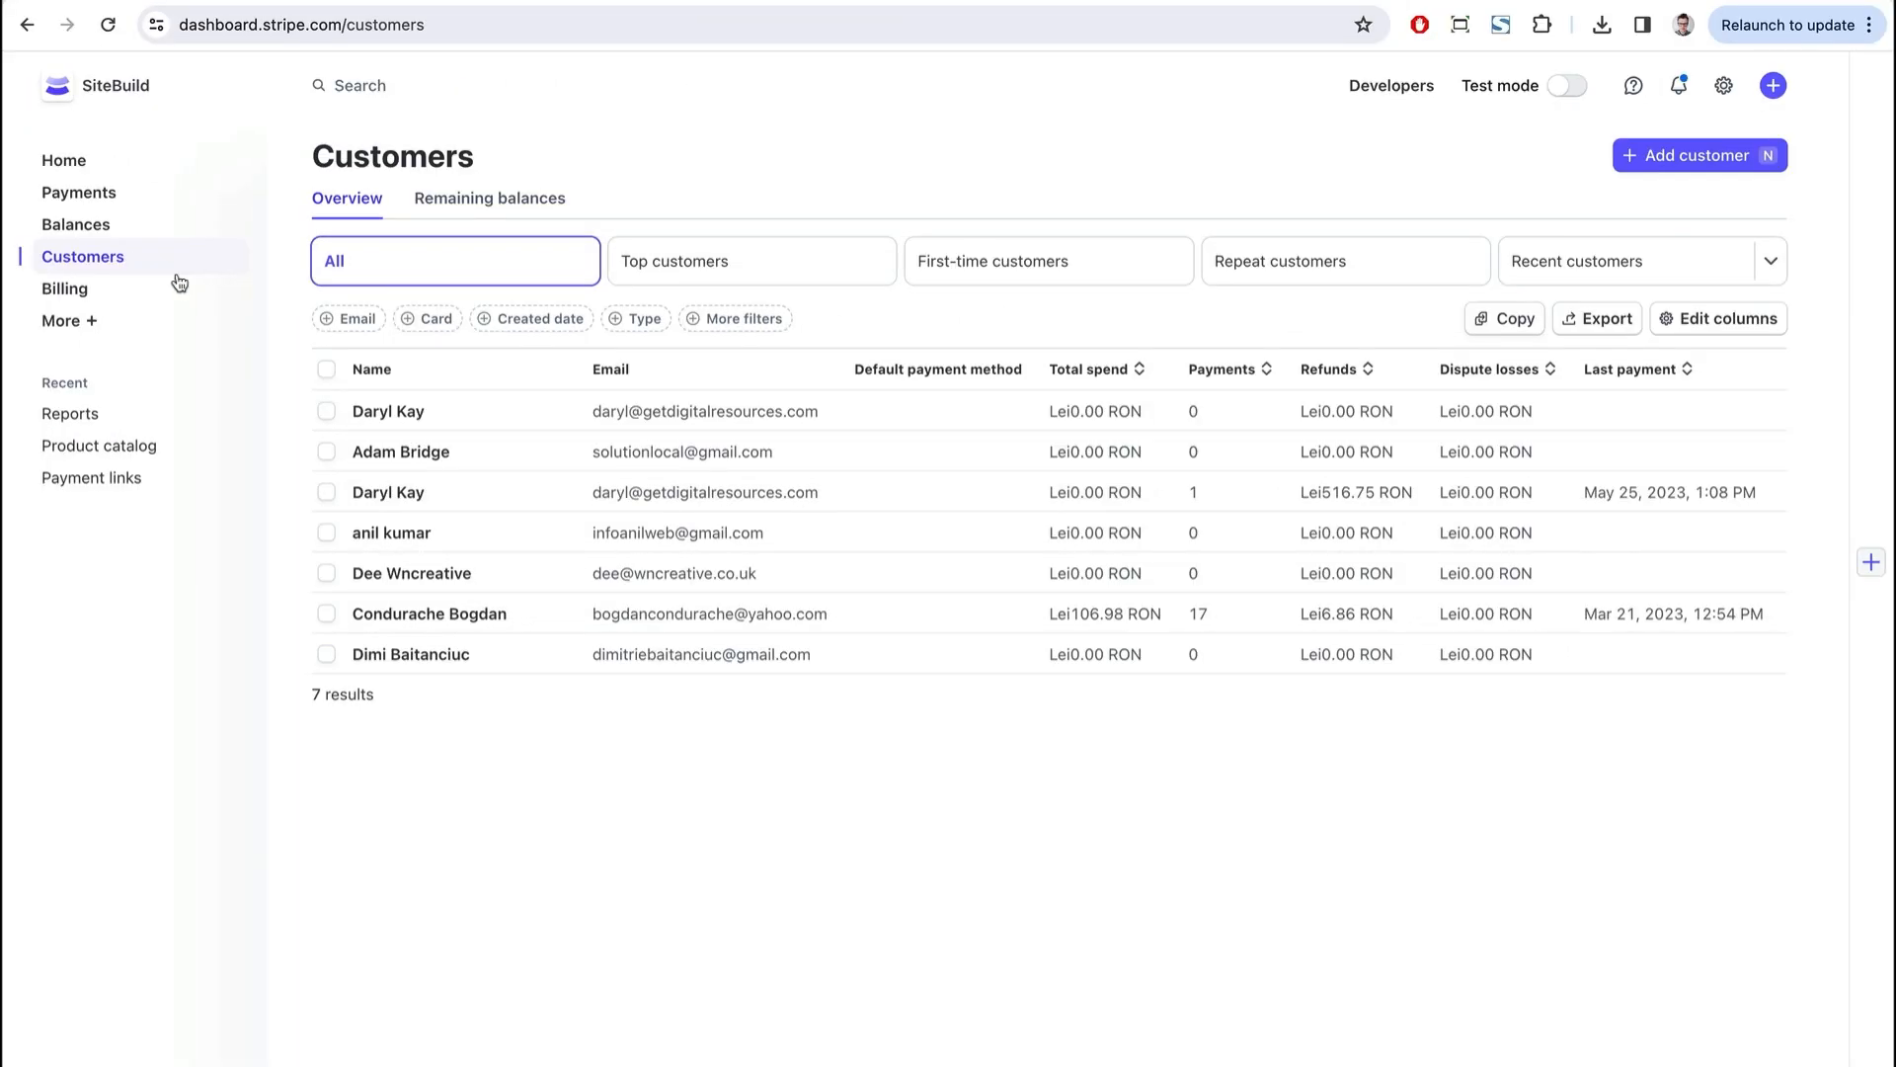
mouse_move(457, 661)
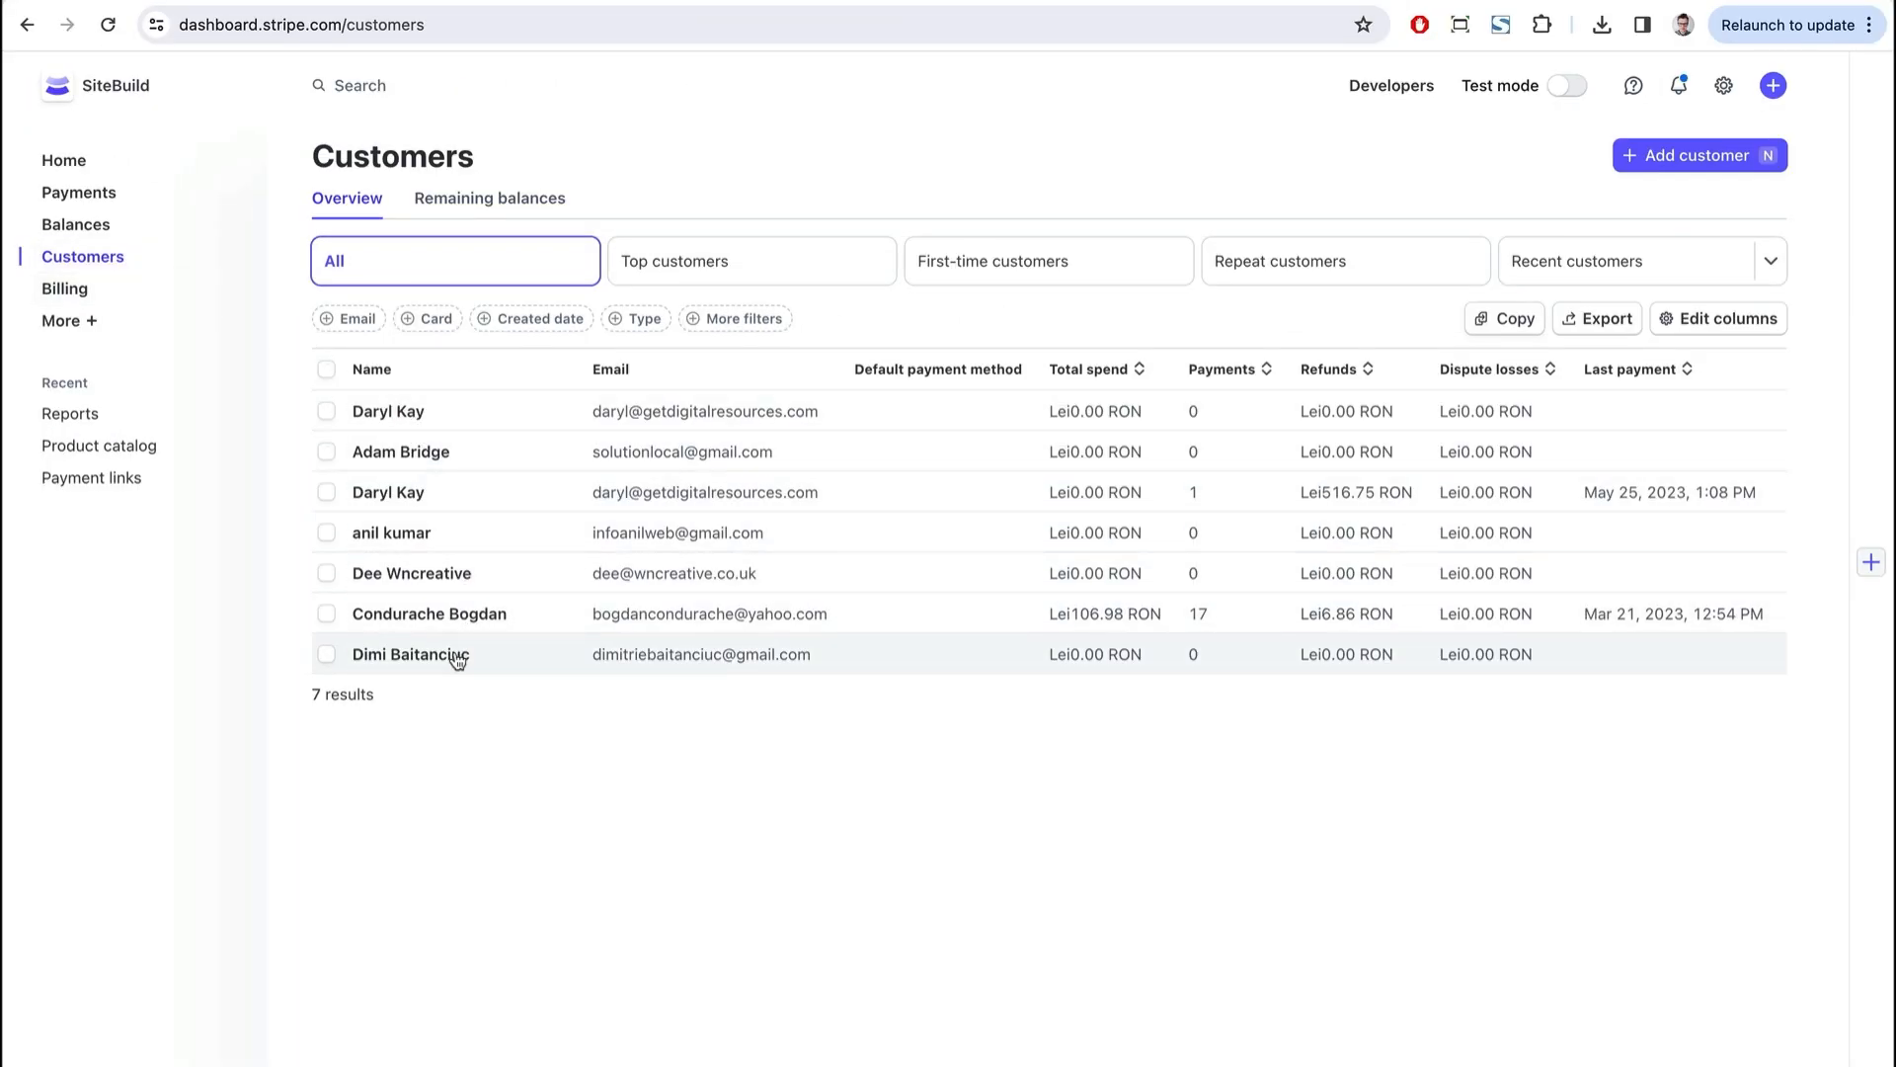
- View a customer's details, then the product catalog's coupons including 1st Purchase
click(410, 654)
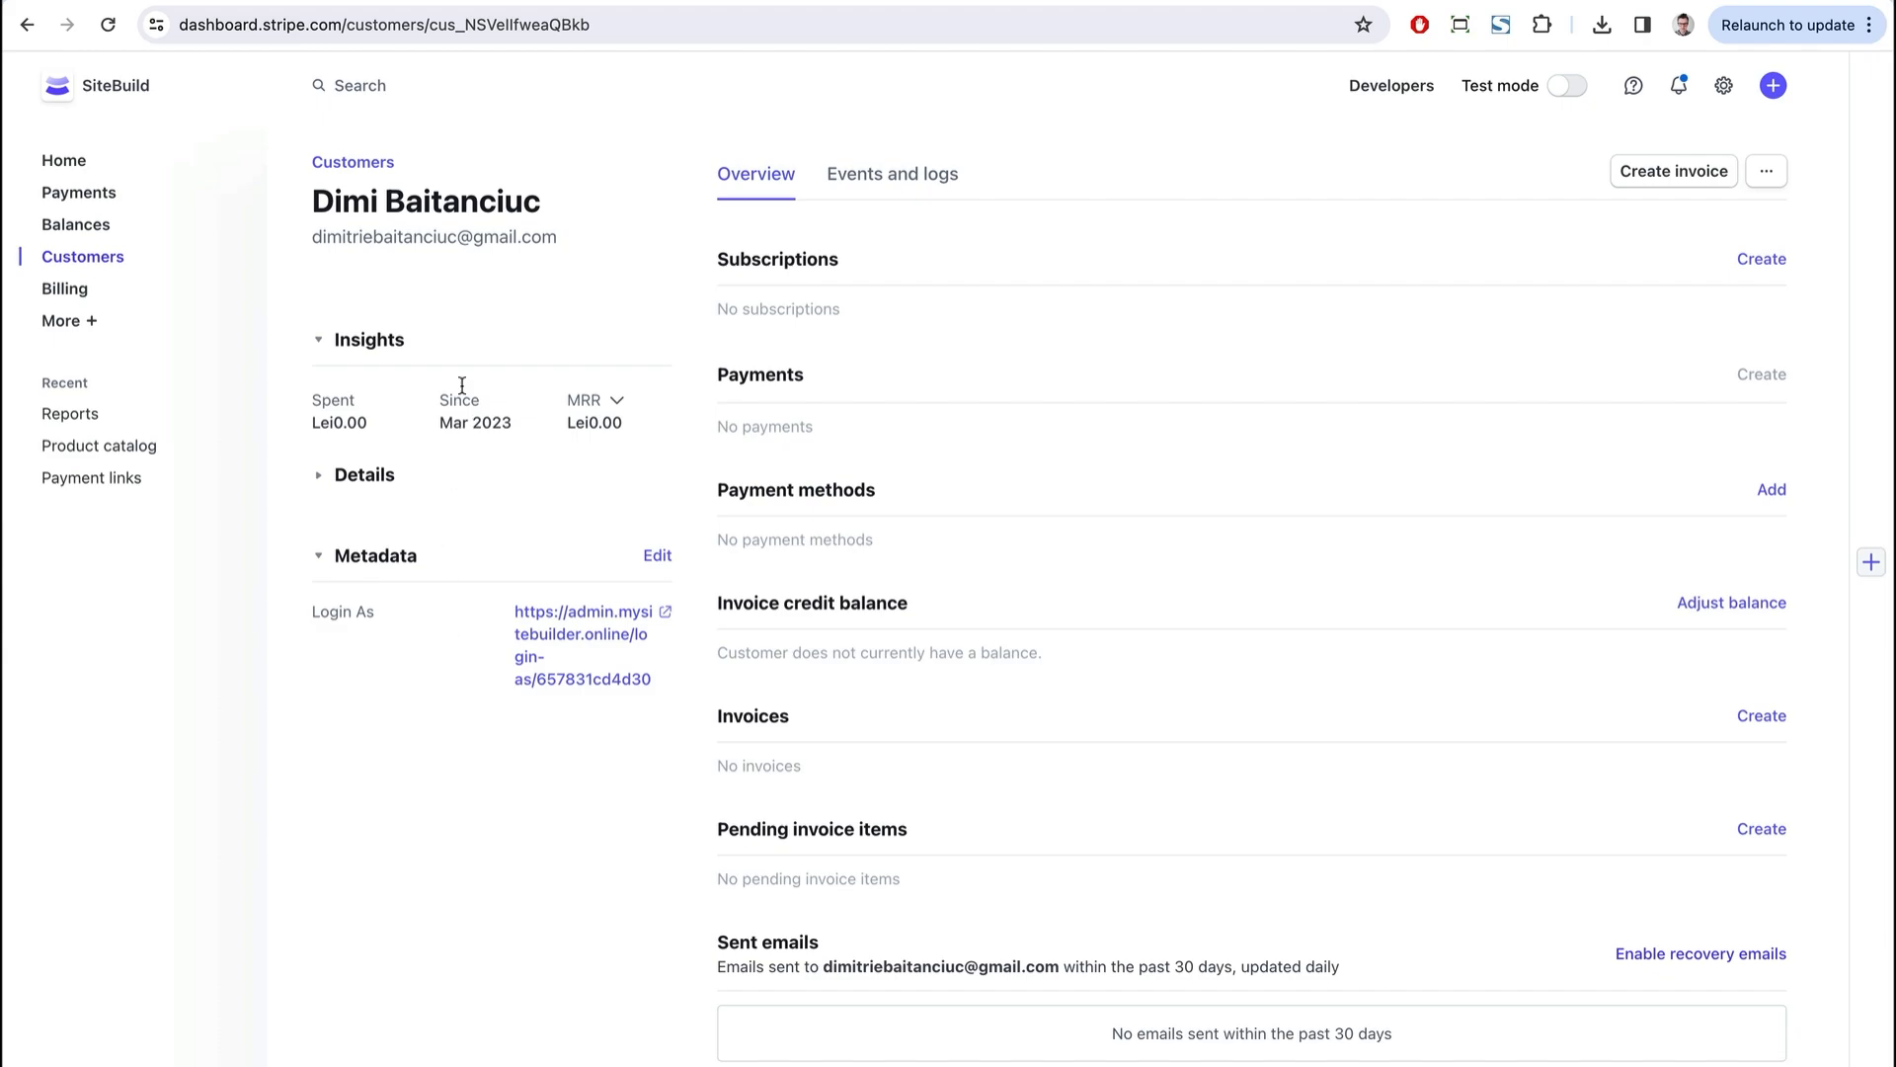
mouse_move(396, 240)
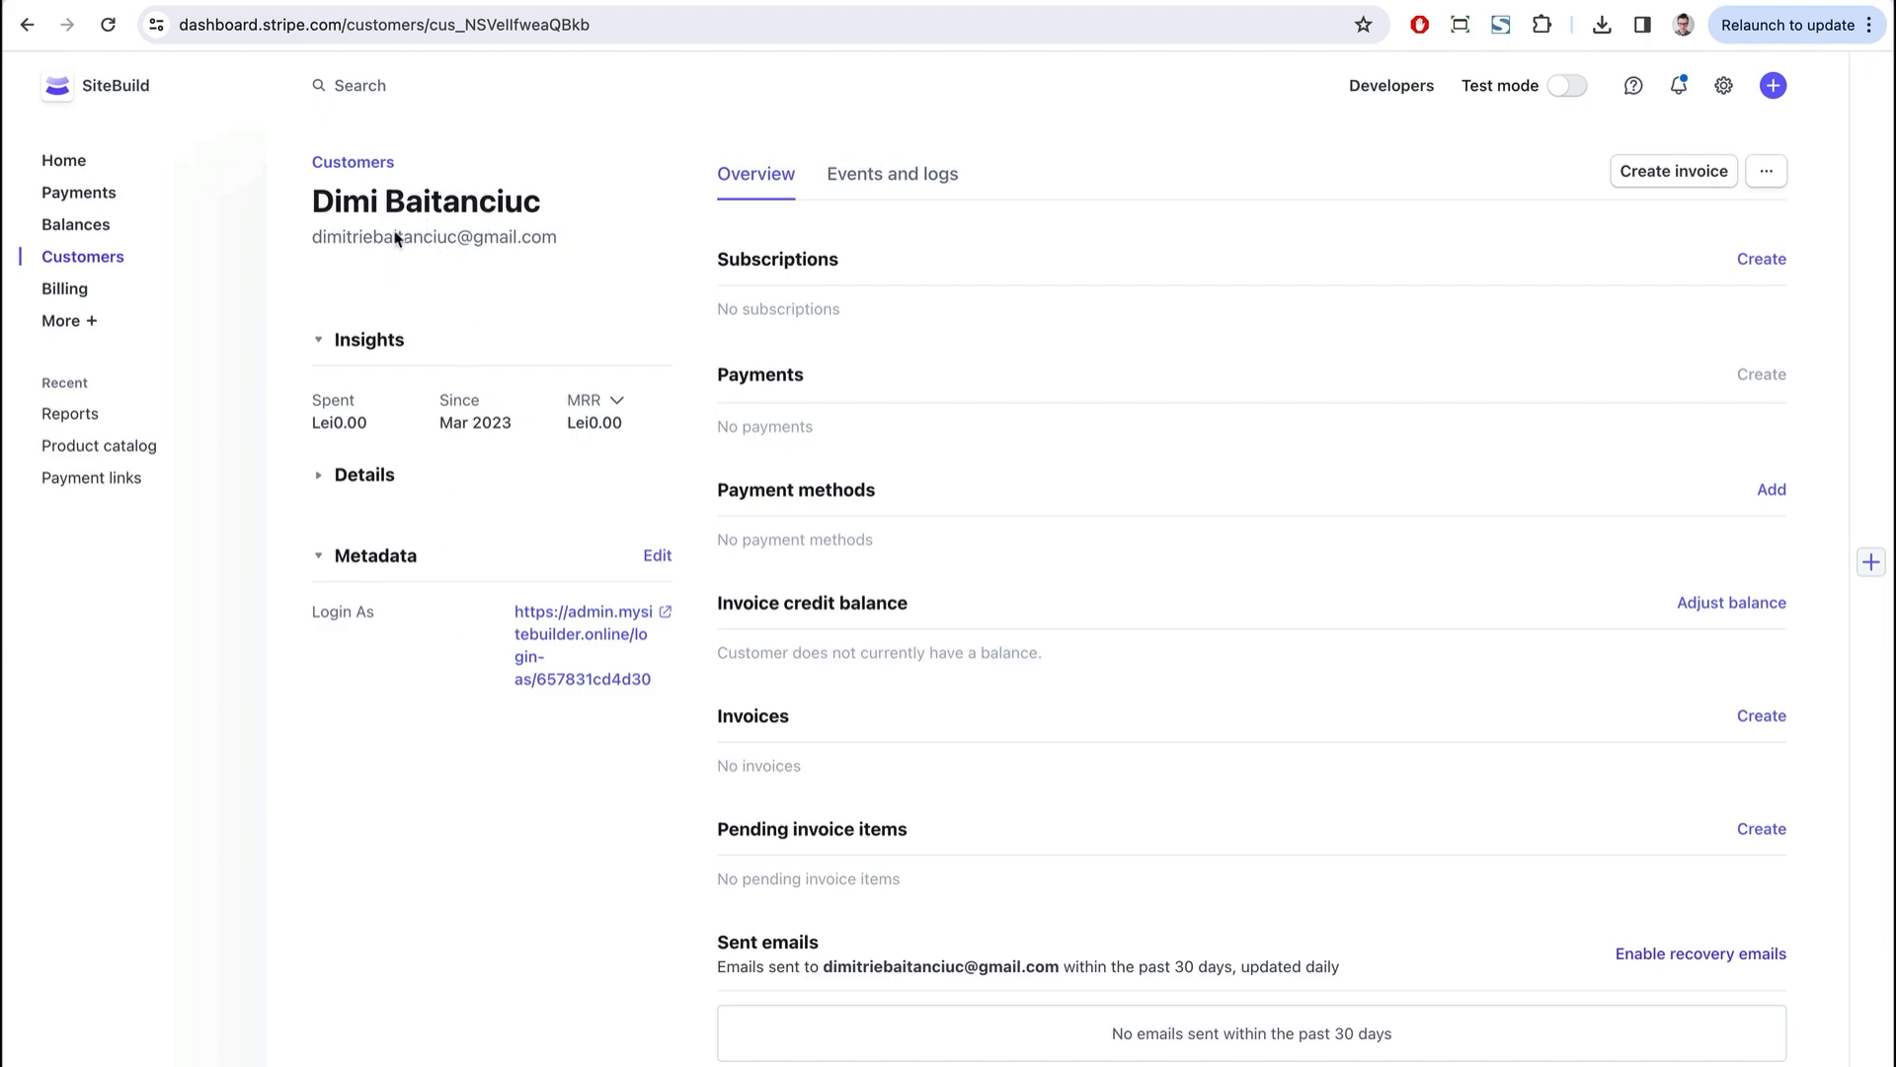
click(99, 446)
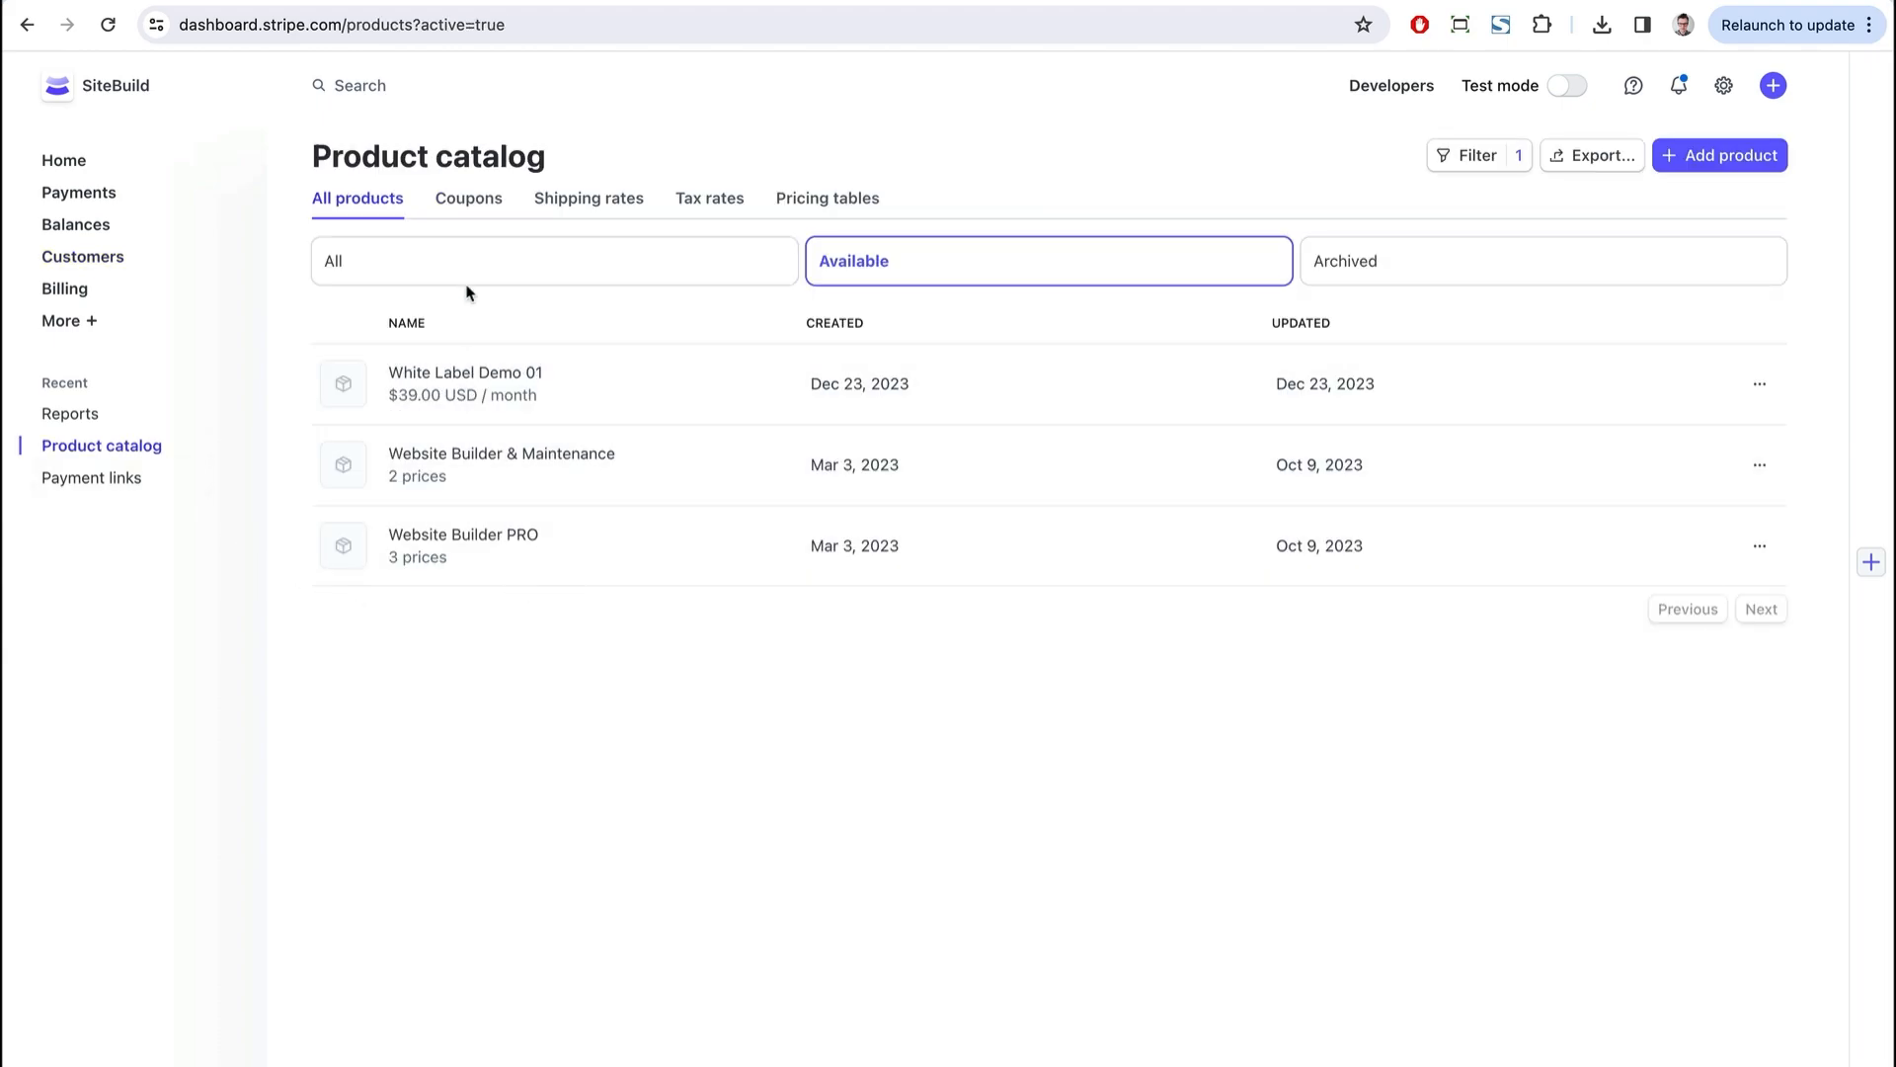
click(470, 199)
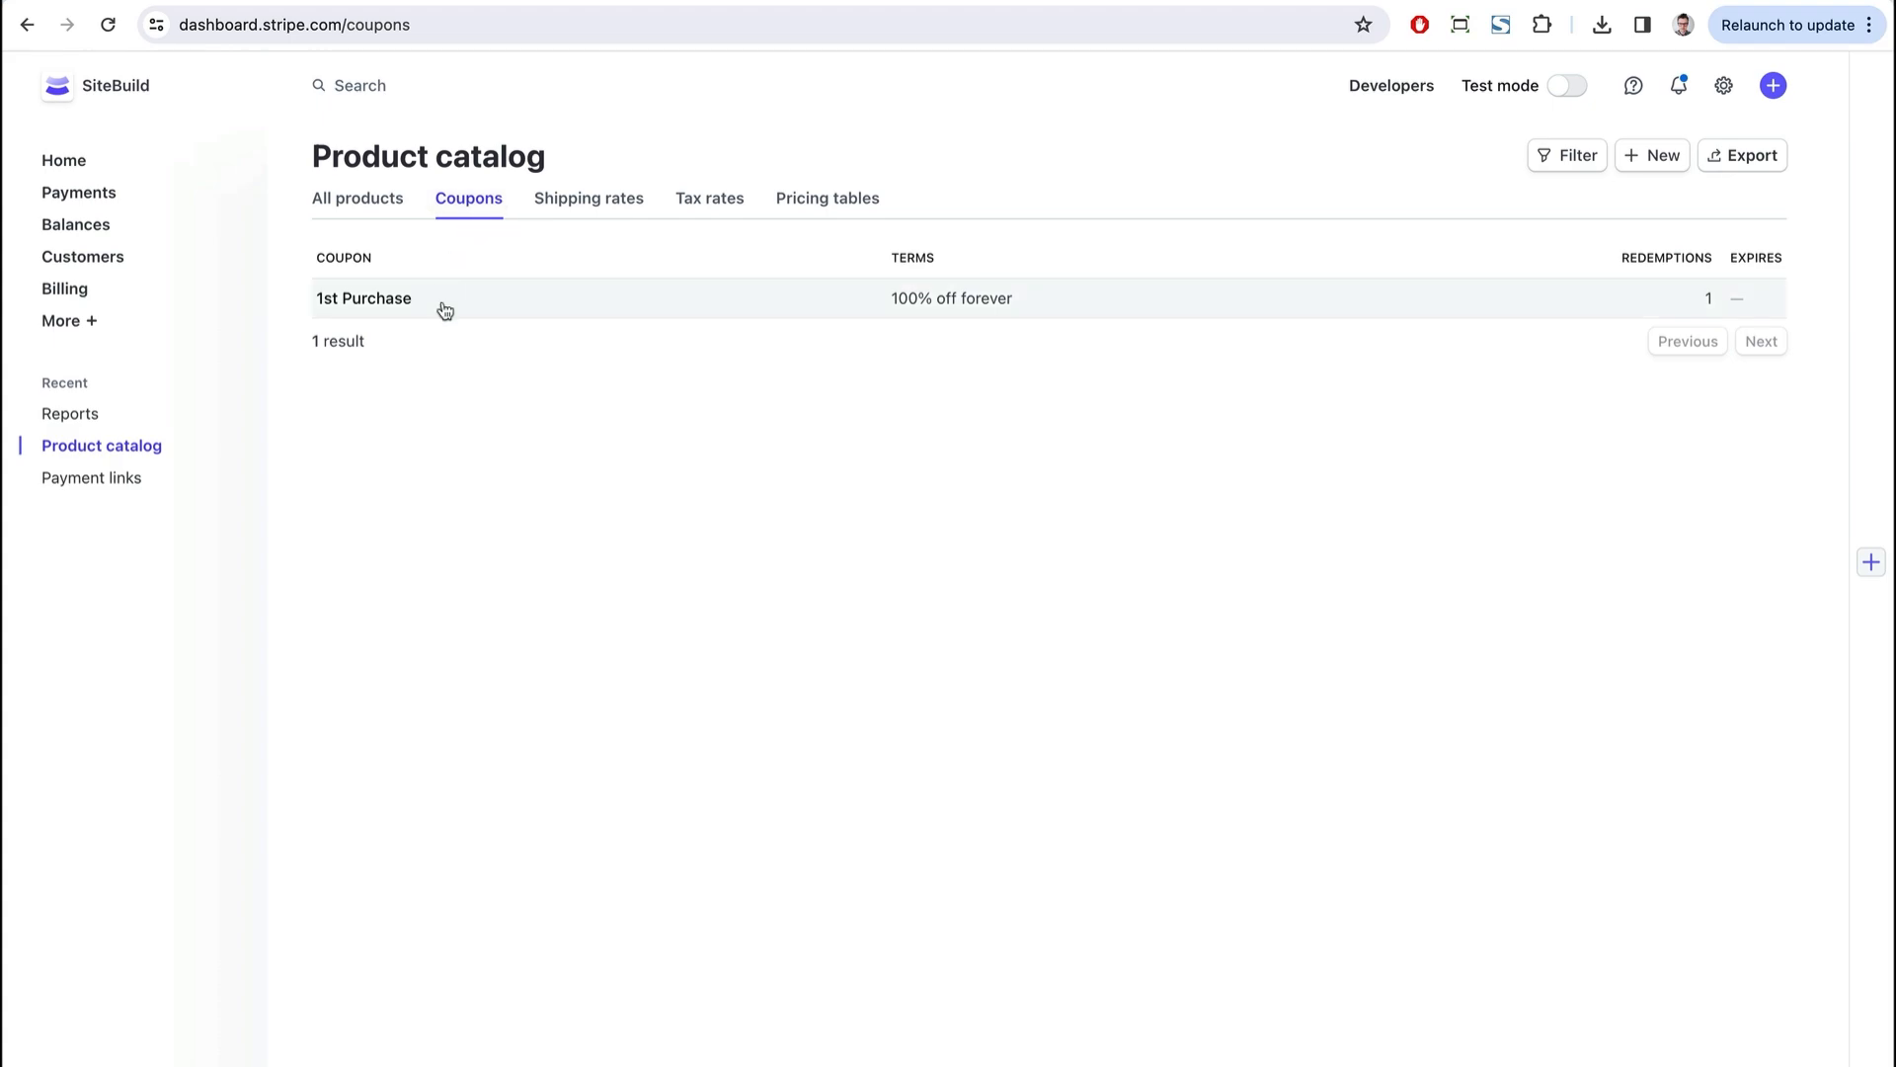
click(90, 477)
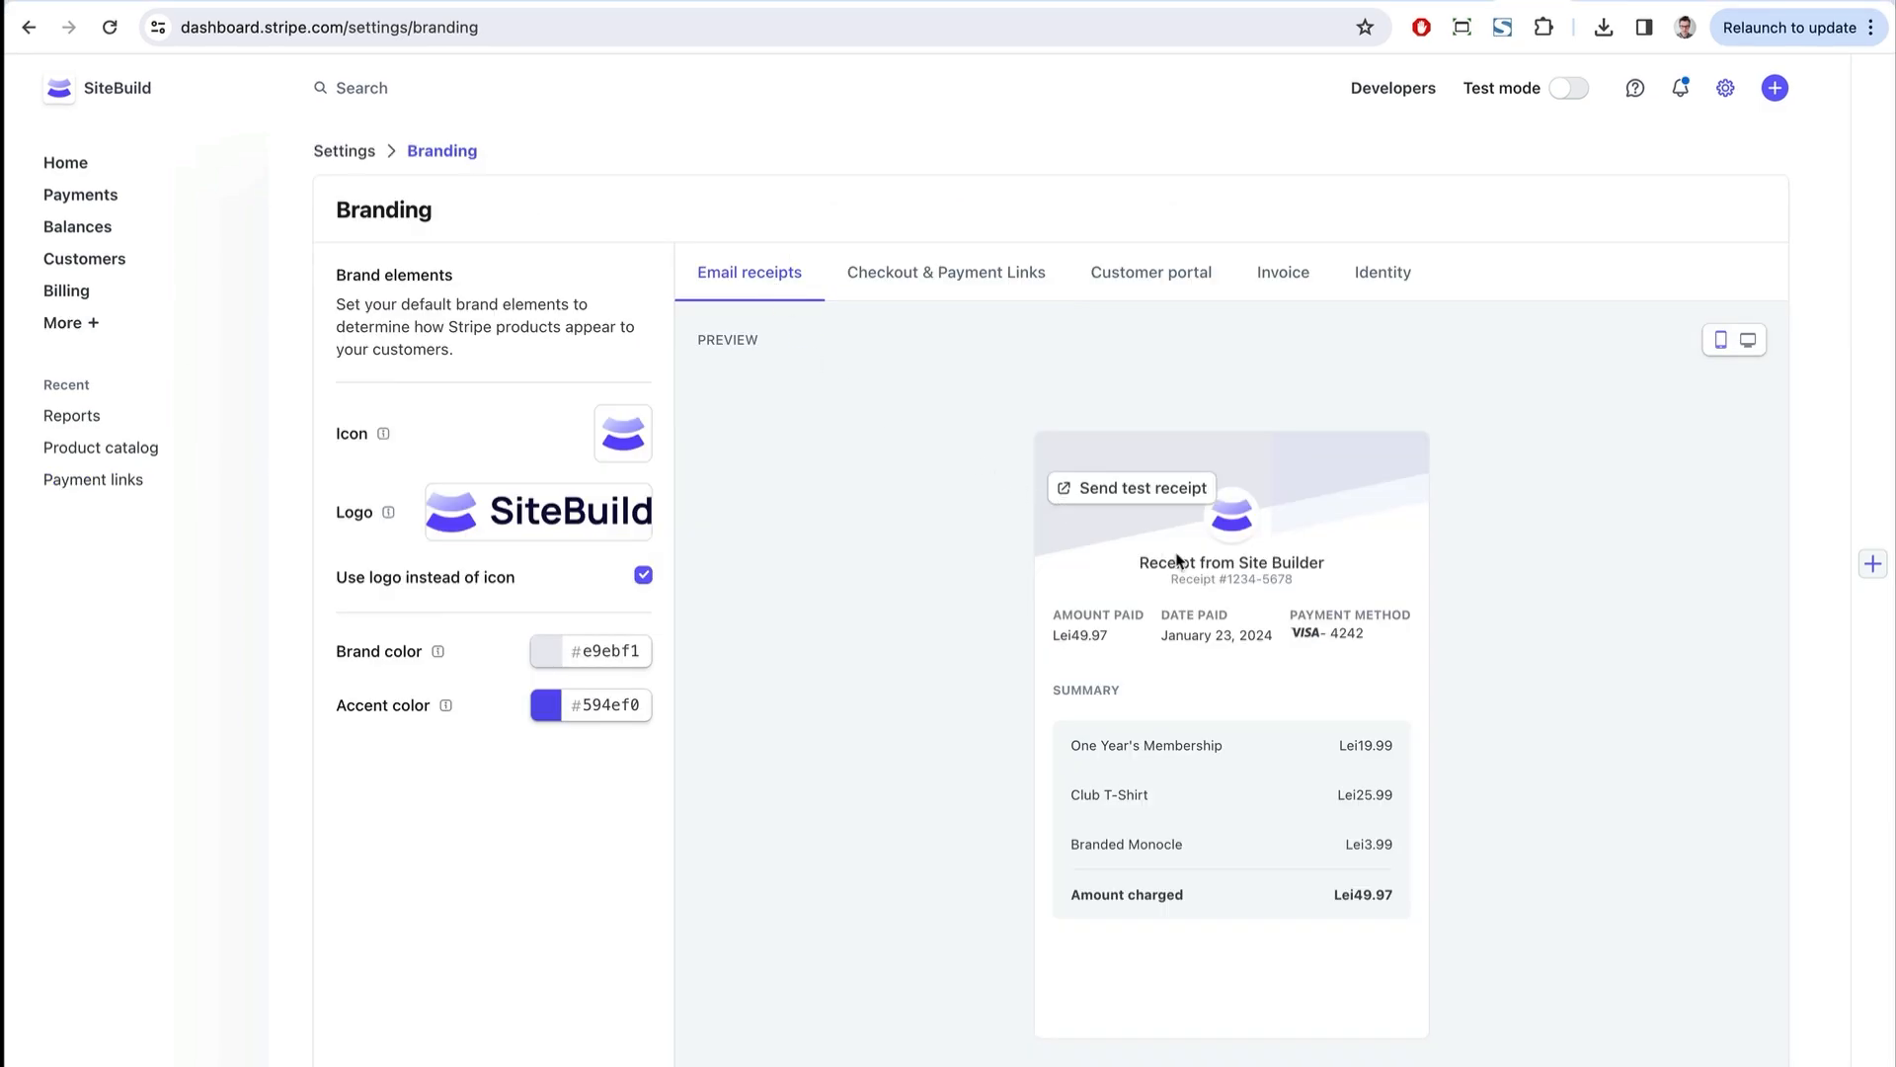
- Preview SiteBuild branding on the Checkout and Customer portal tabs
click(945, 272)
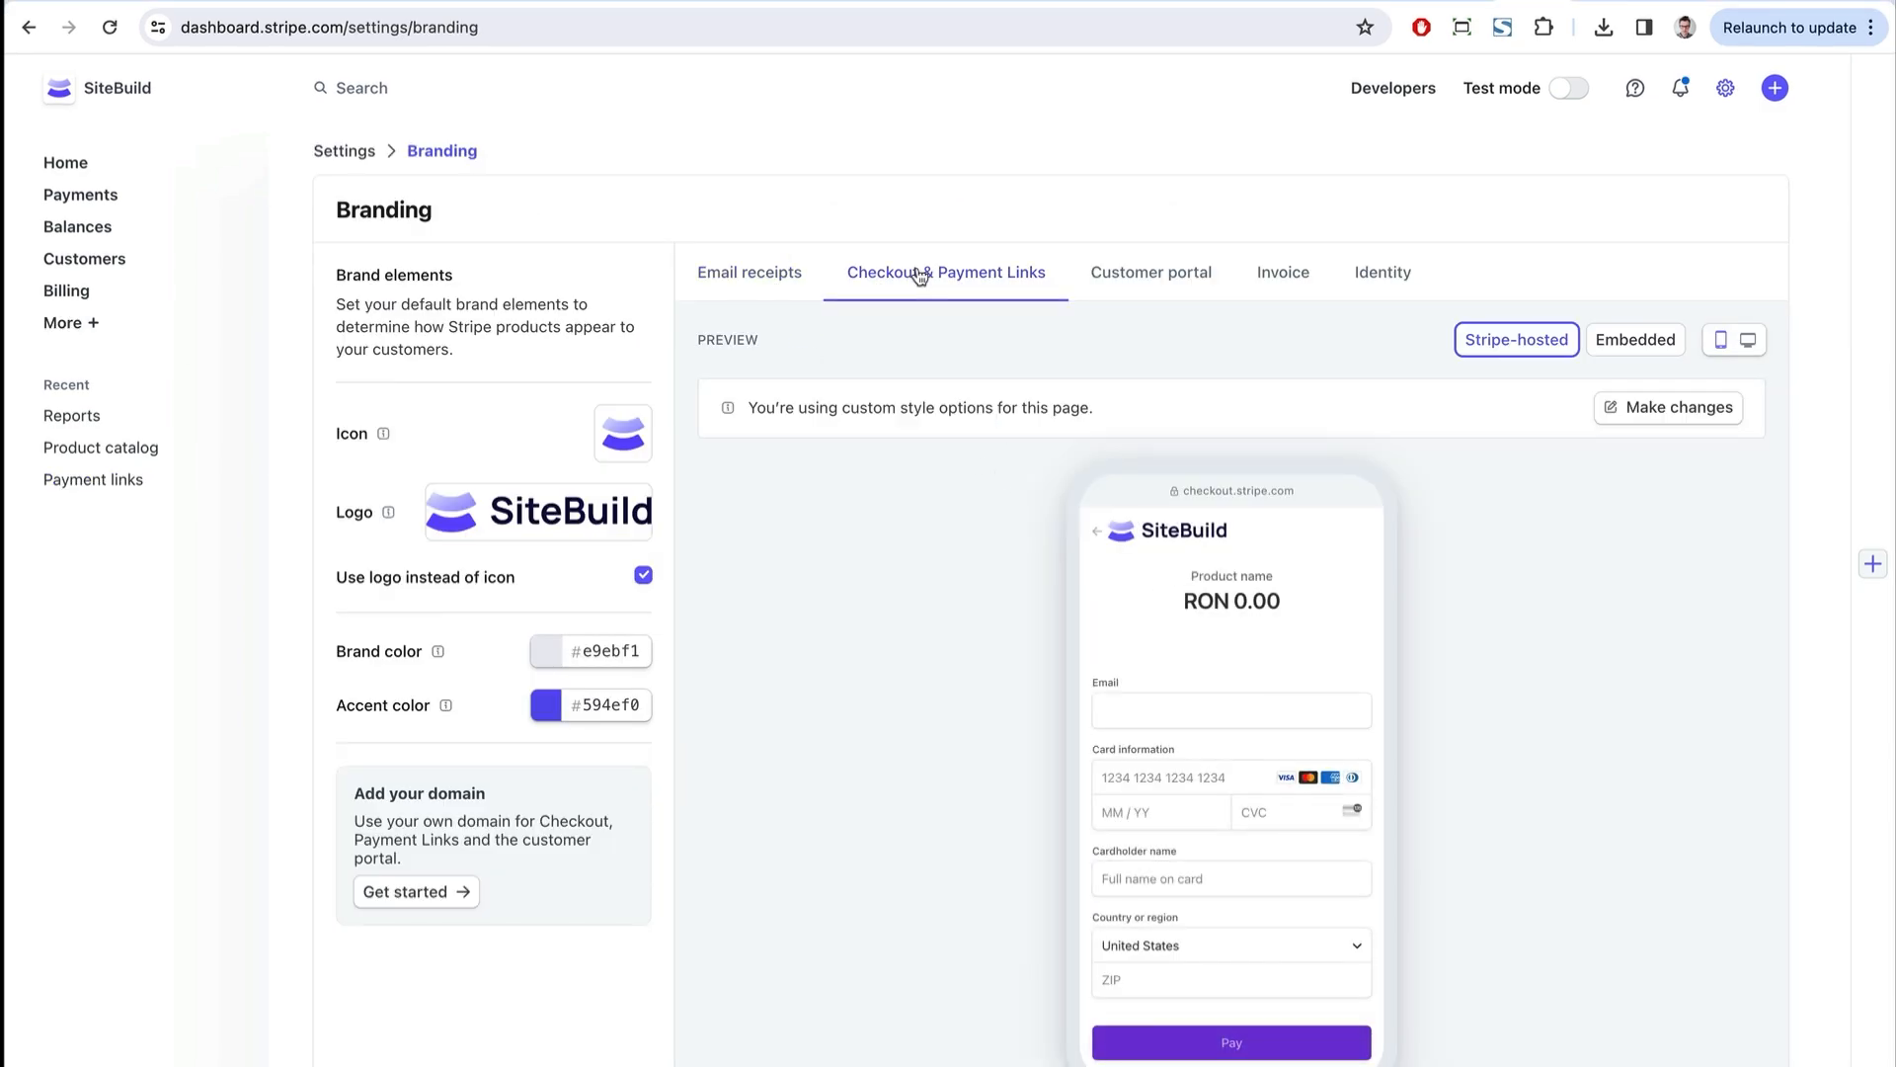
click(1151, 273)
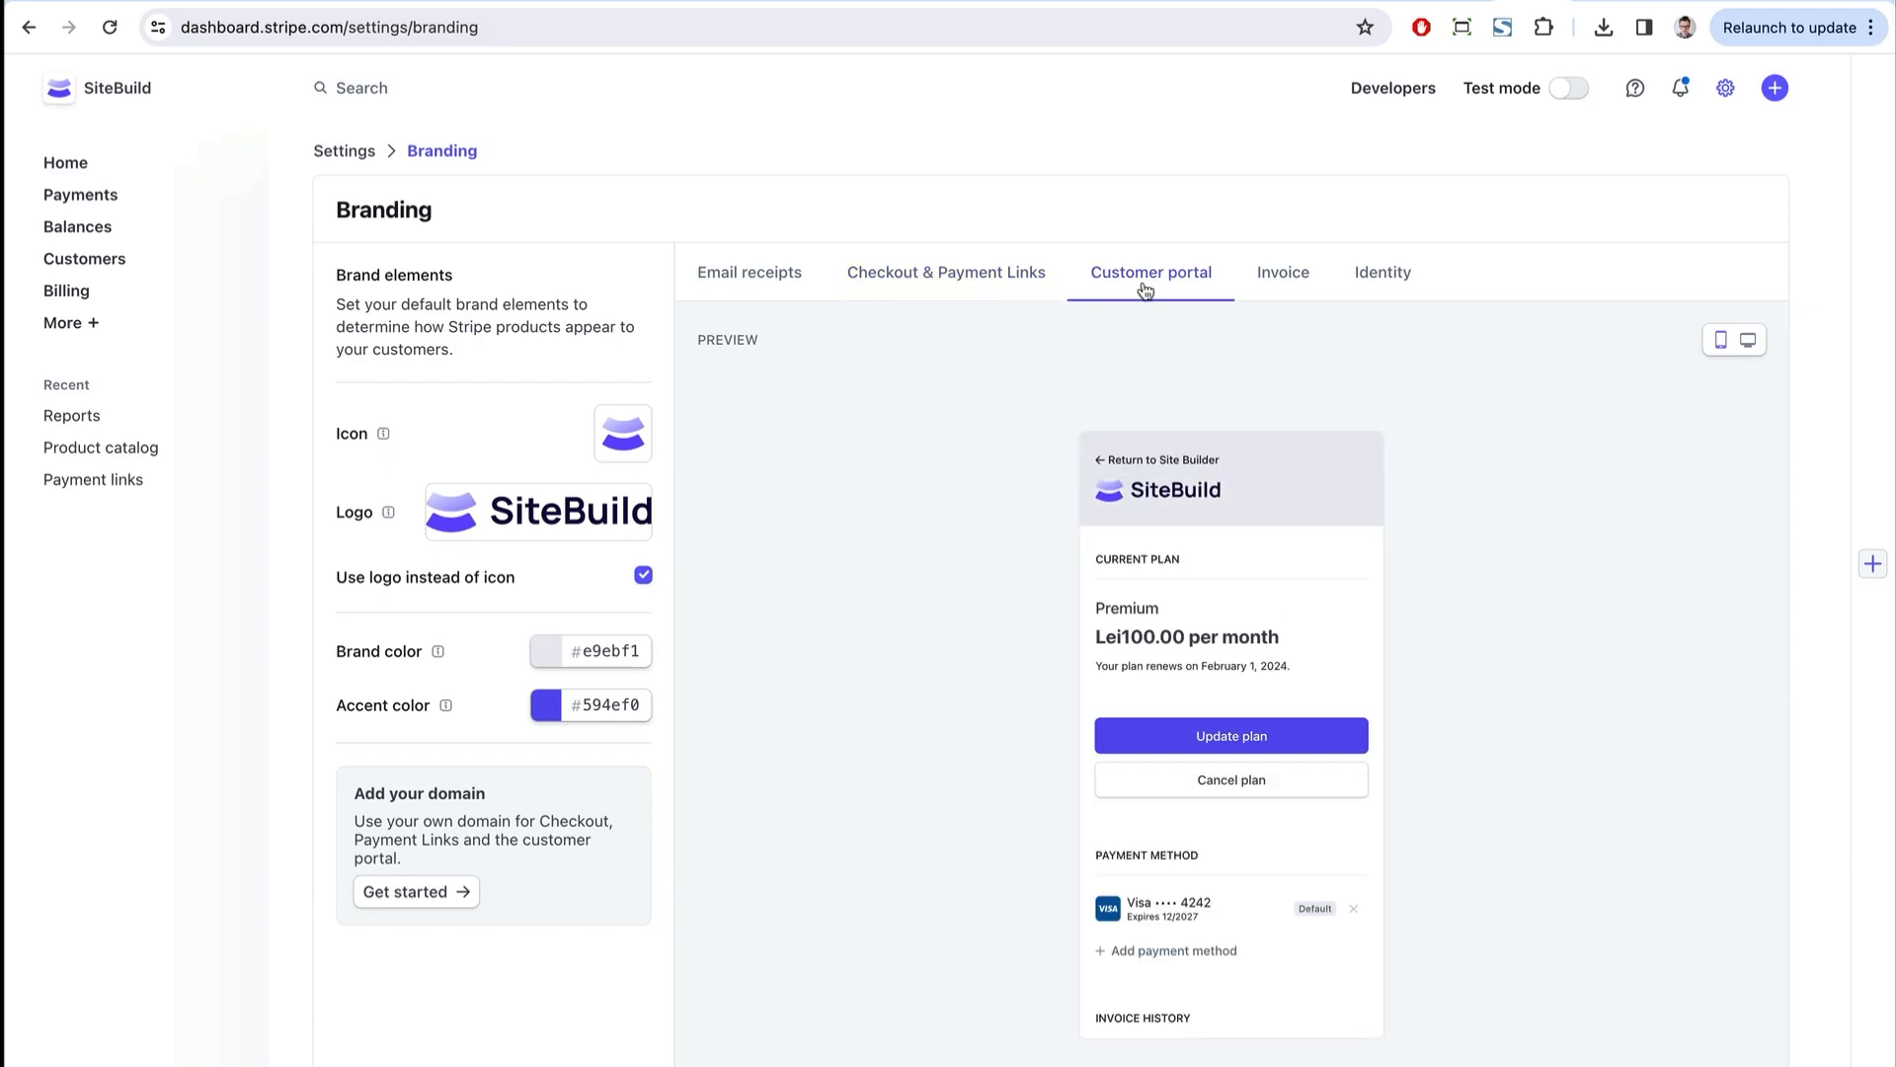
click(343, 151)
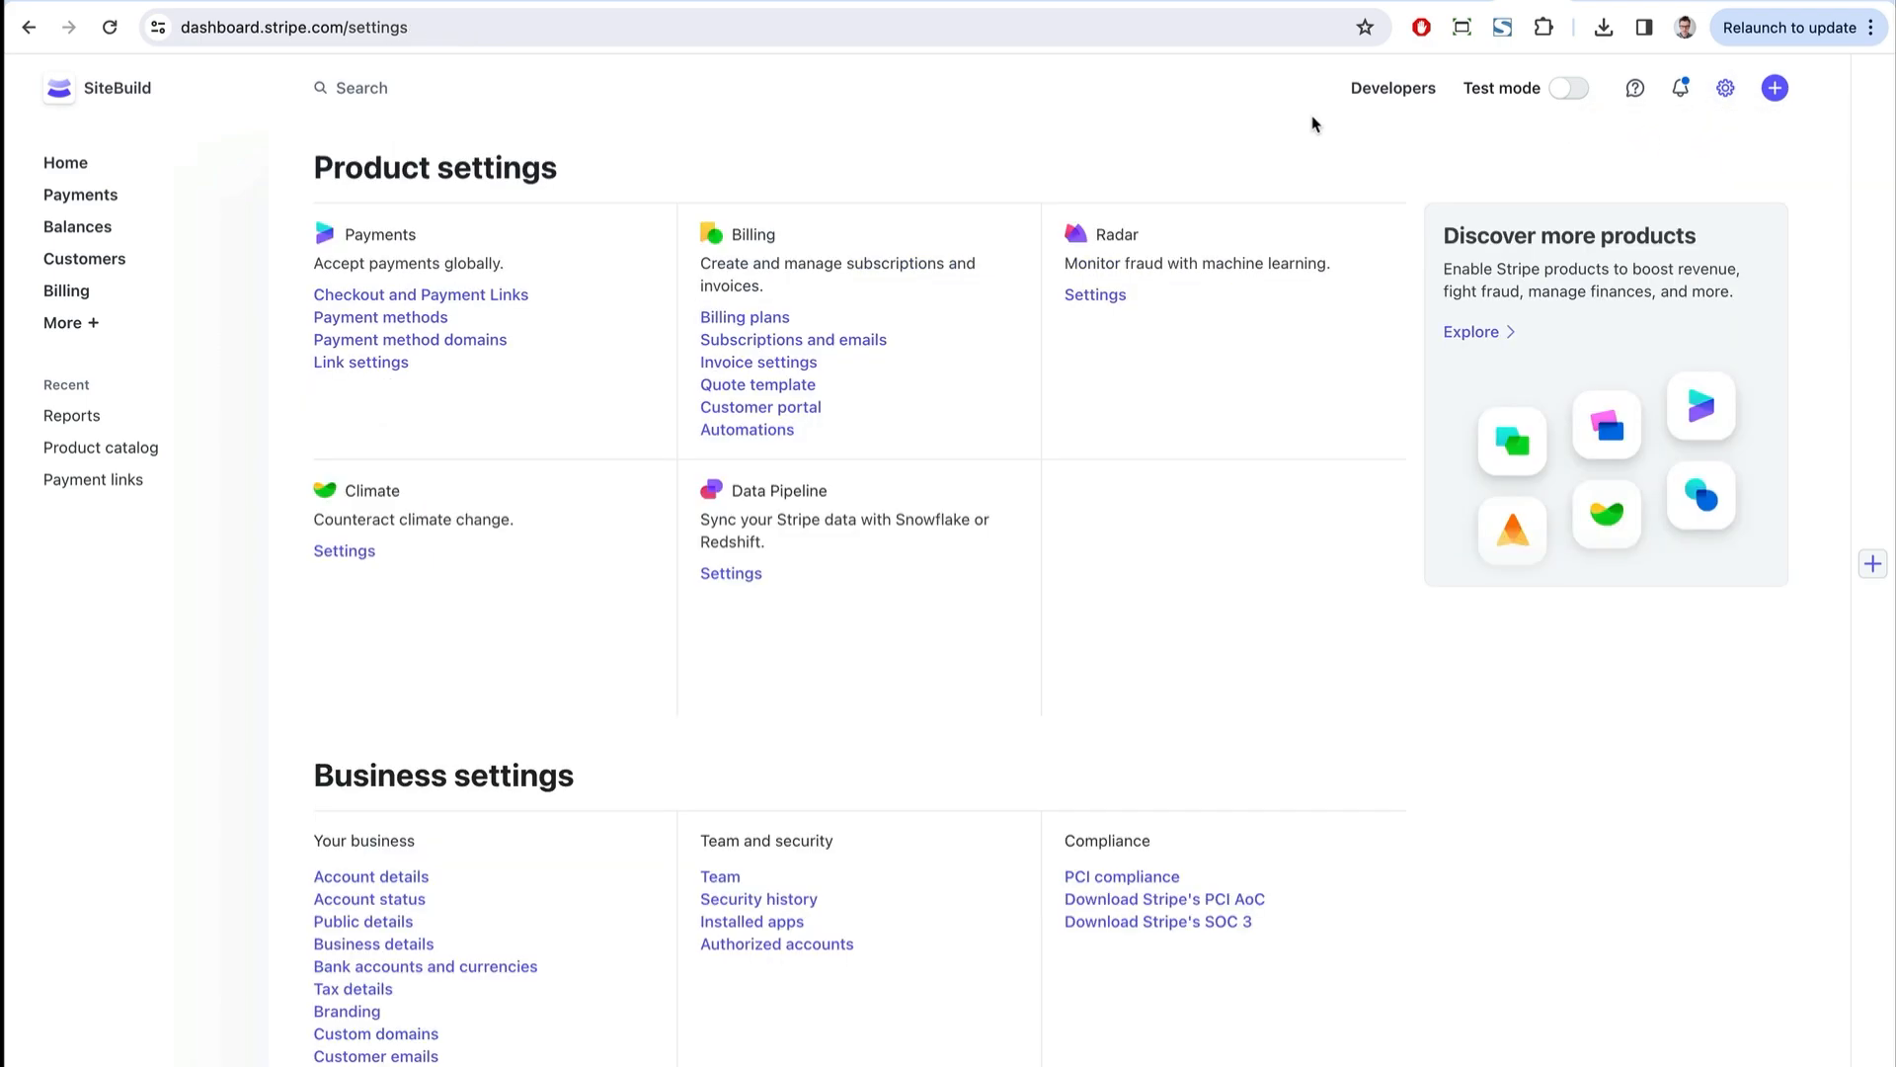
- Preview the customer portal's monthly plan update page and home page in portal settings
click(759, 407)
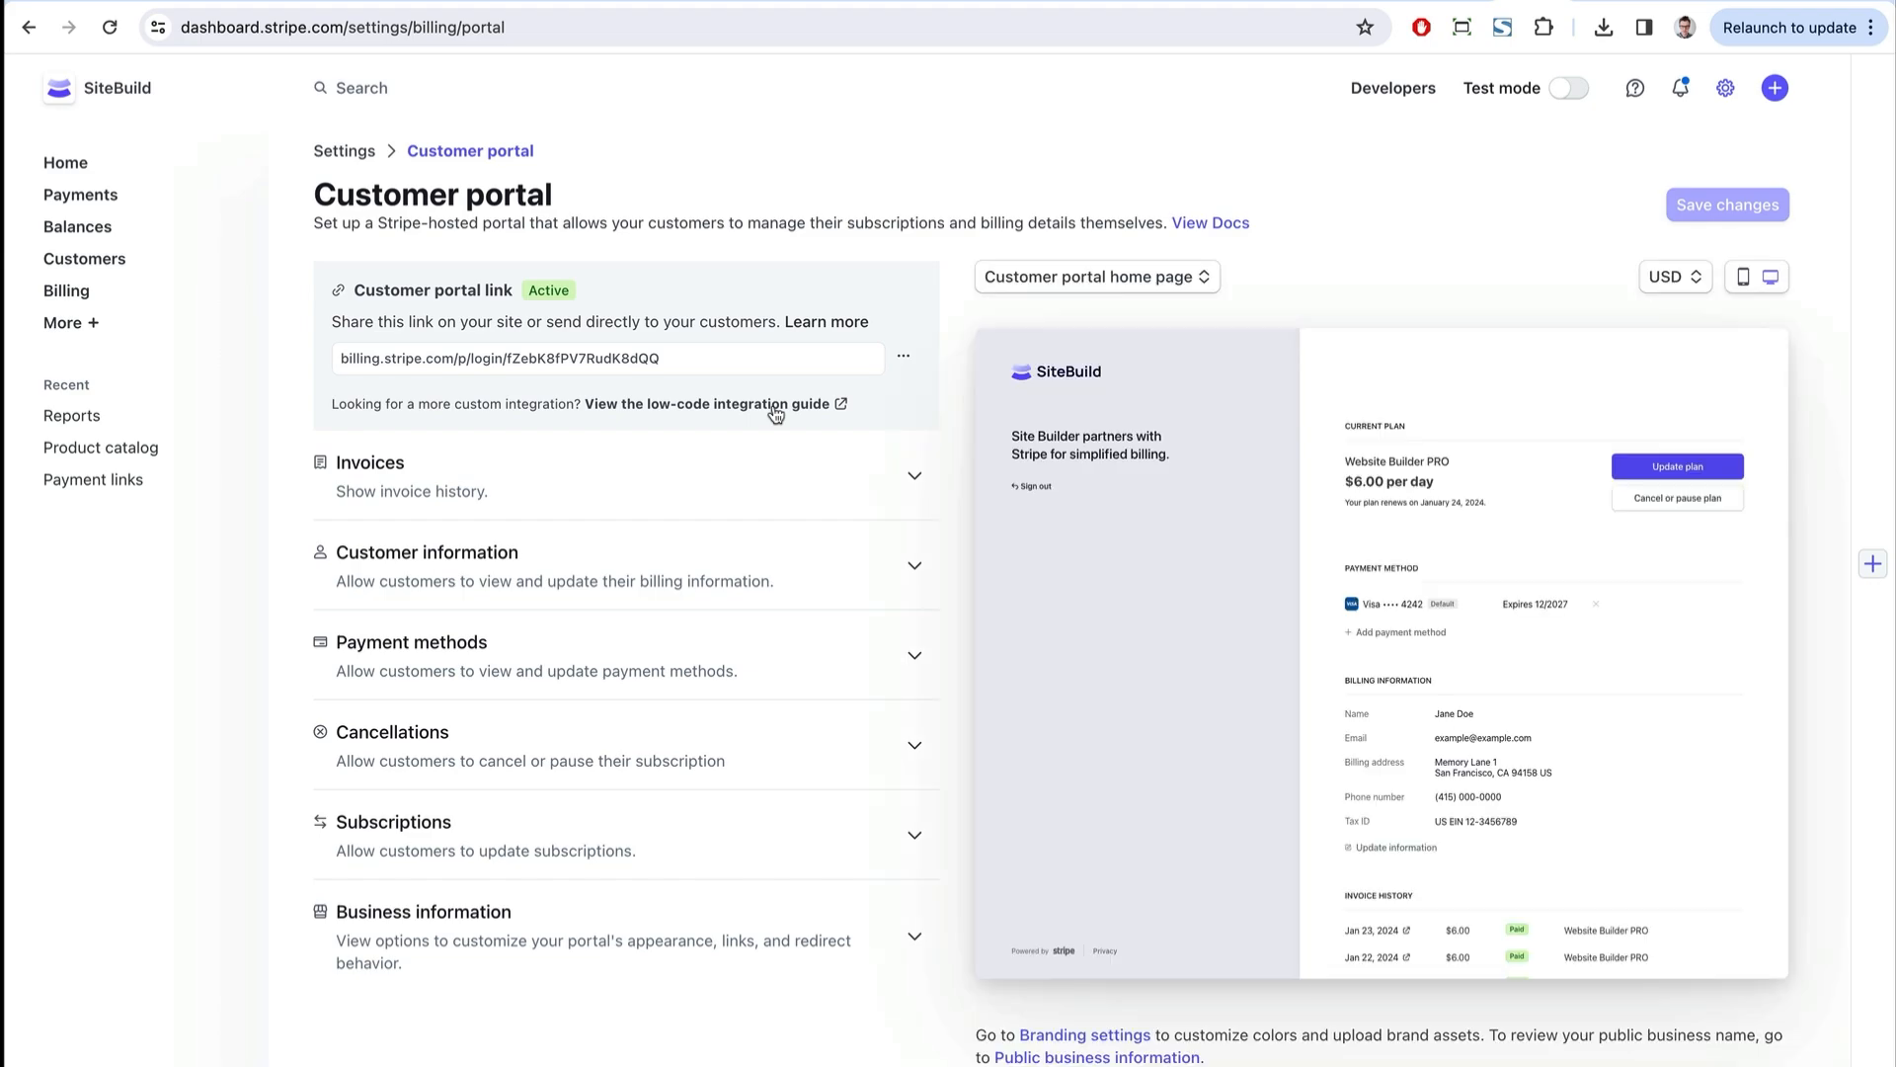
click(1096, 276)
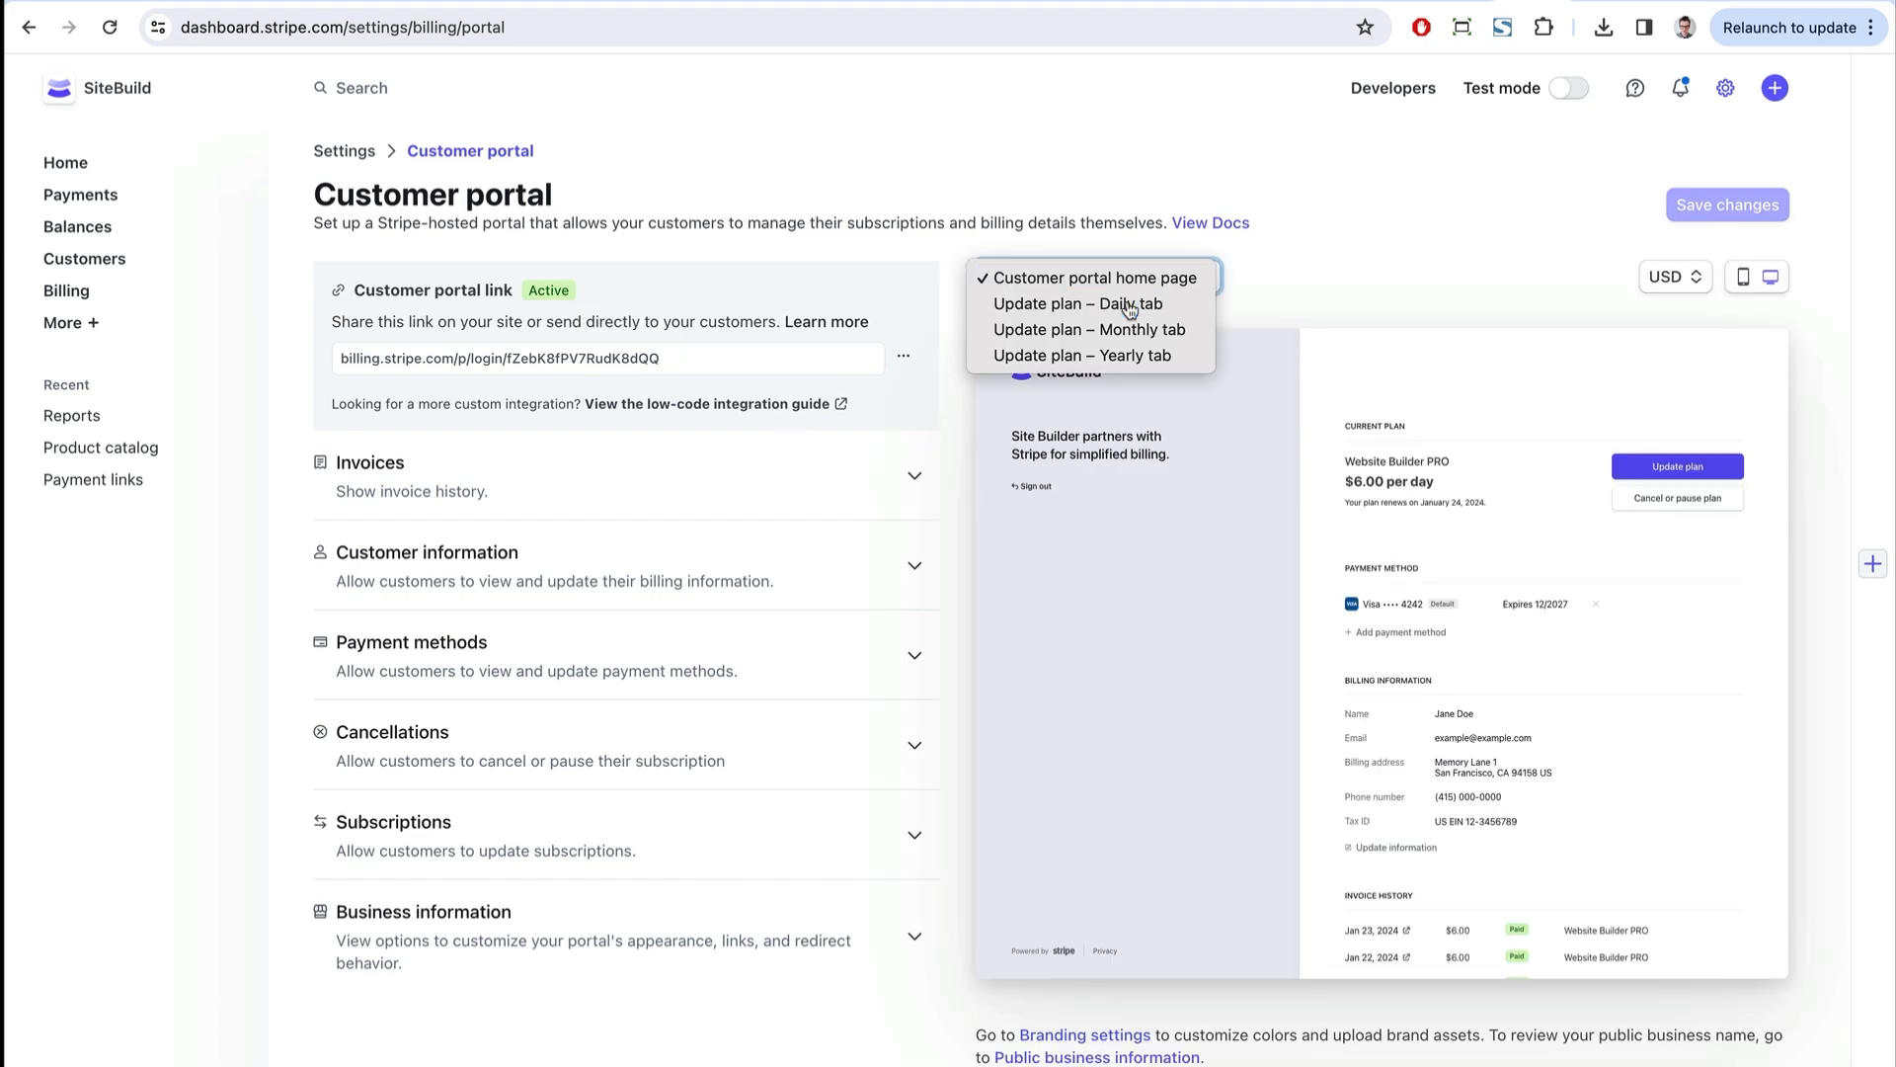
click(1090, 329)
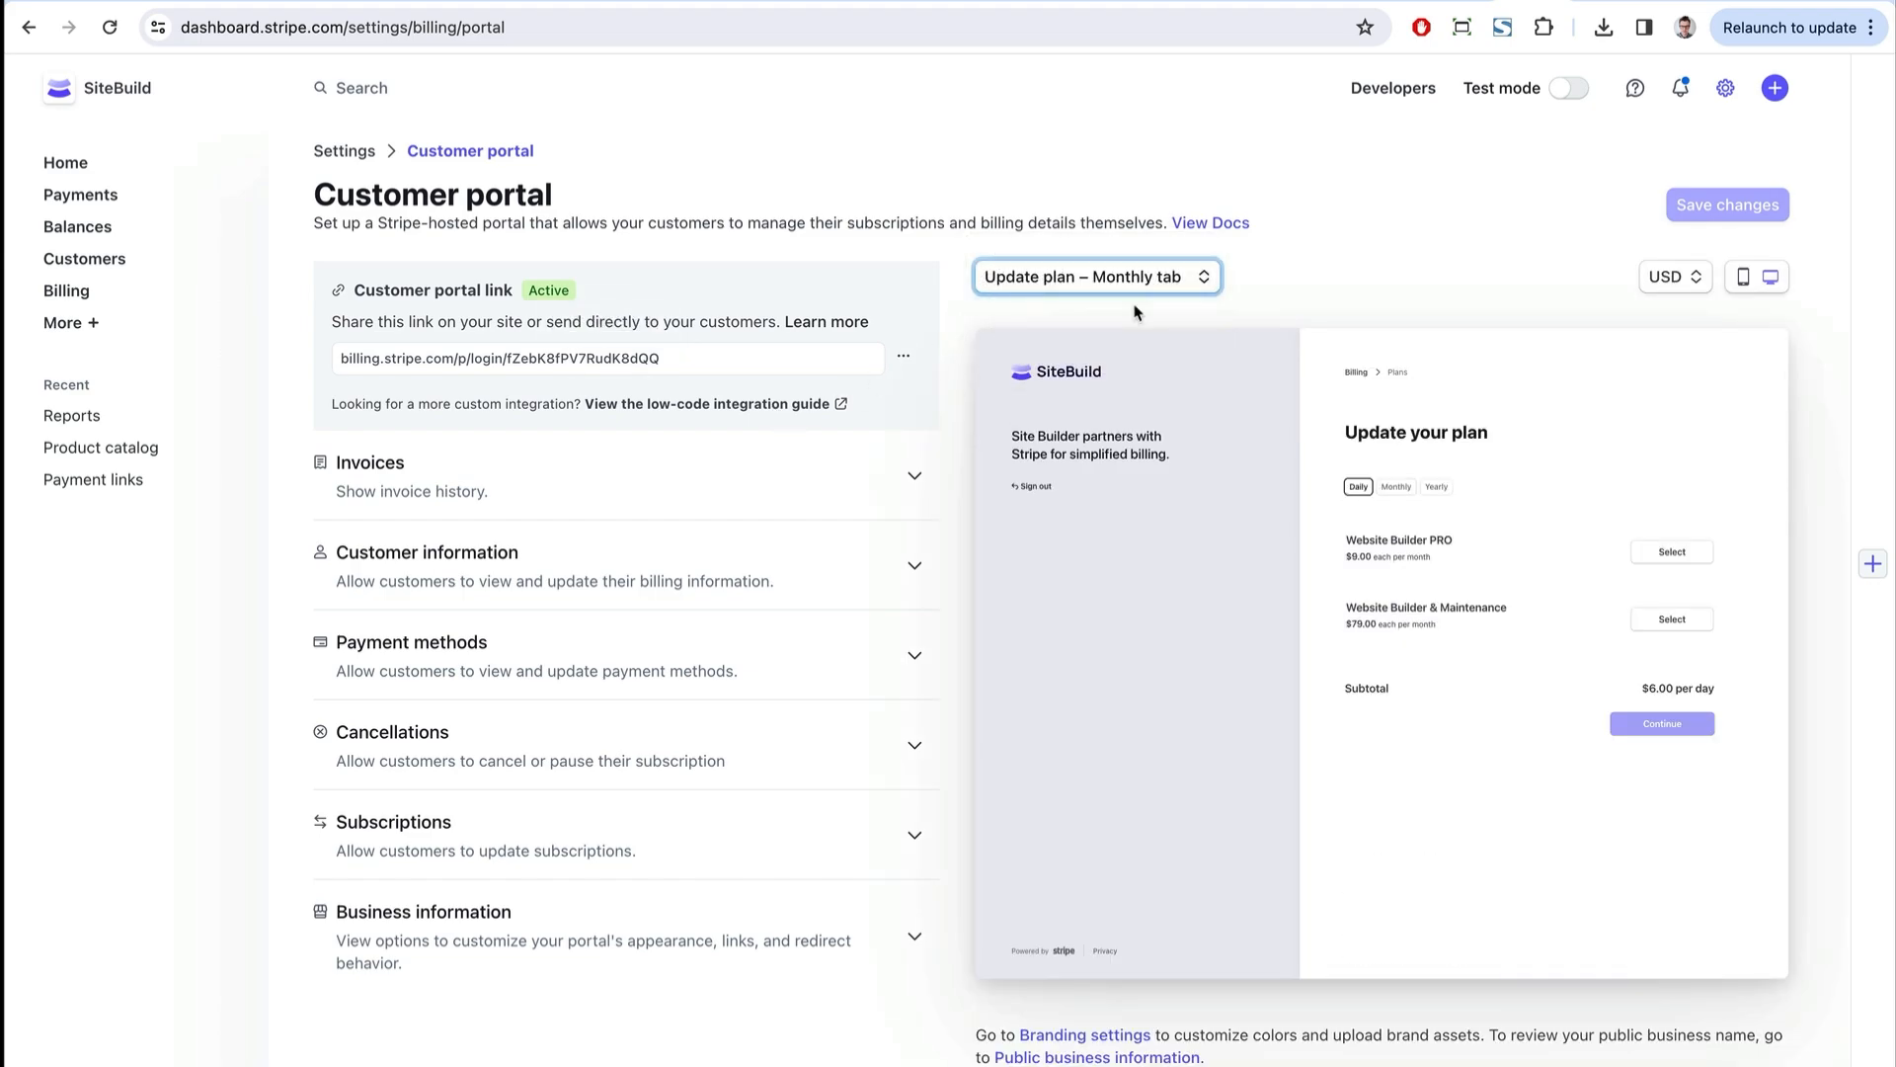
click(1097, 277)
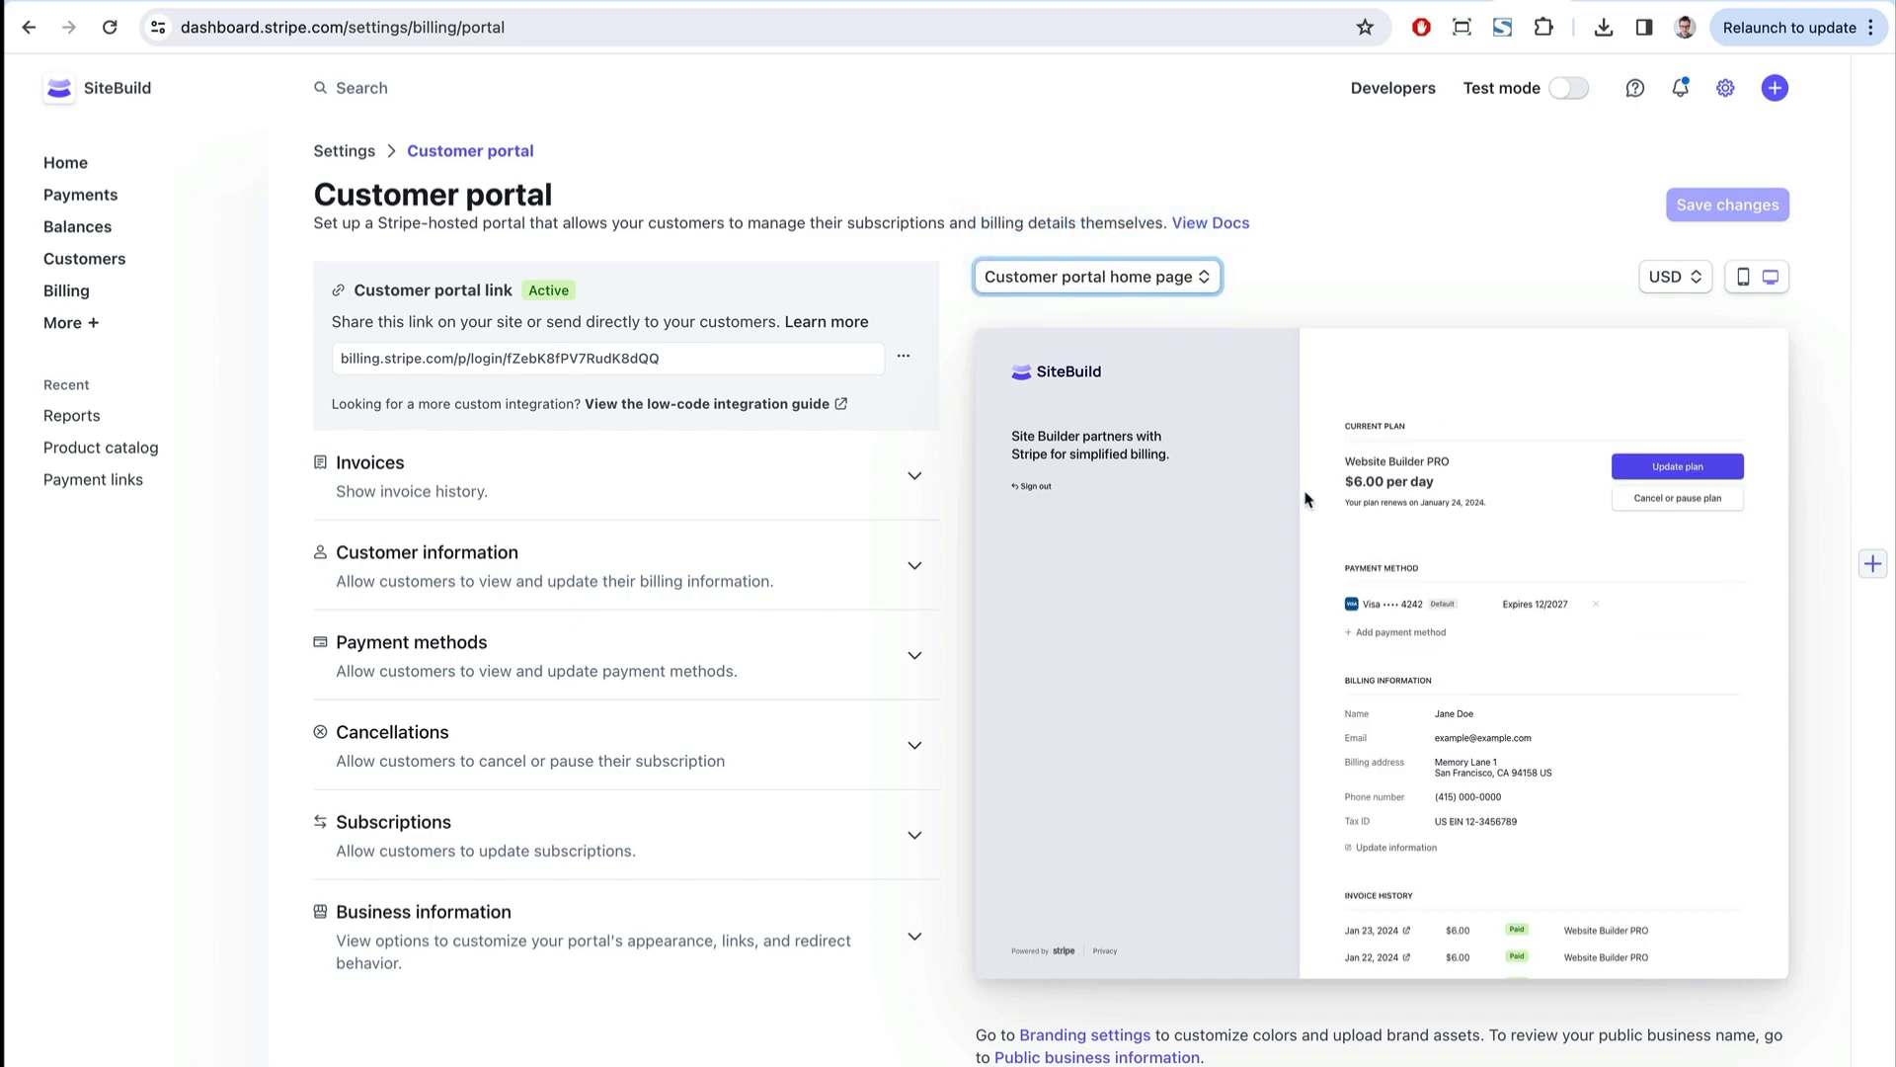
click(619, 358)
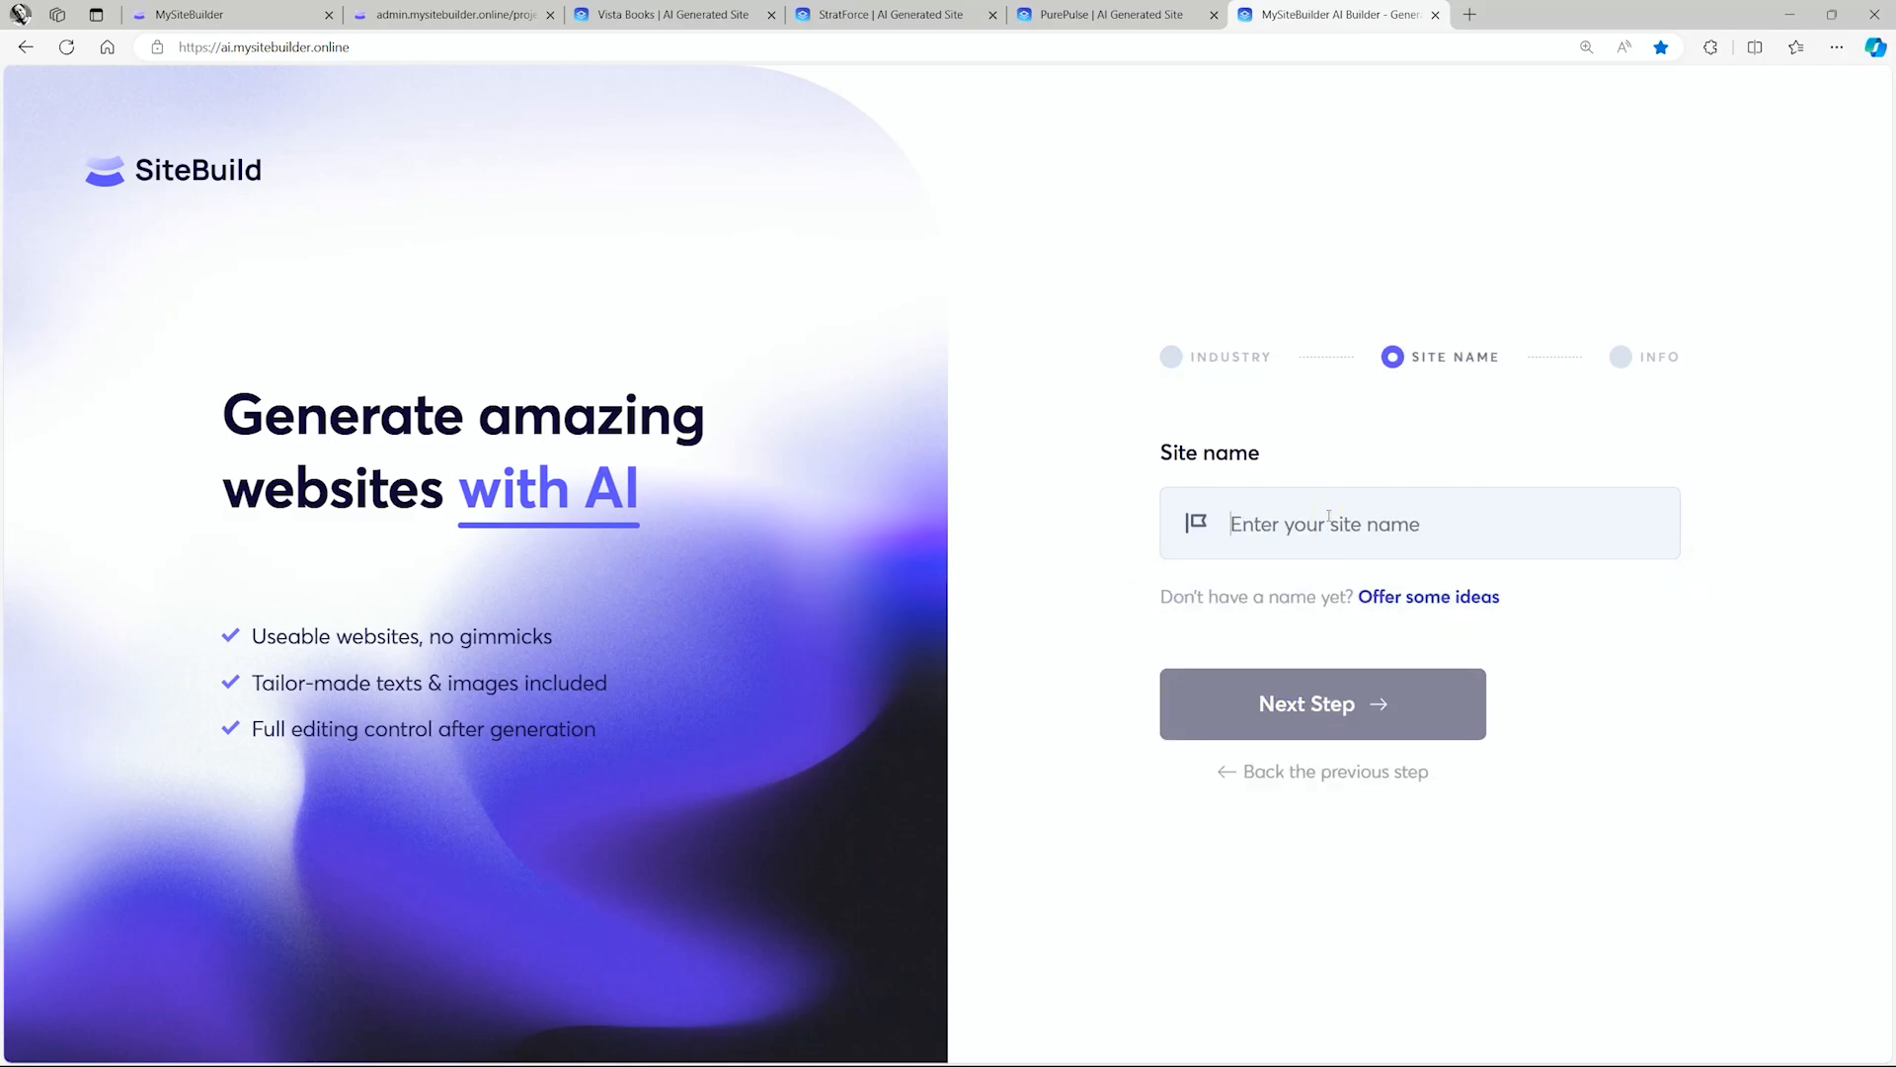
- Generate the Lush Locks salon website from the entered business info
click(1322, 703)
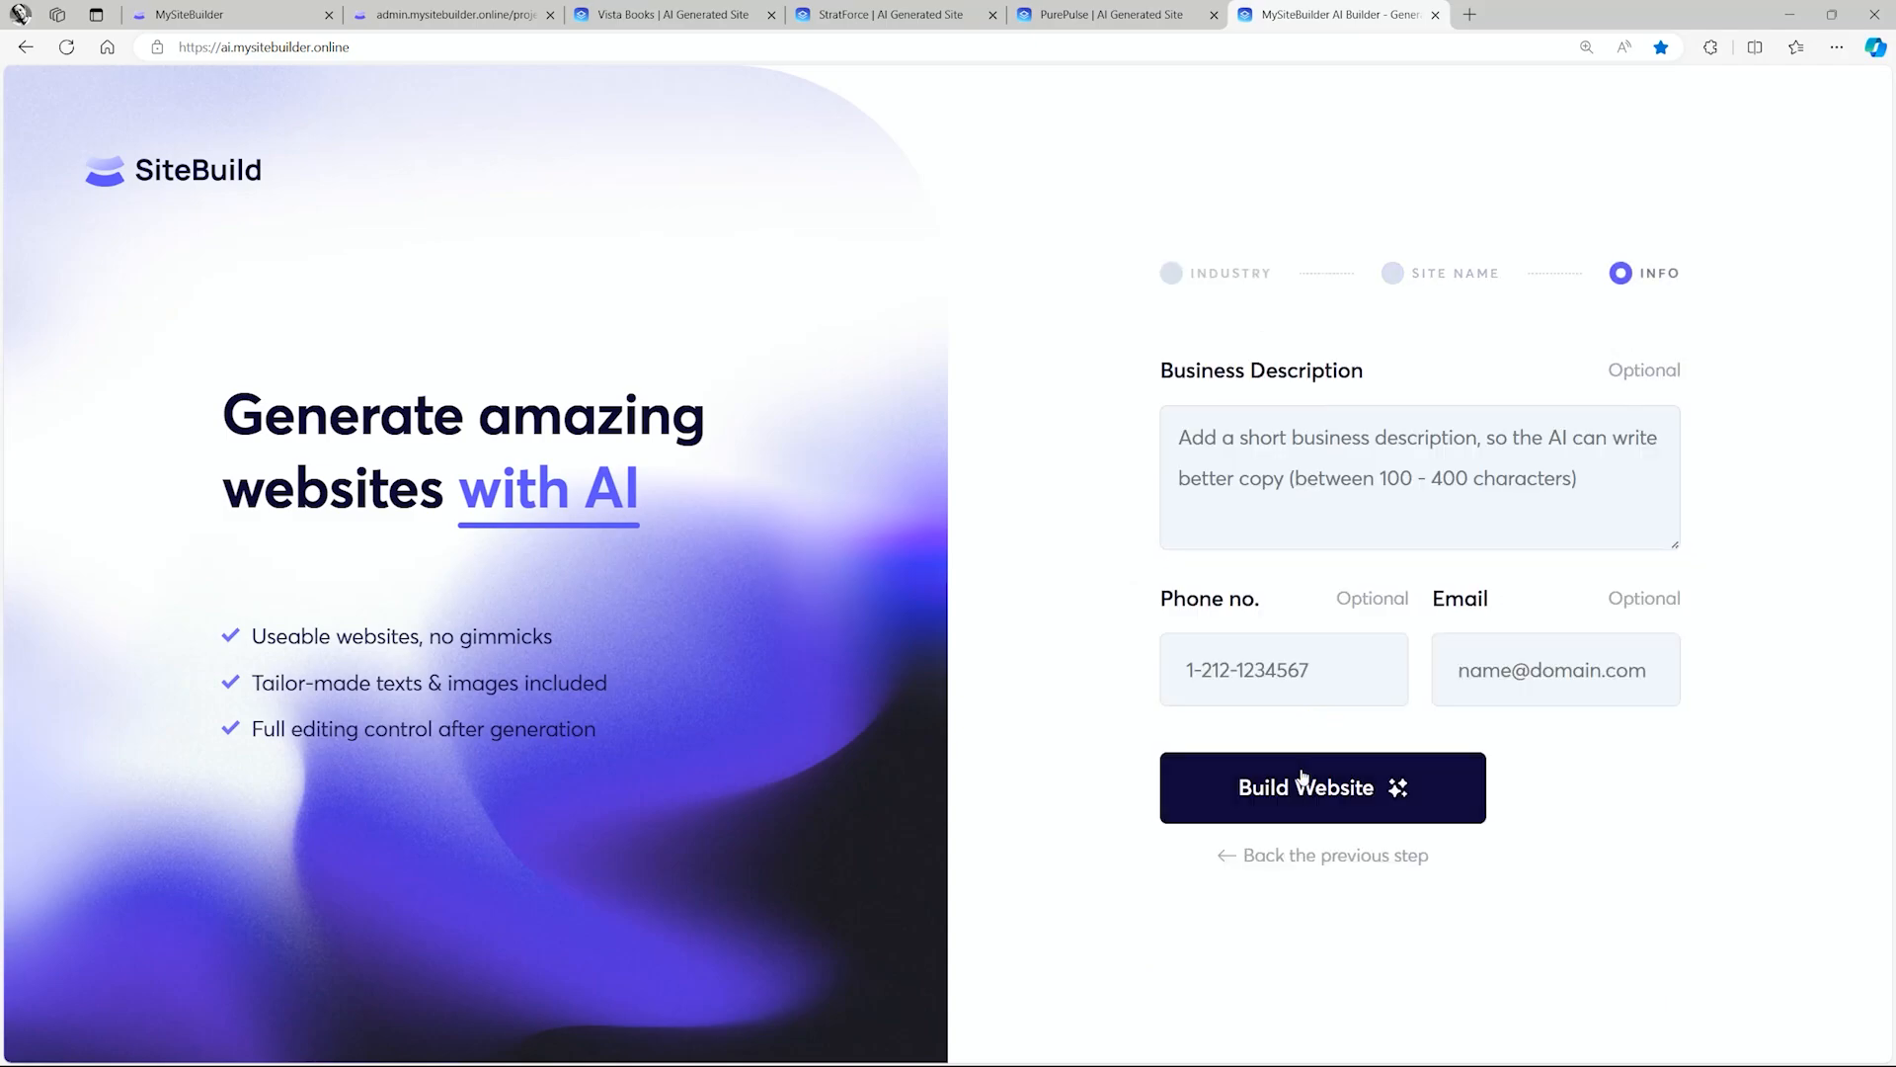
click(1305, 787)
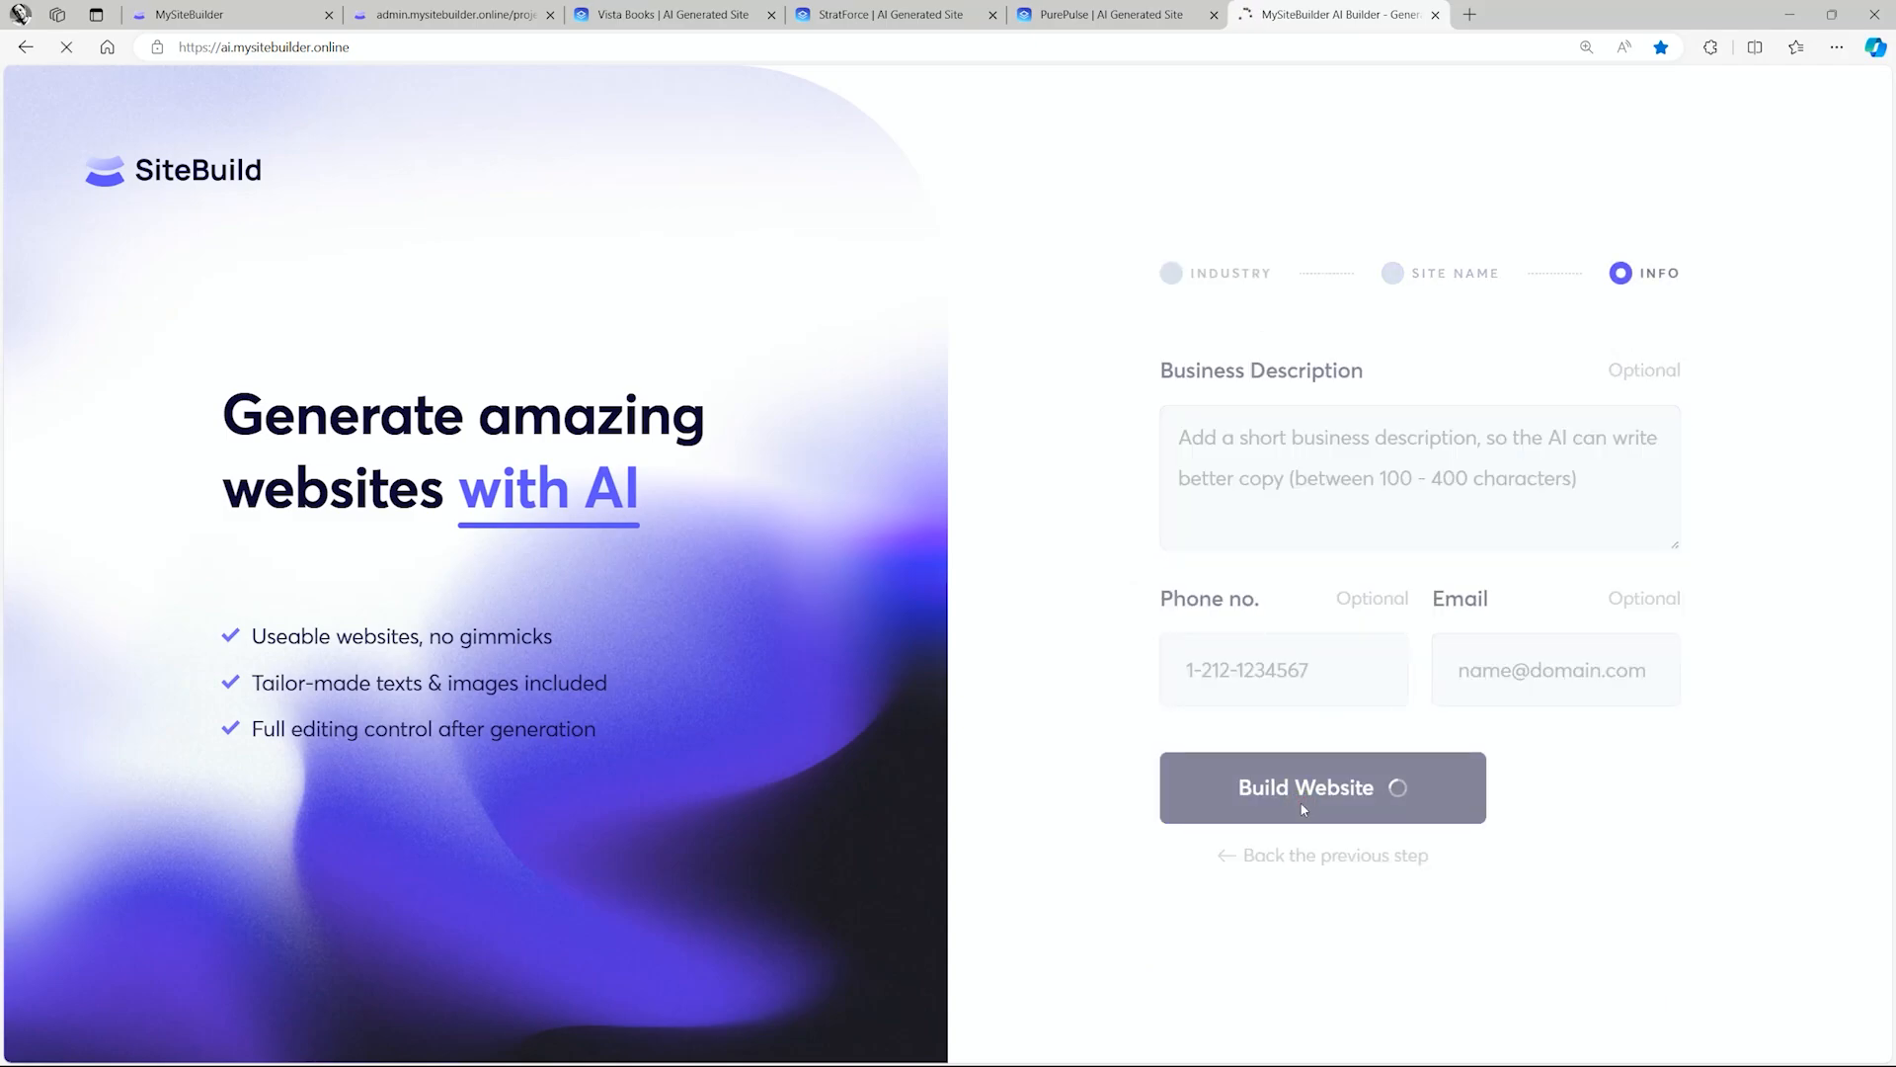
click(1323, 787)
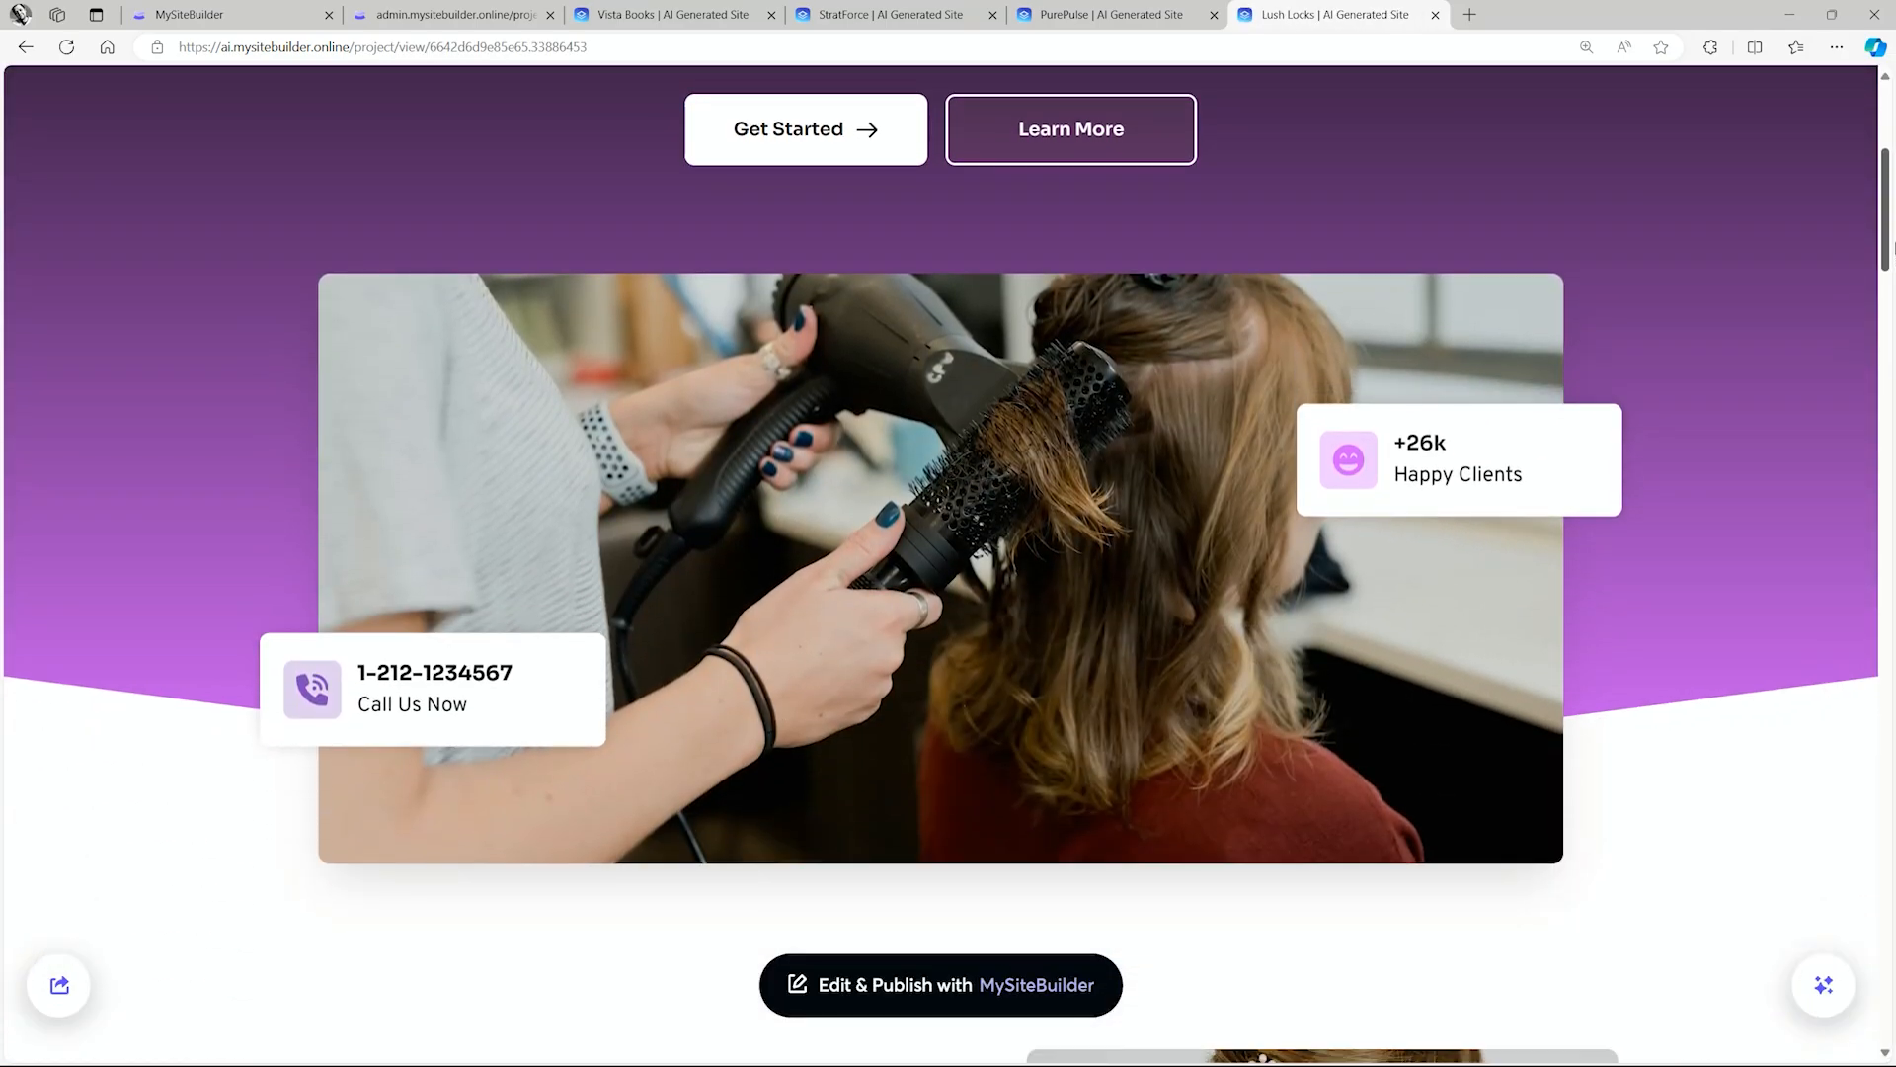
- Scroll through the generated Lush Locks site's sections
scroll(down, 3)
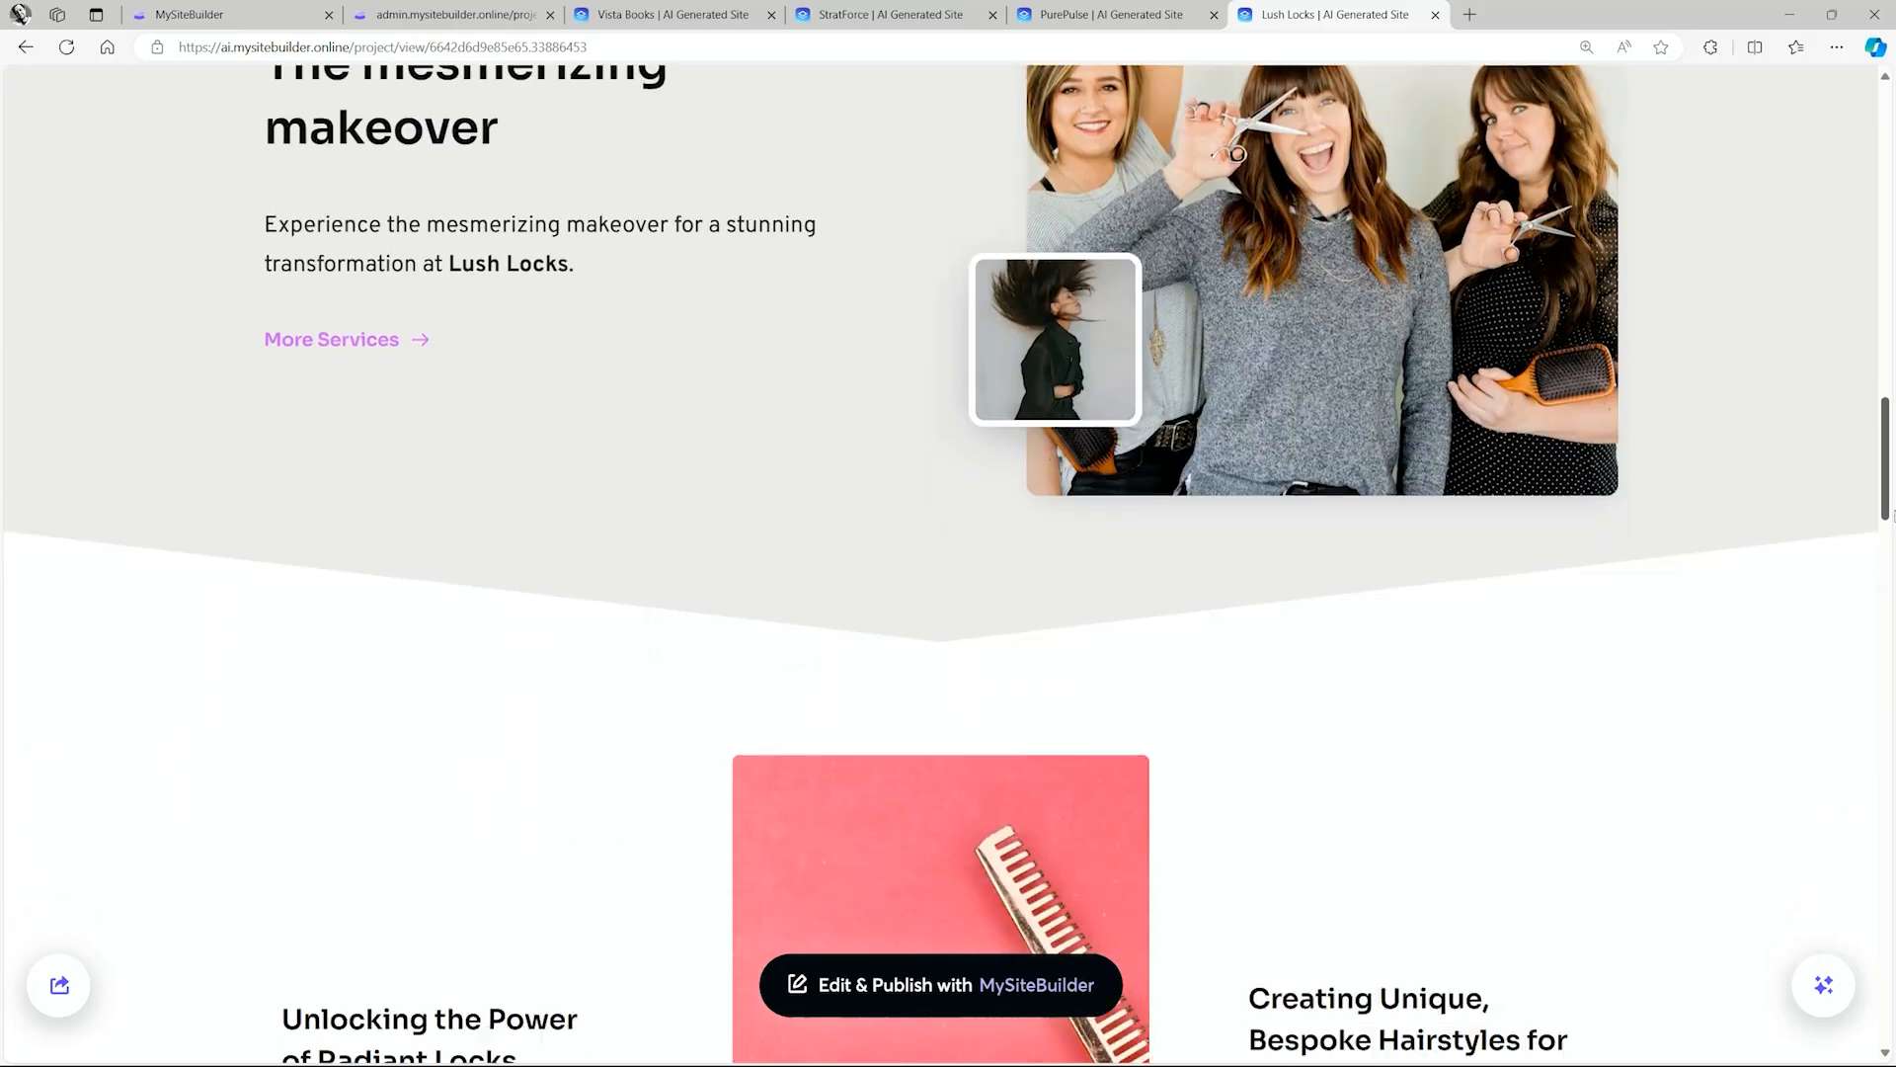
scroll(down, 3)
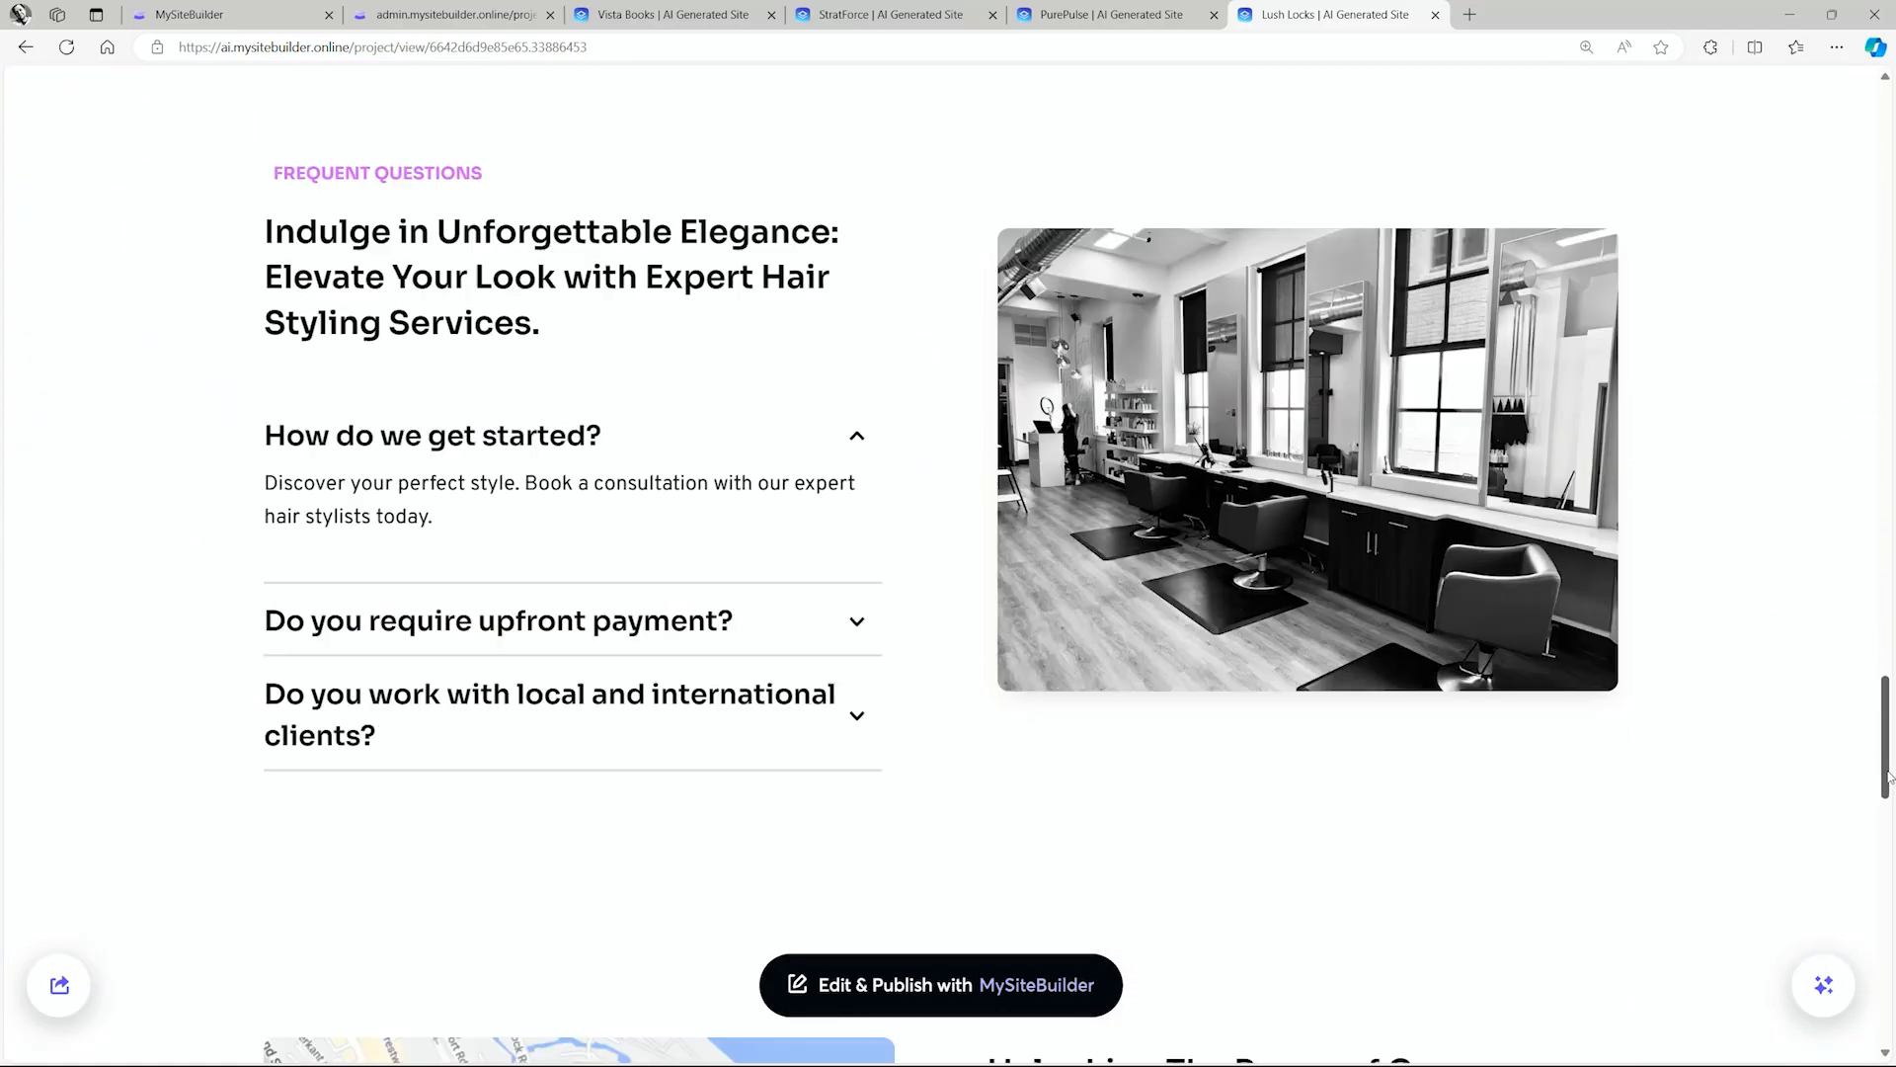
scroll(down, 3)
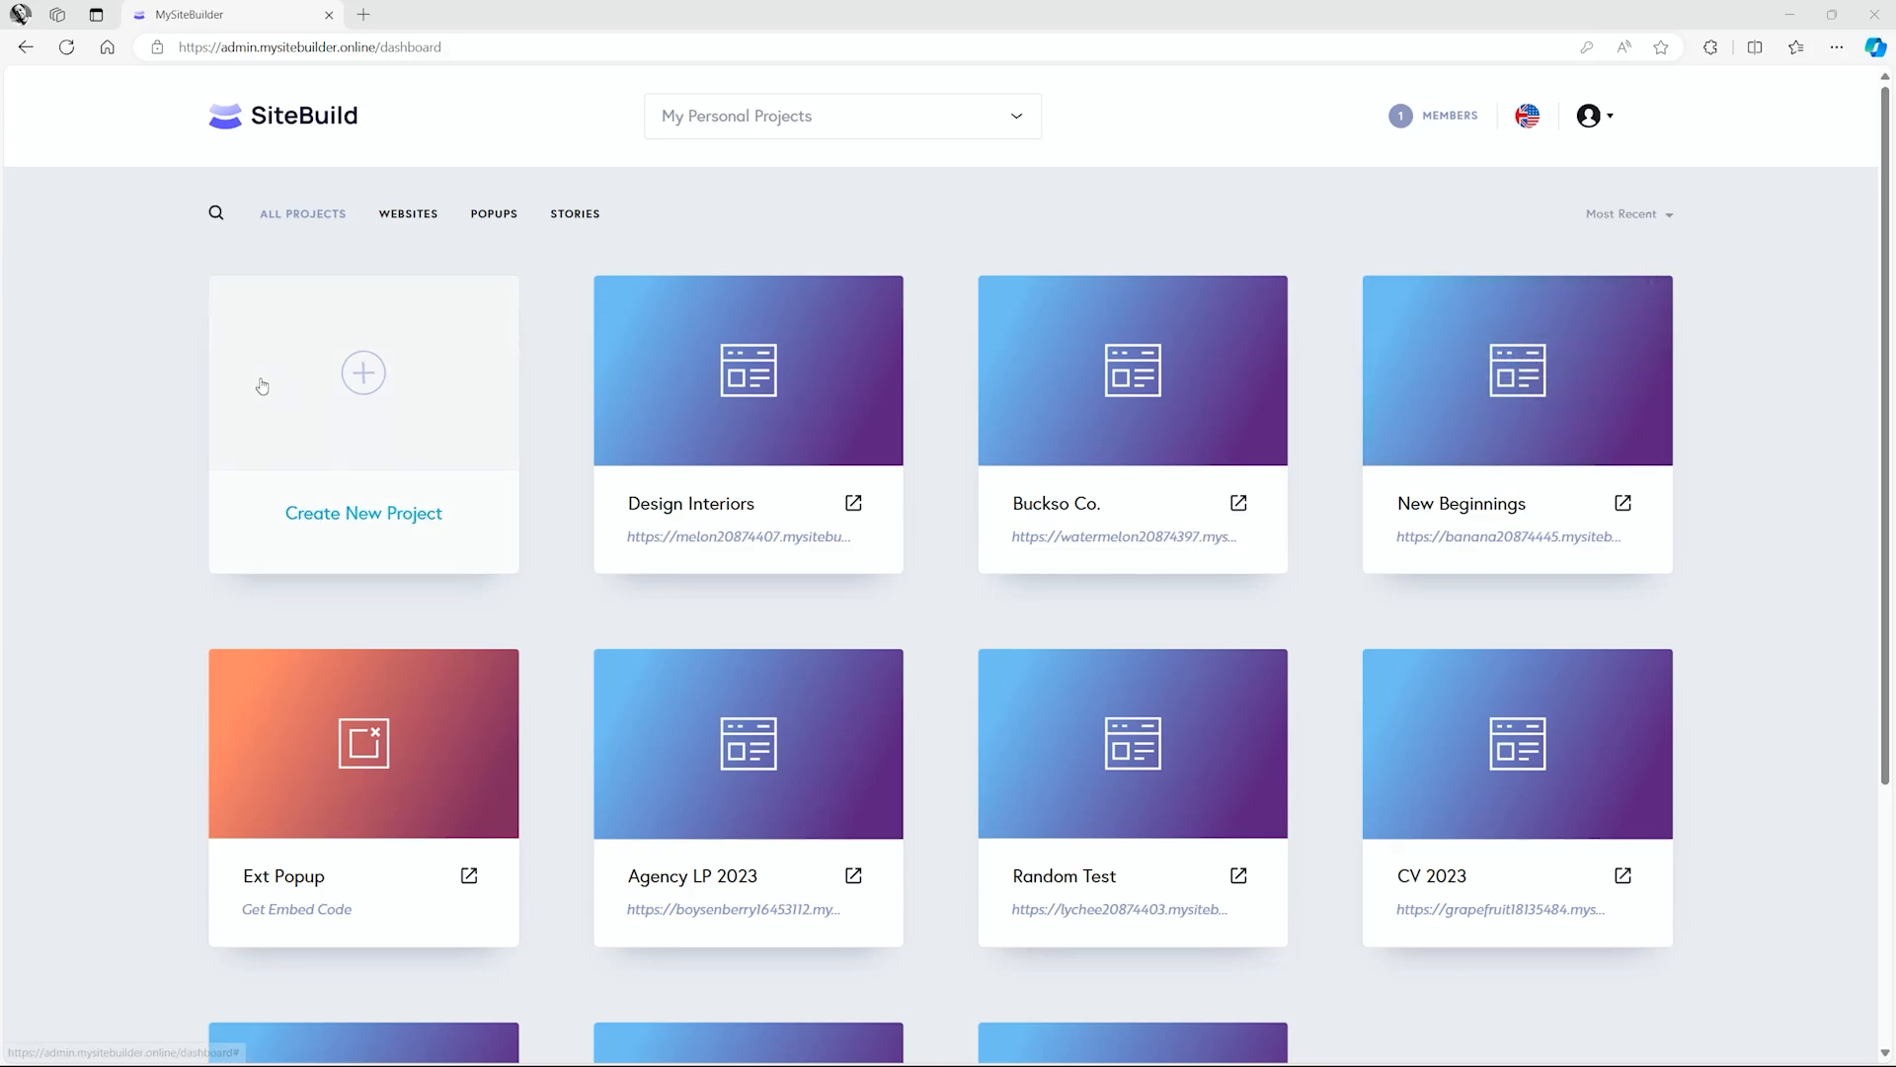
- Create a new Website & Landing Page project using Generate with AI
click(362, 372)
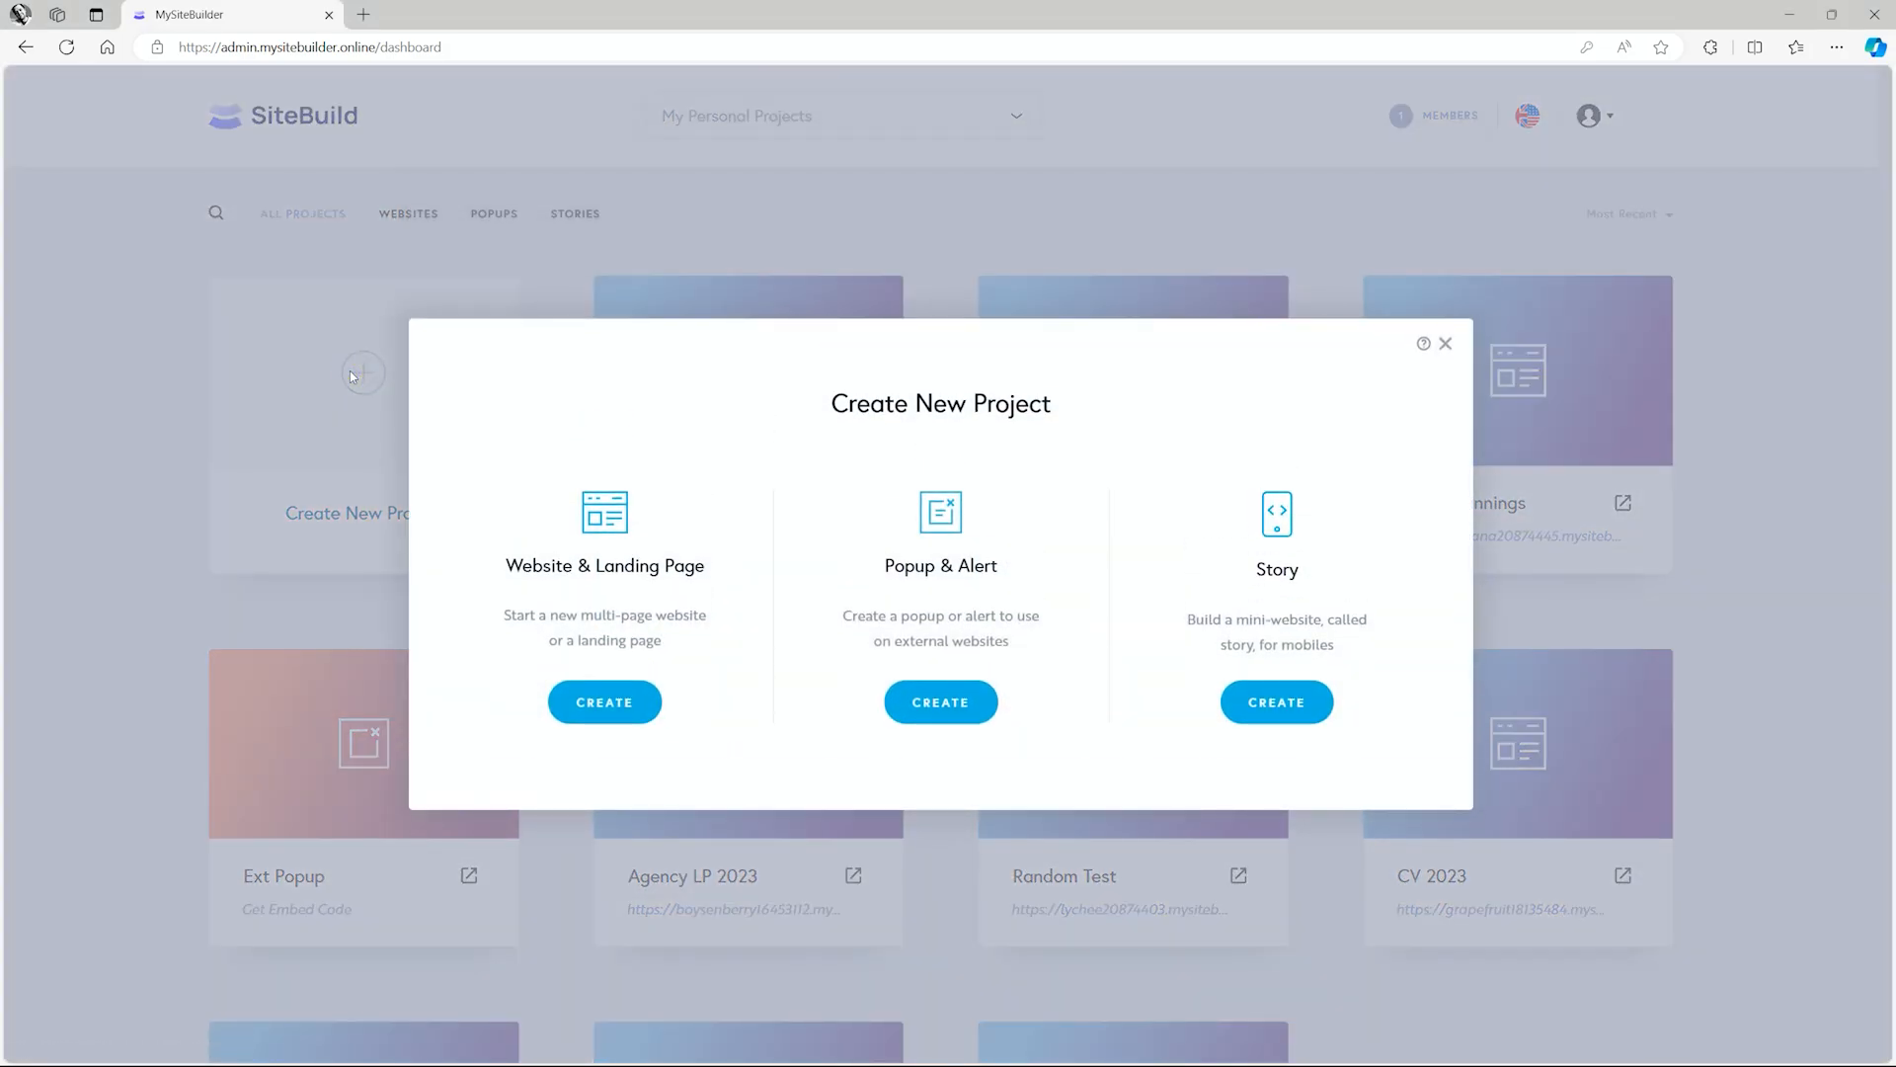
click(605, 702)
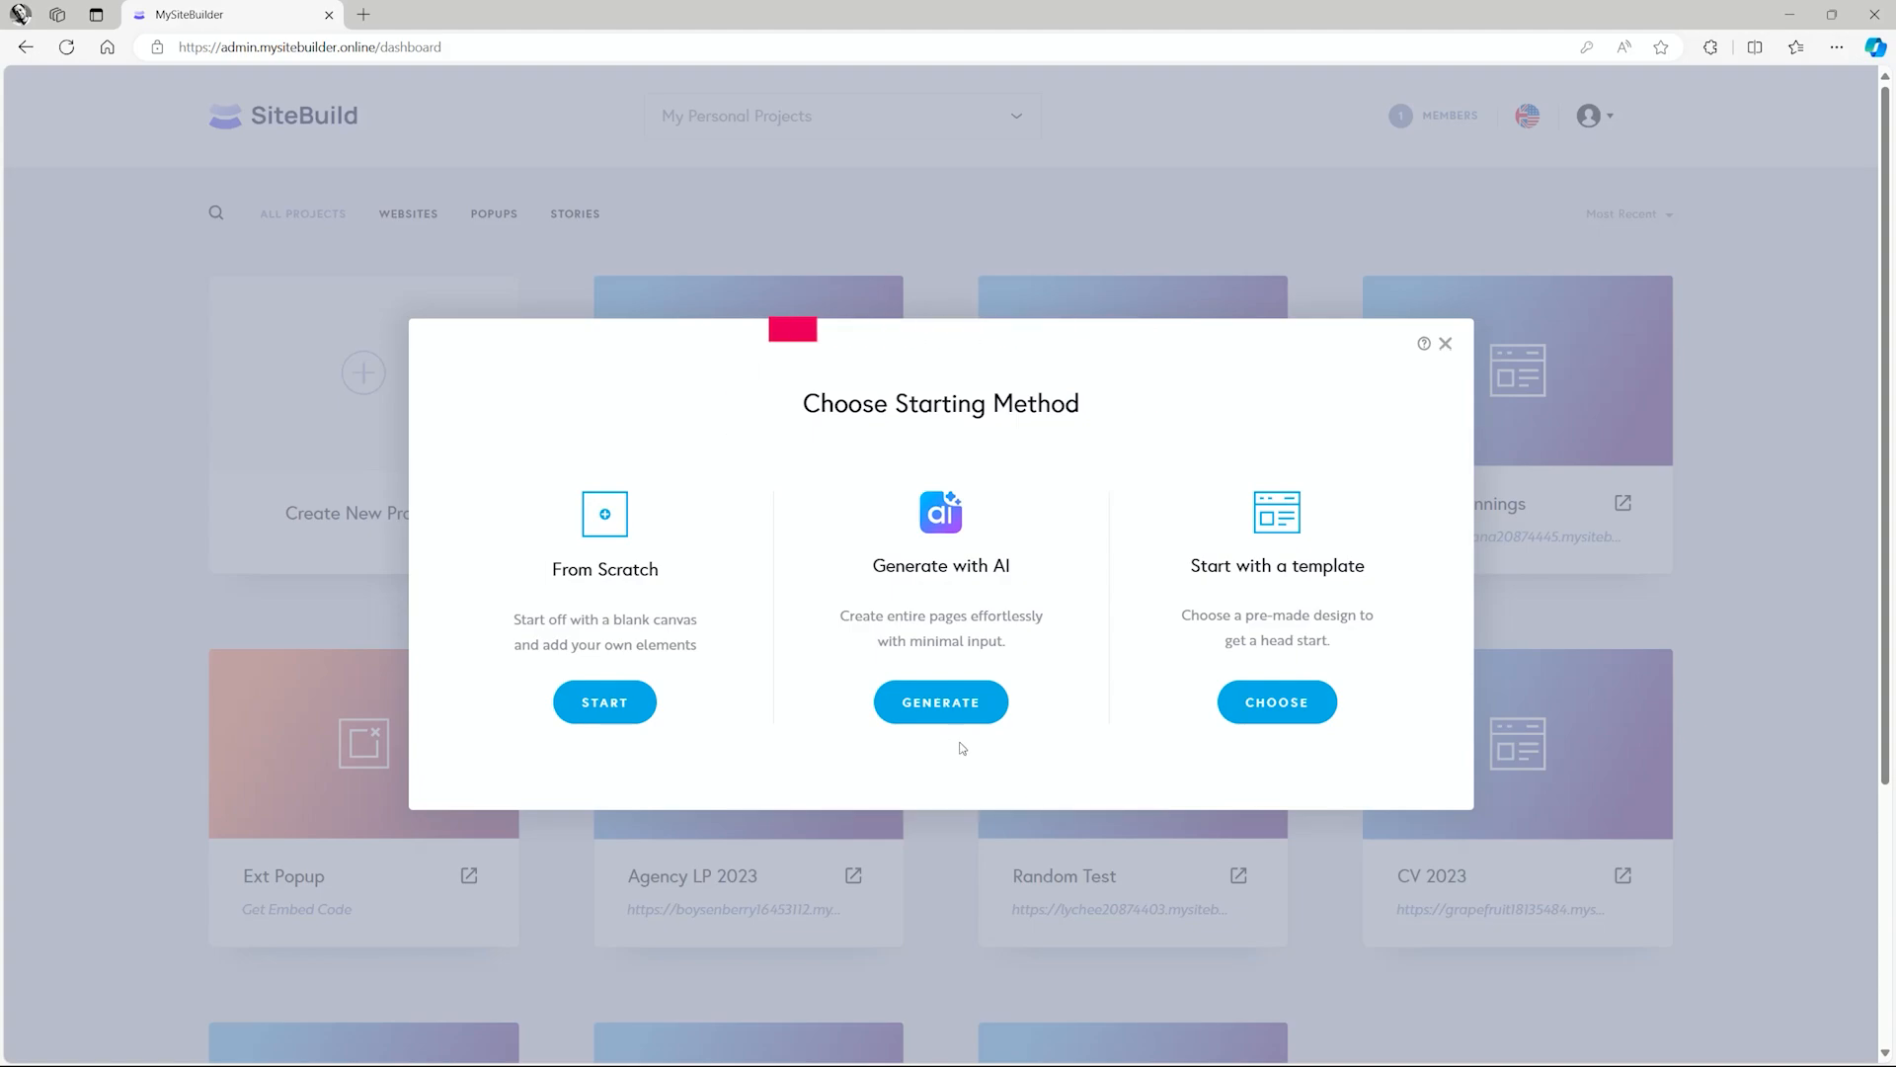
click(940, 701)
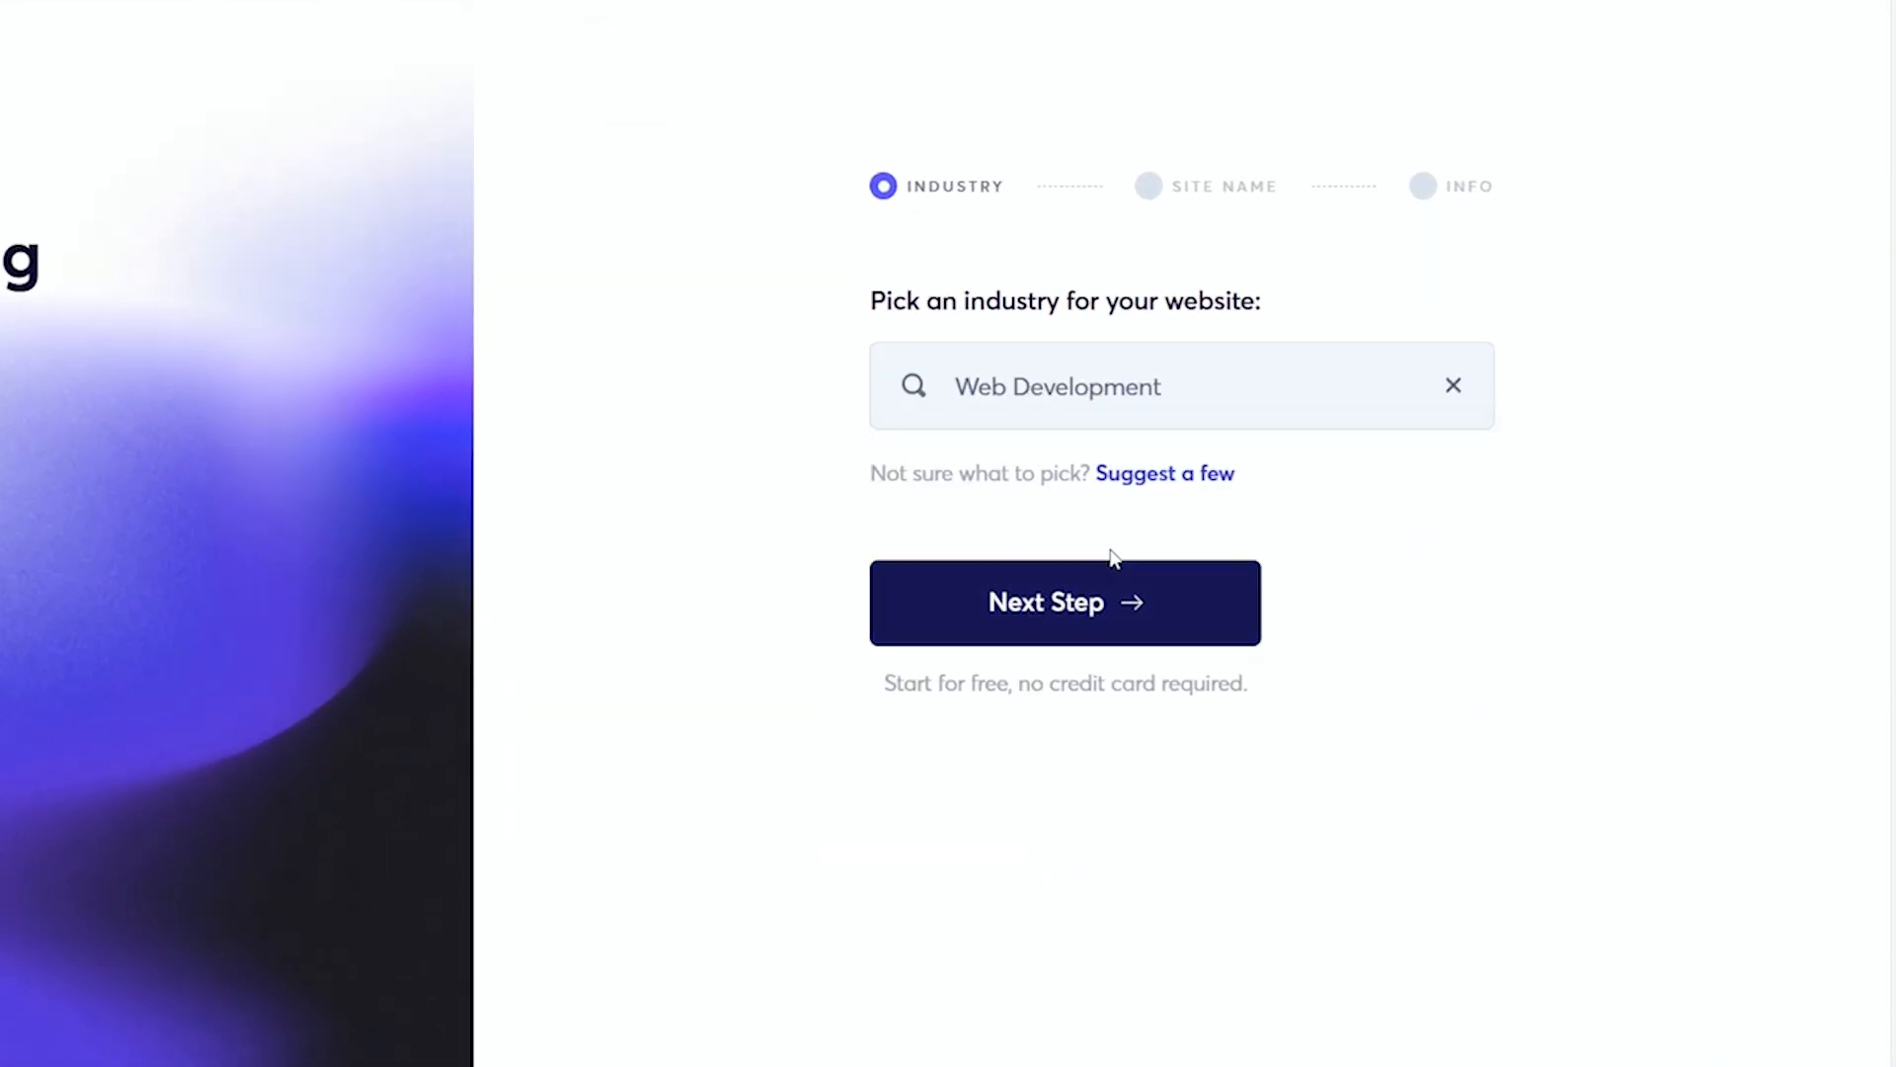
- Confirm Web Development, accept the site name and info, and build the DesignLink site
click(1065, 602)
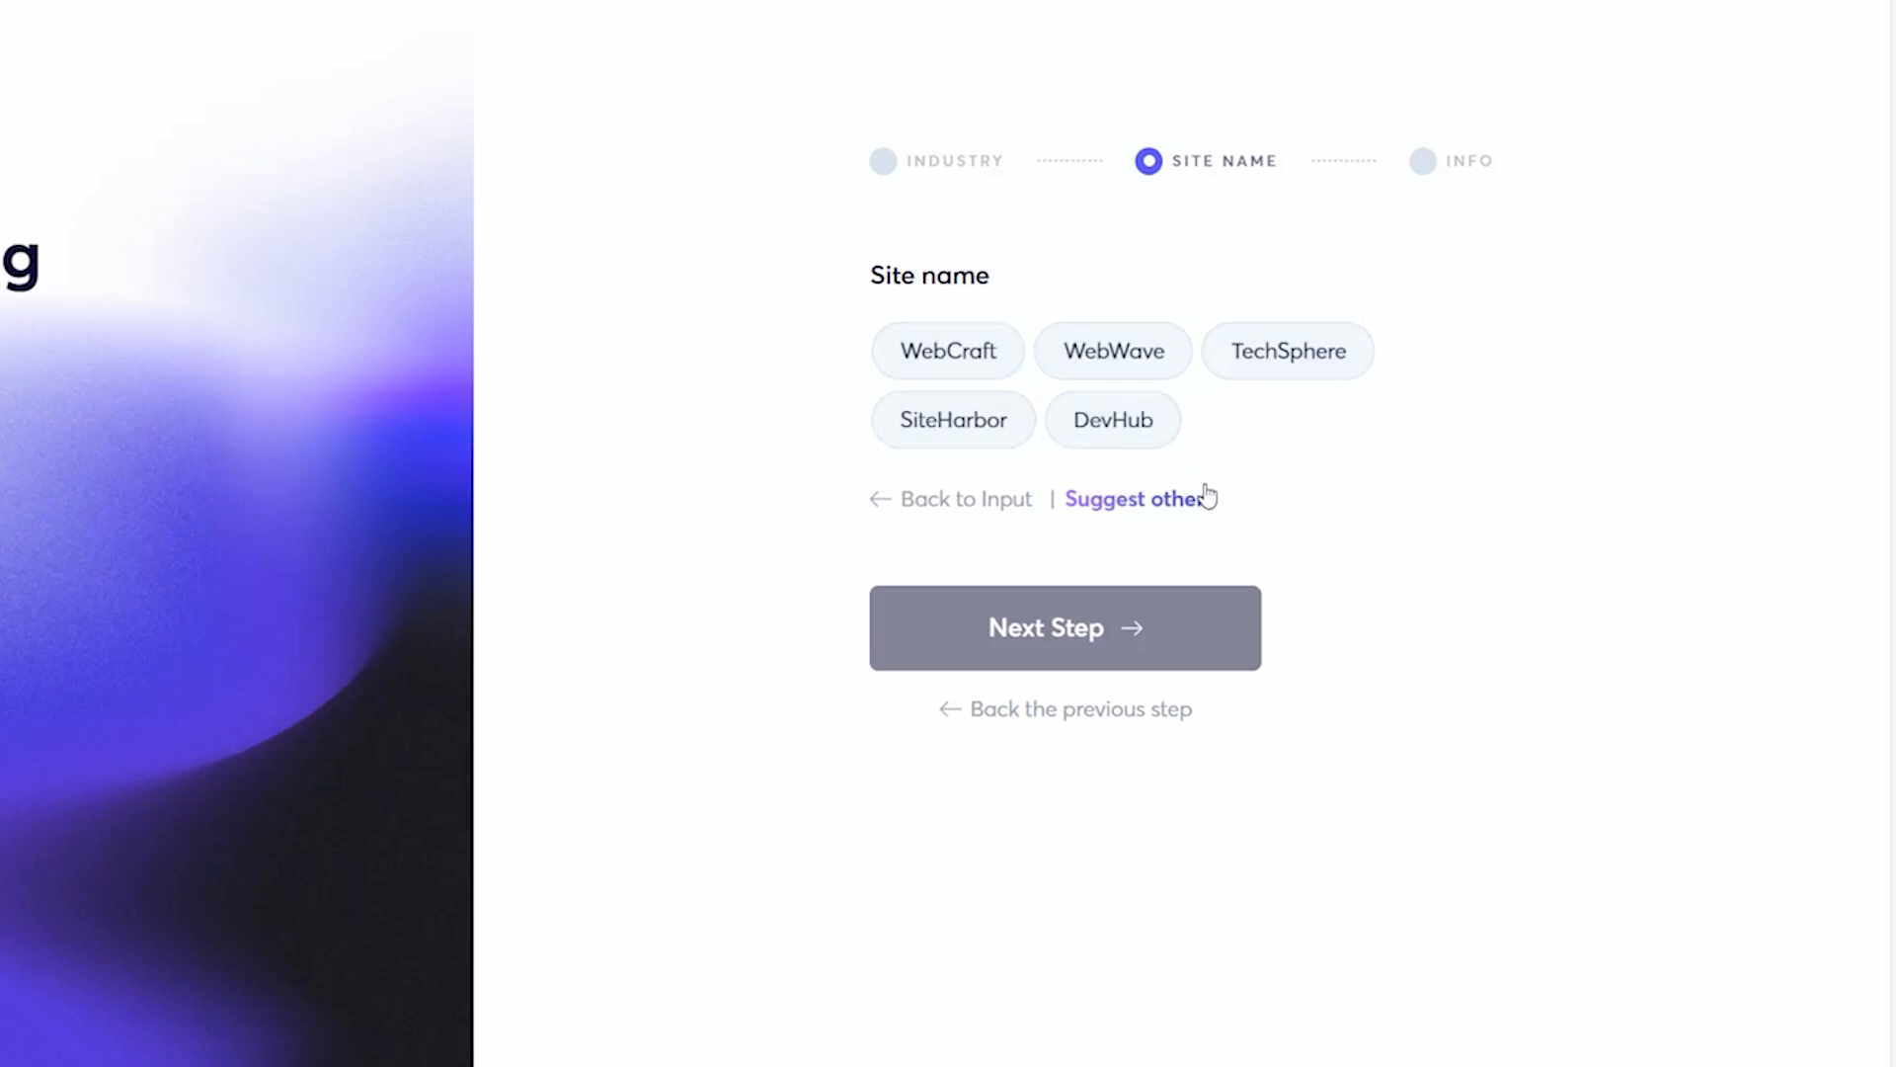
click(1065, 627)
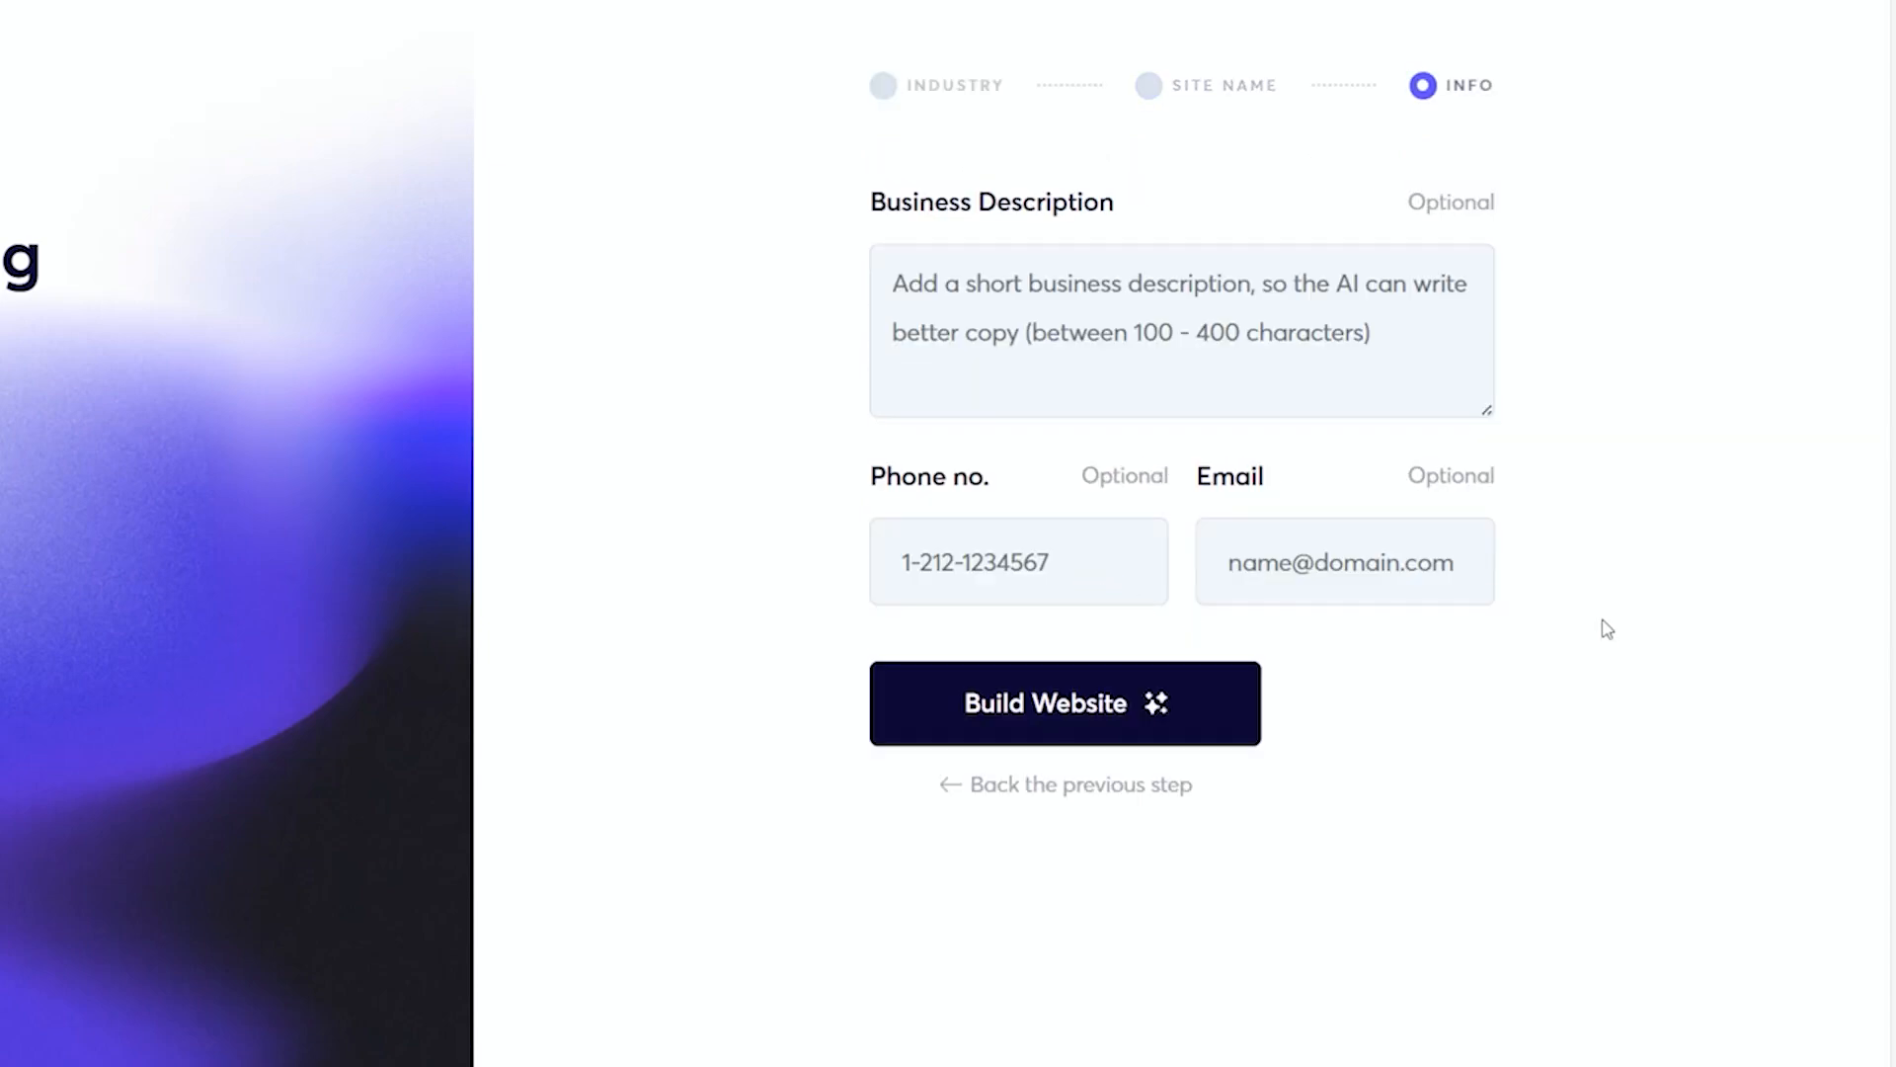
click(1065, 703)
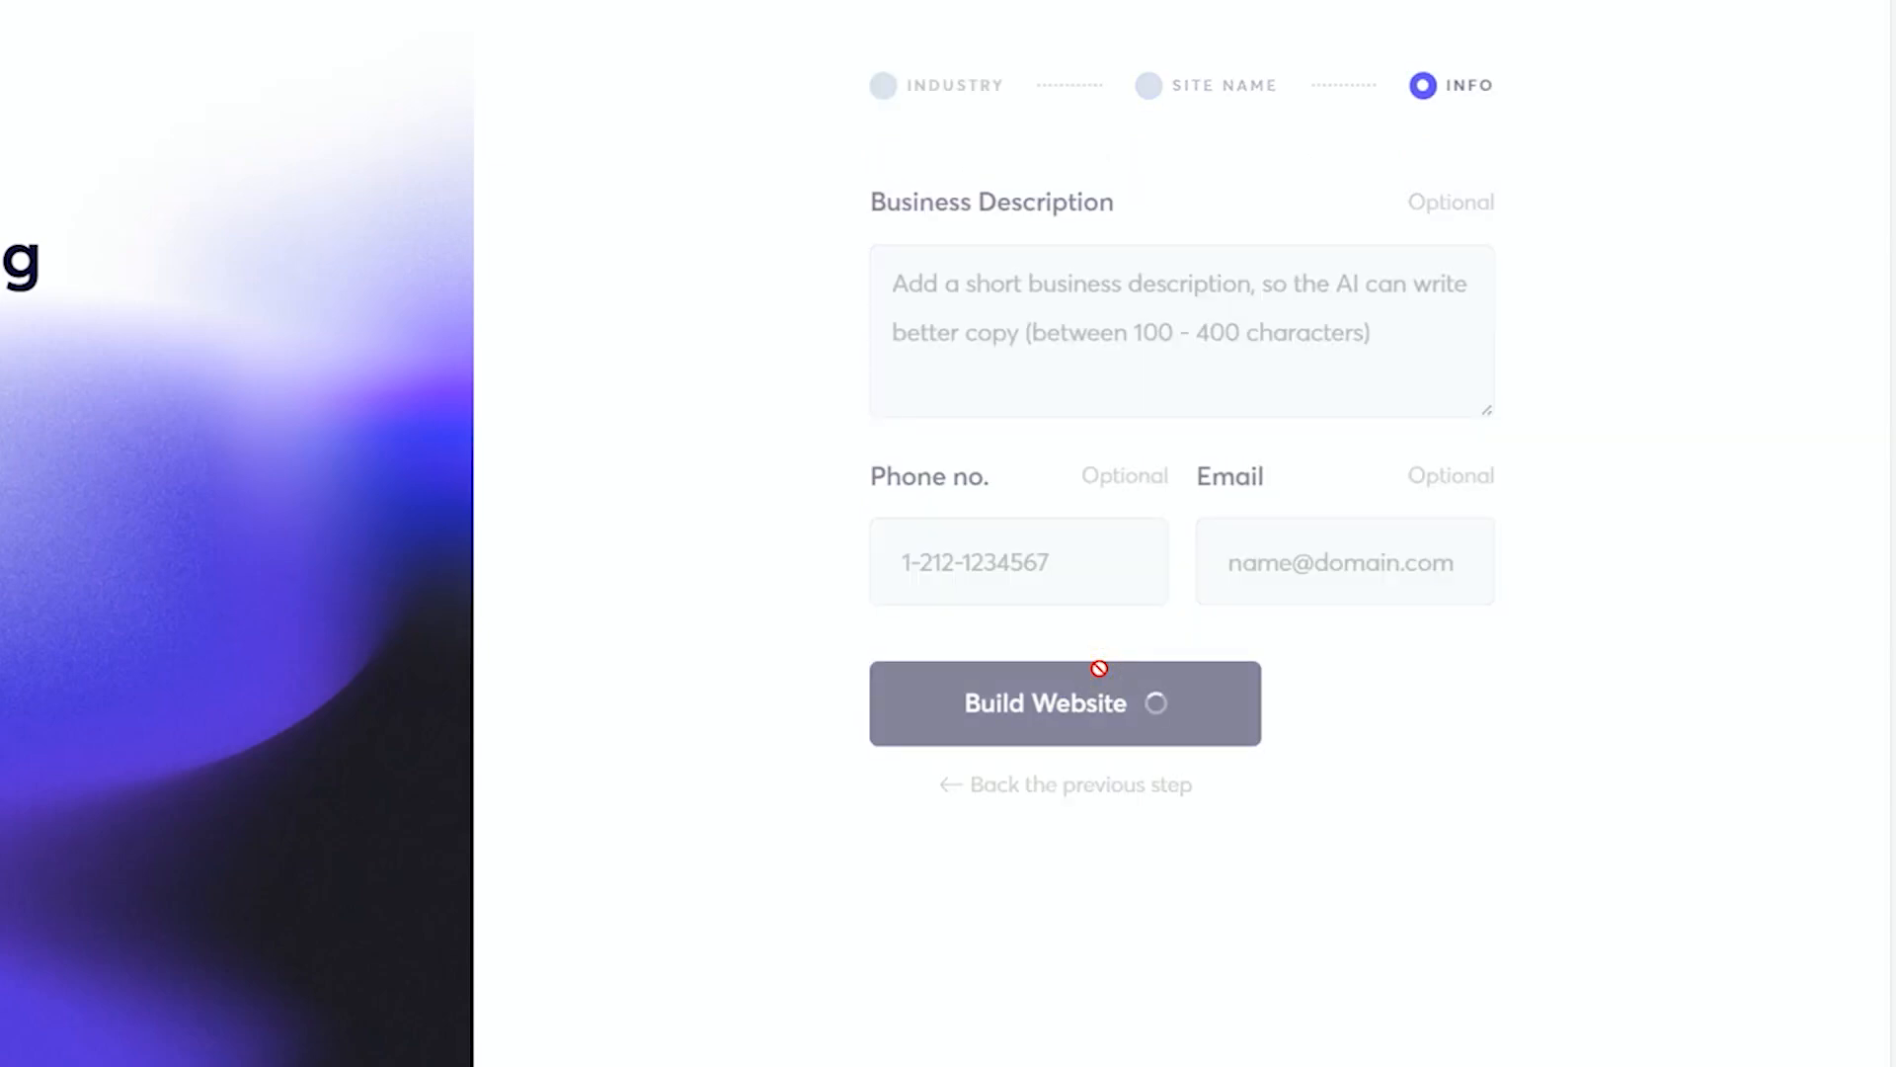
click(1066, 702)
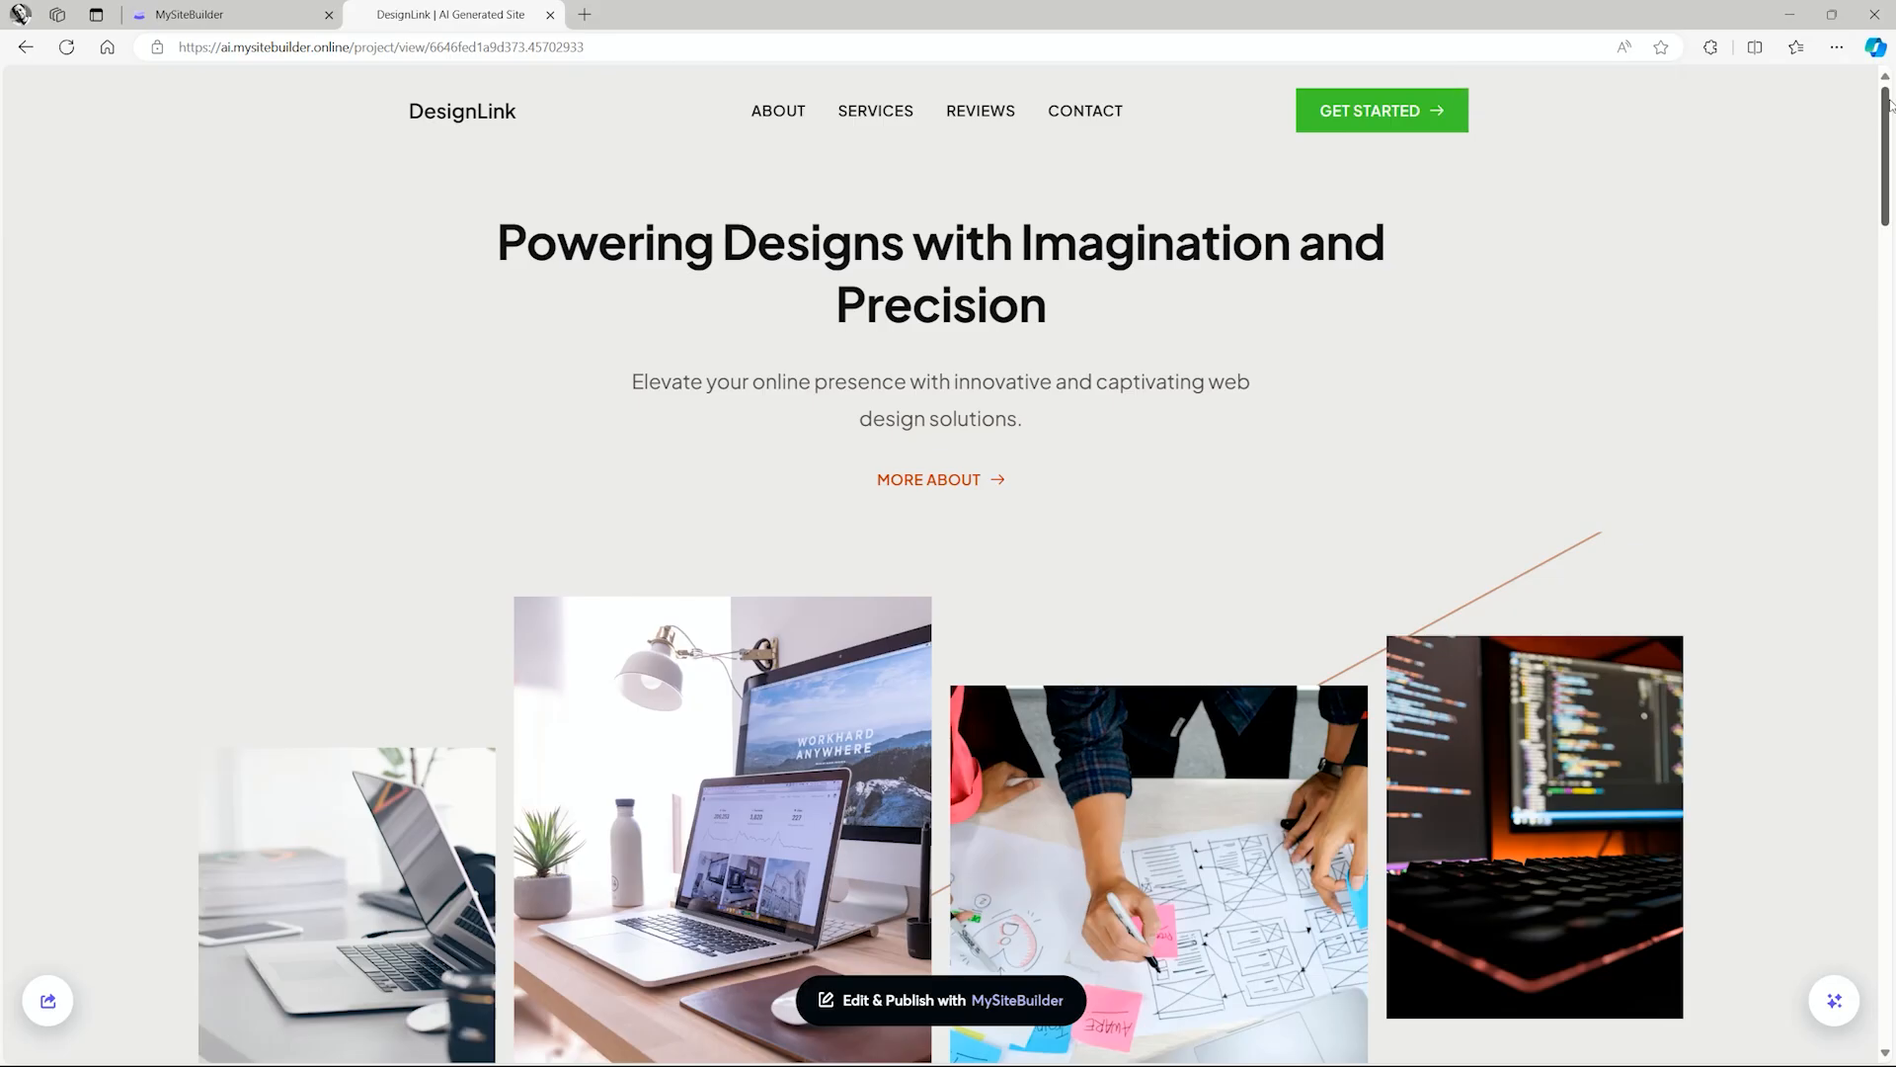
- Scroll the DesignLink site down to its footer and Regenerate menu
scroll(down, 3)
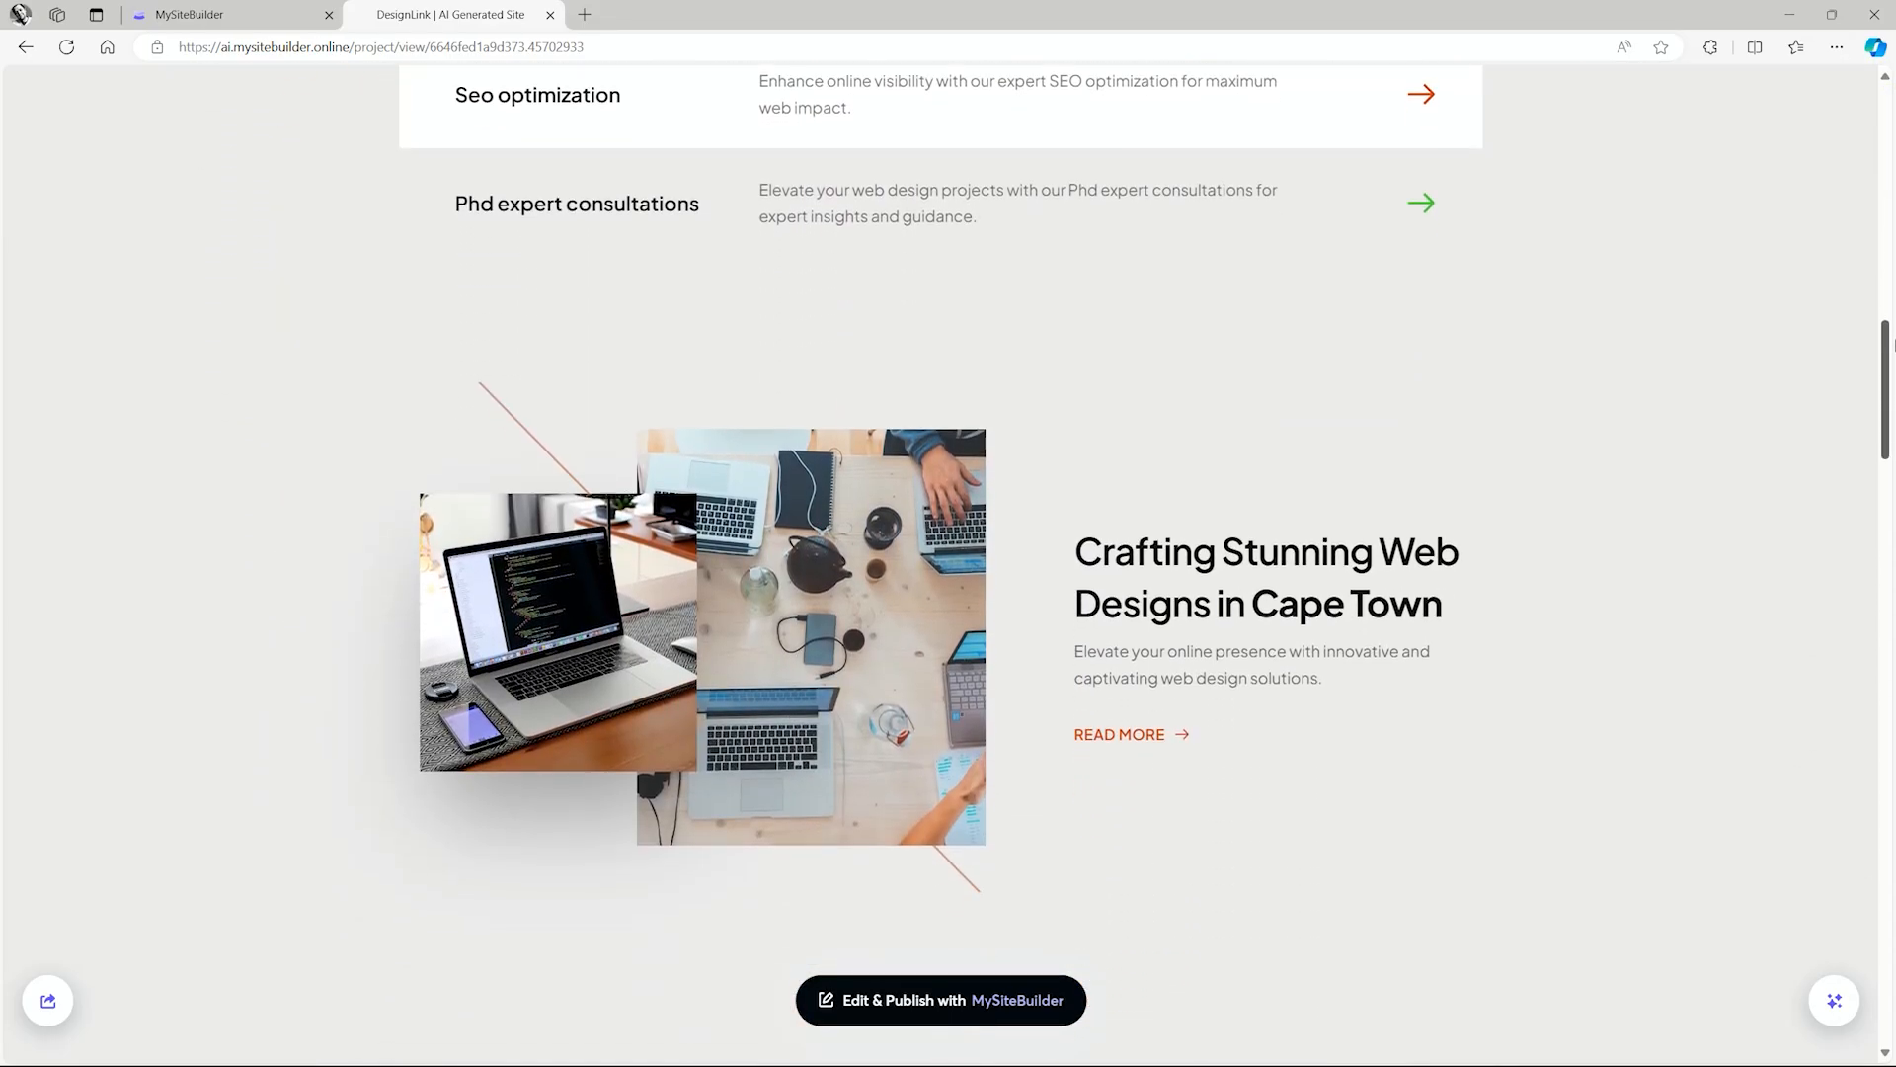
scroll(down, 3)
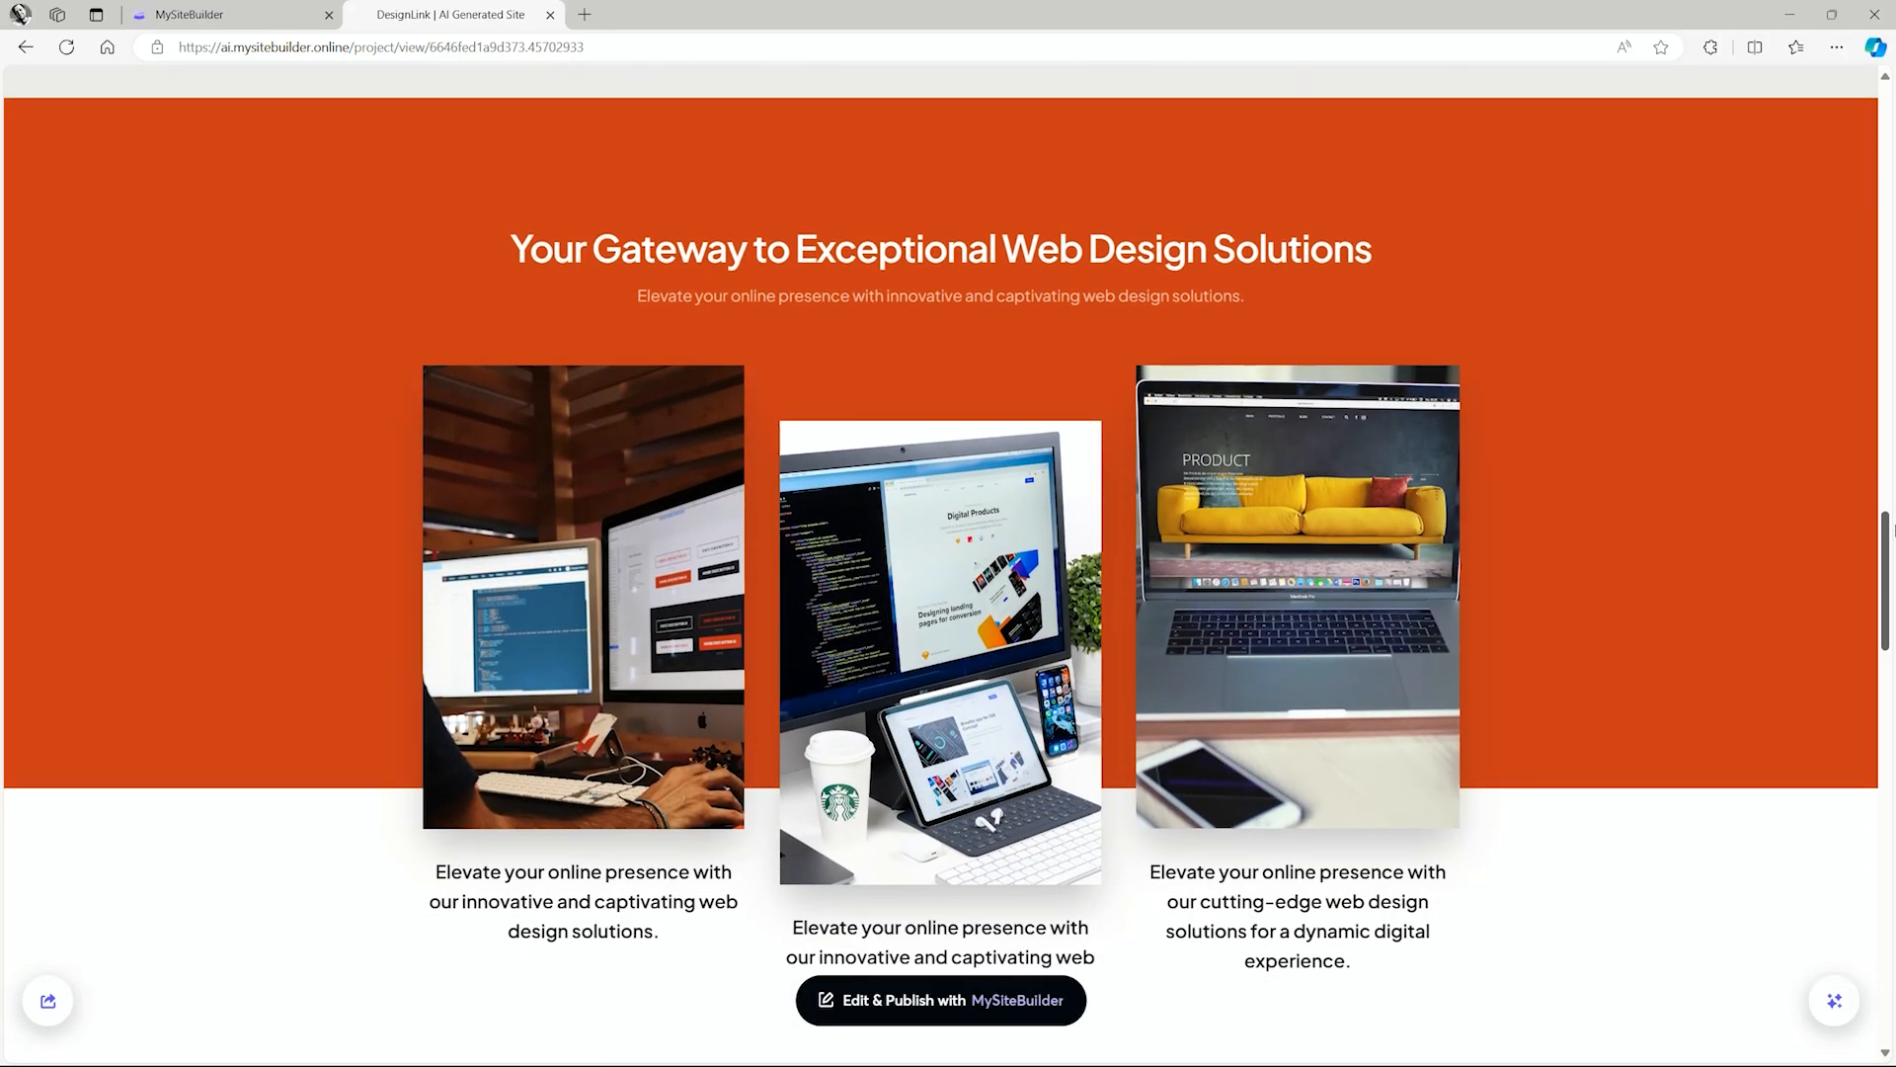
scroll(down, 3)
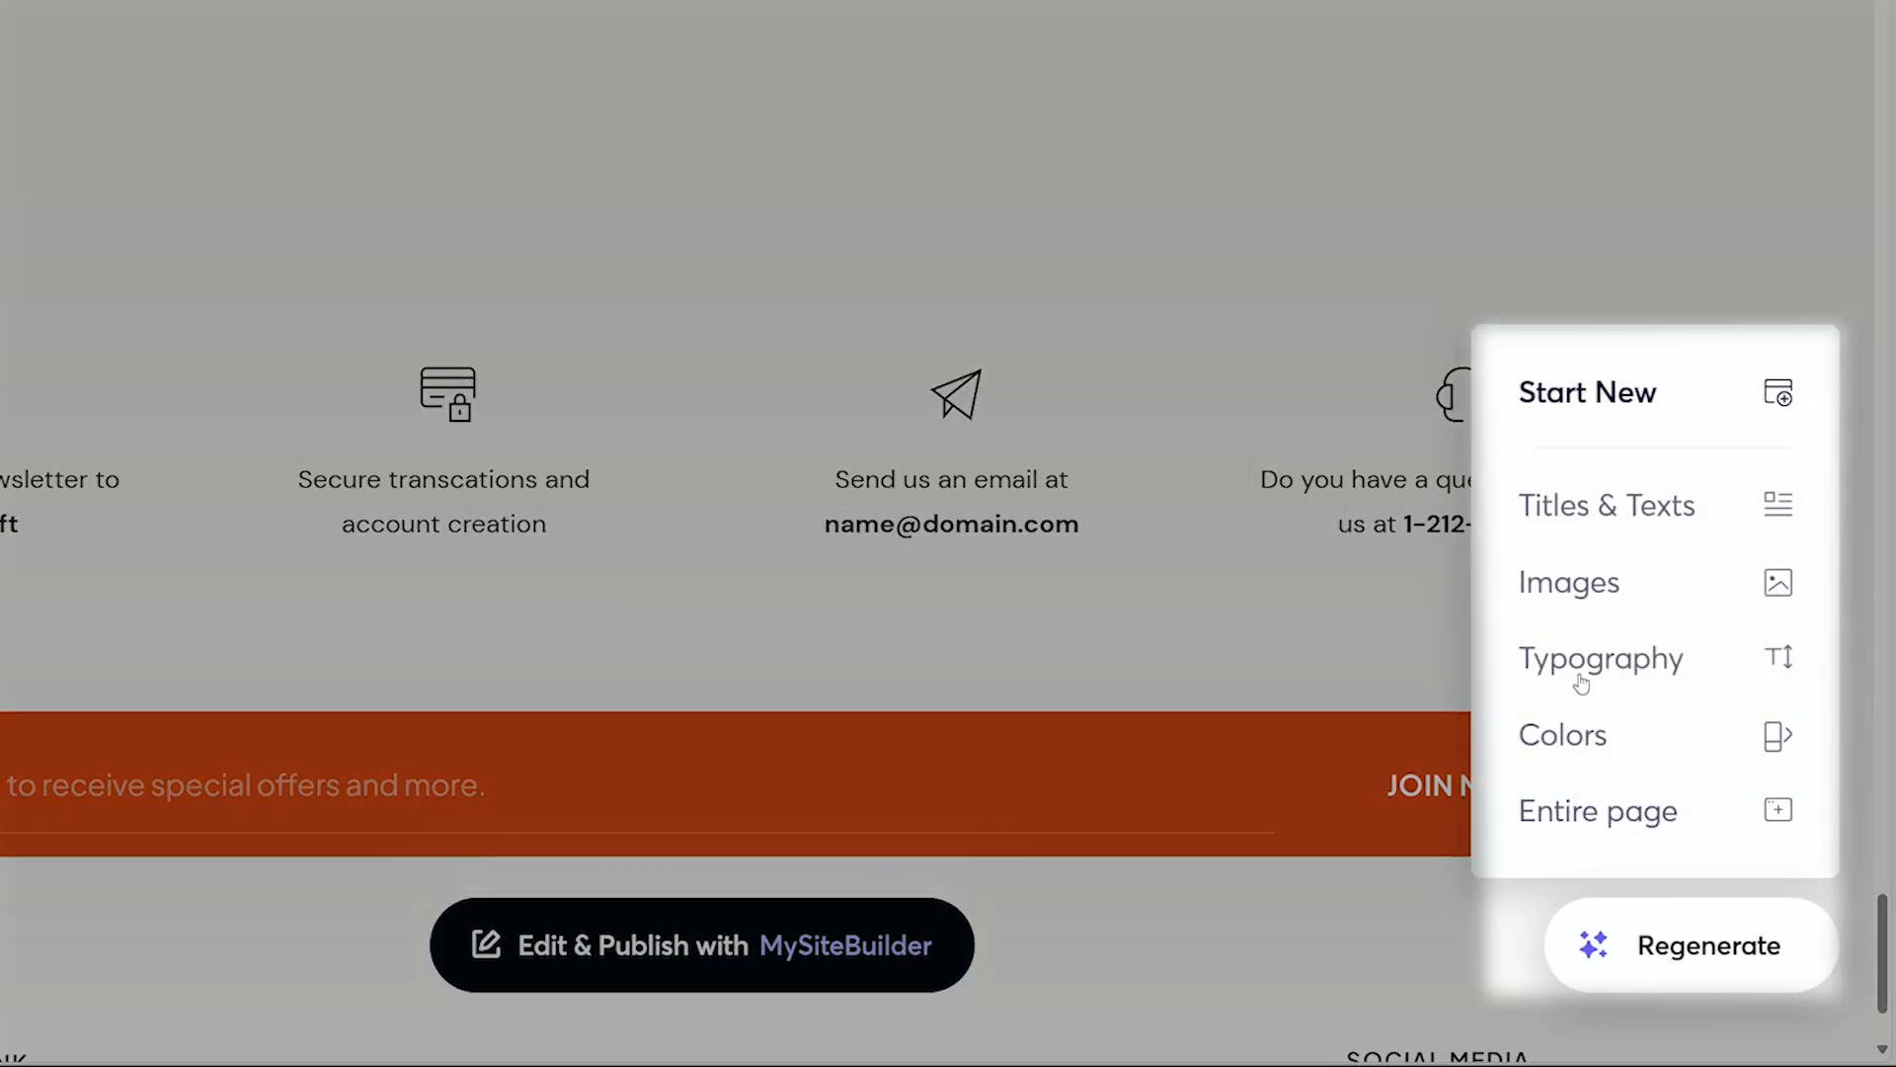
mouse_move(1553, 599)
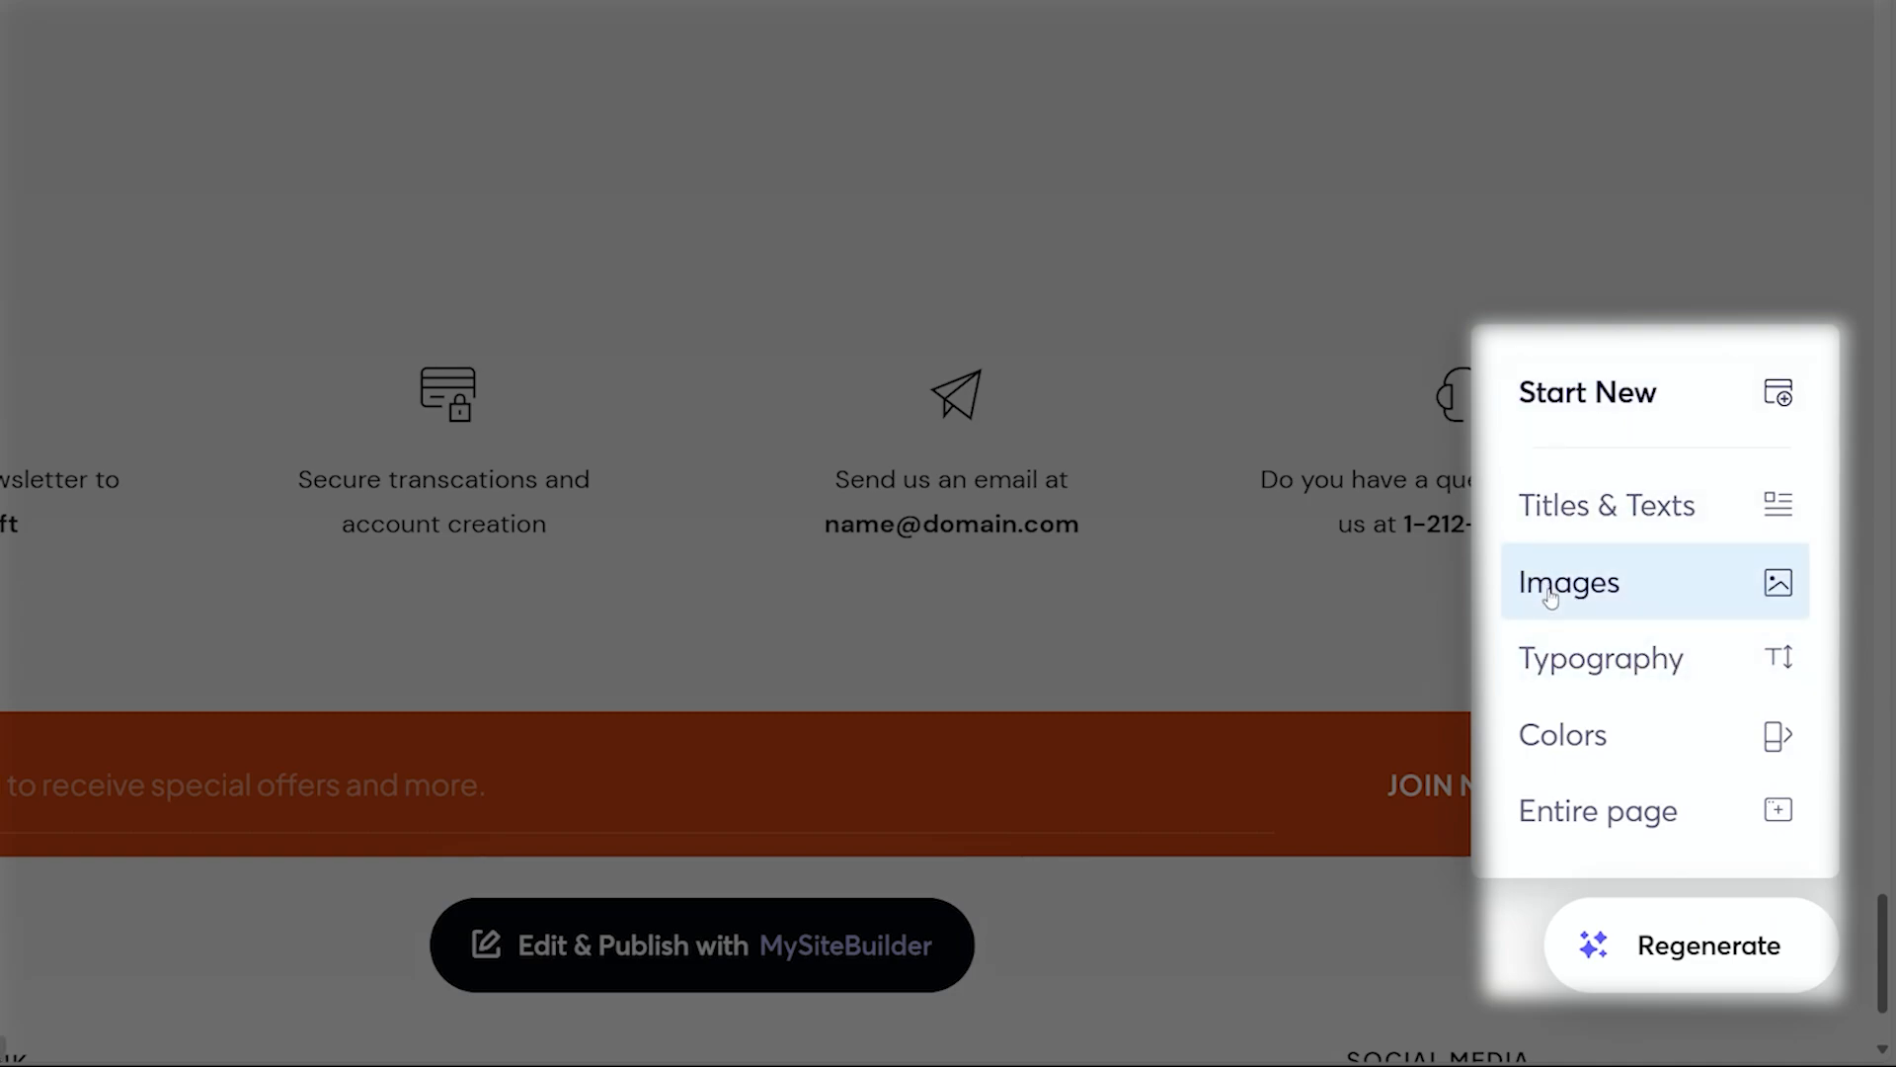
- Regenerate DesignLink's images, then edit the site with MySiteBuilder
click(1570, 583)
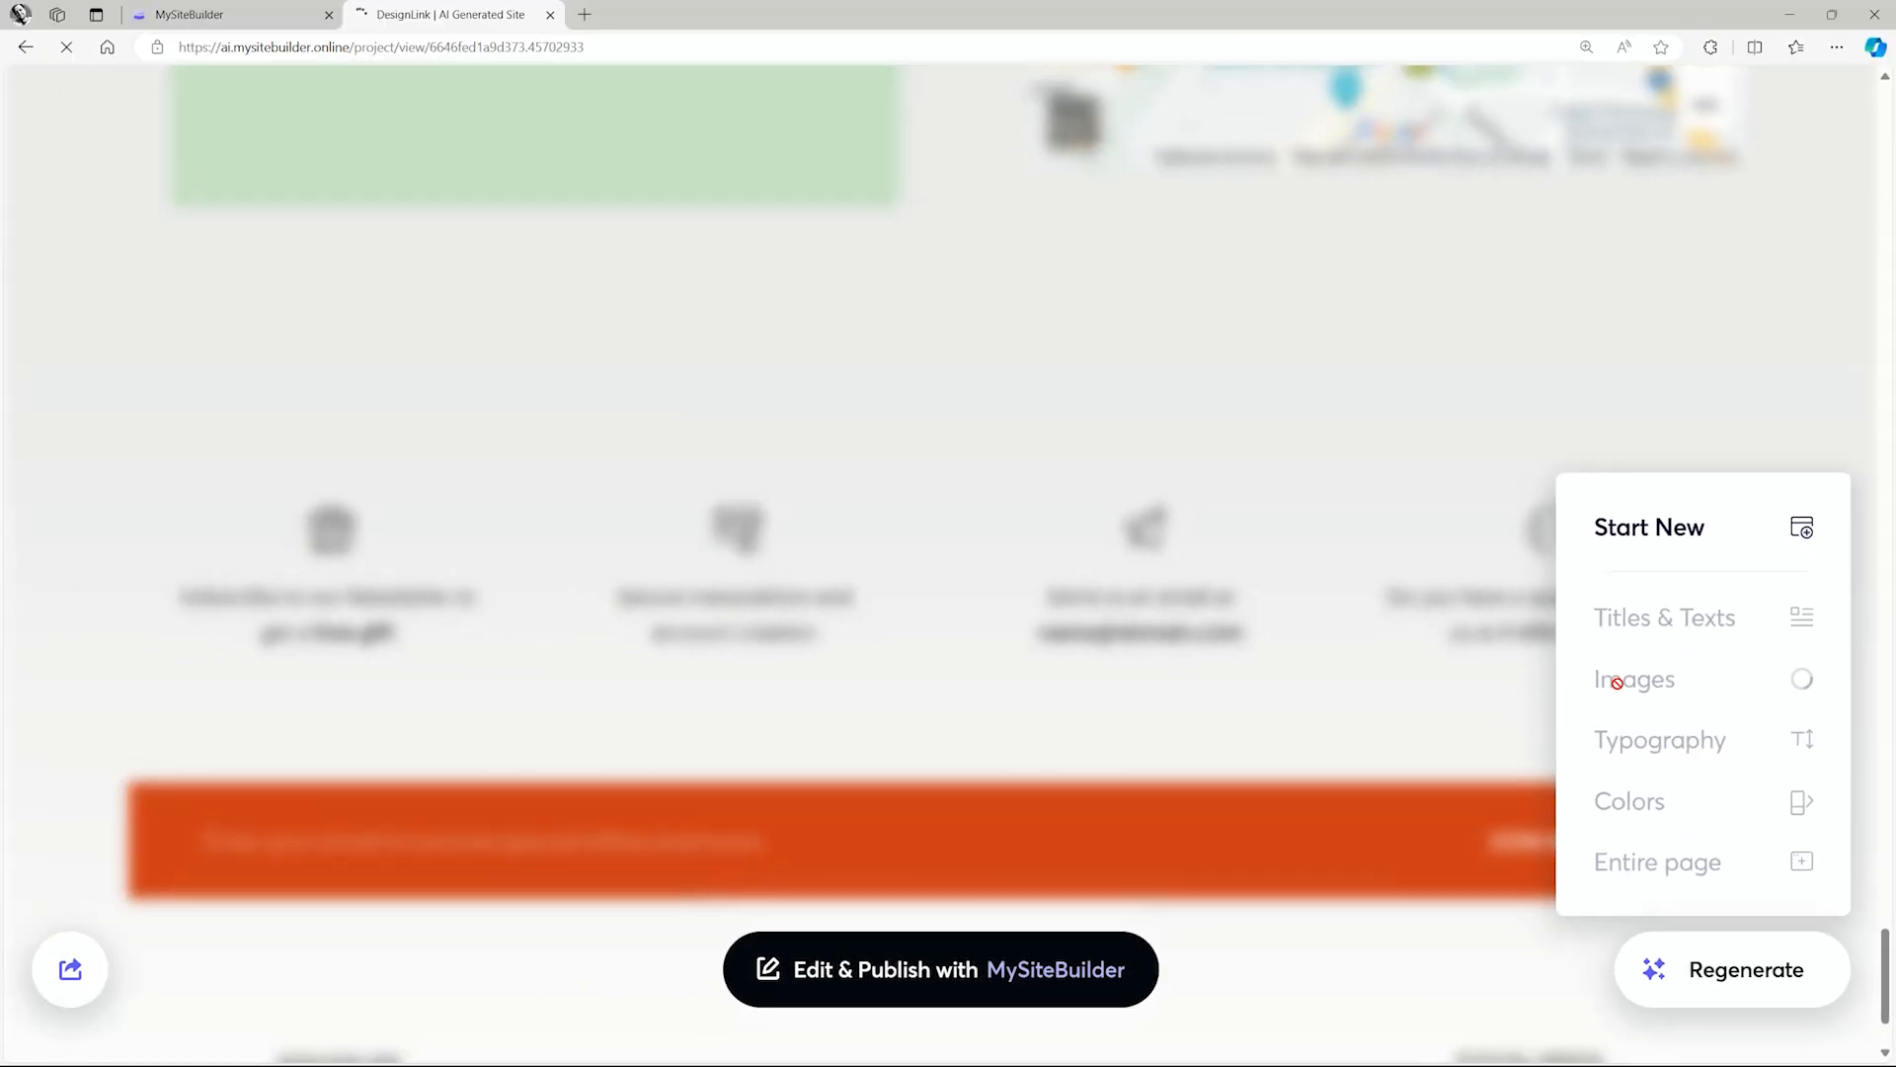
click(1635, 678)
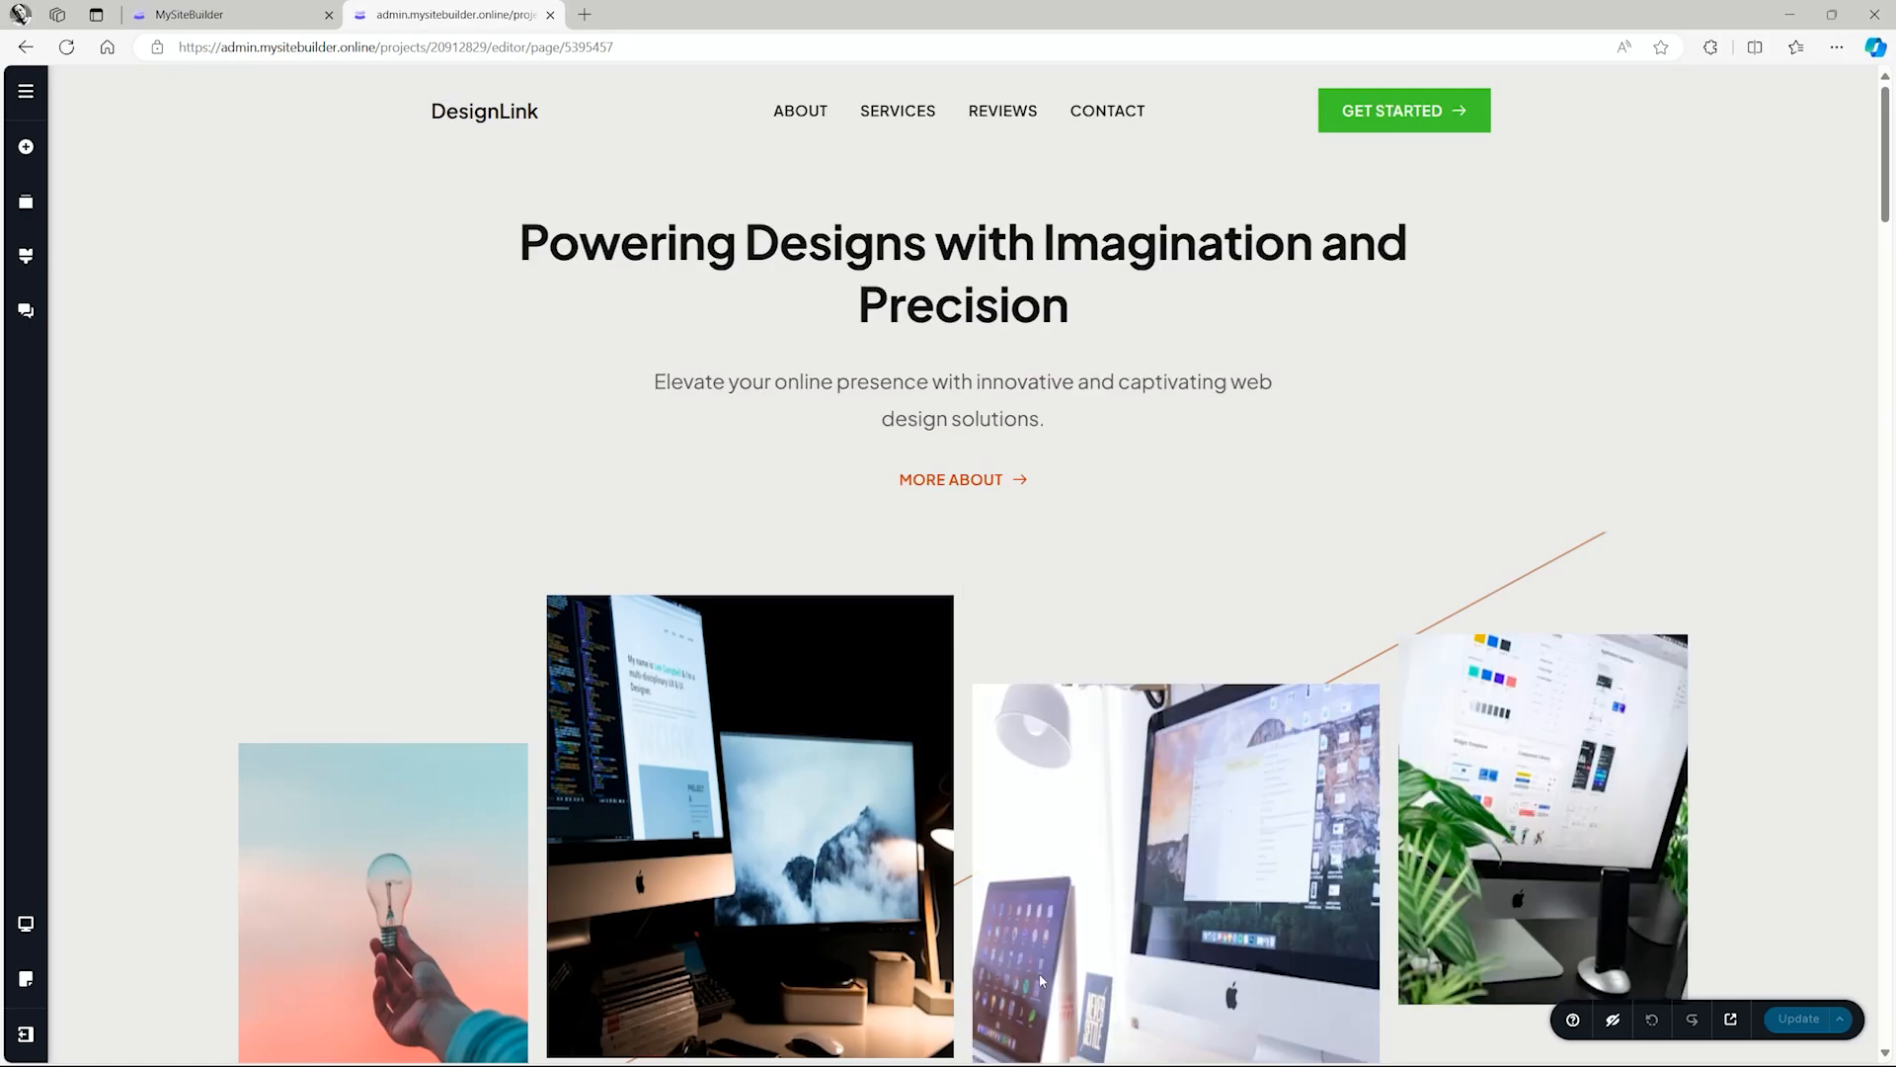
- Select an image in the DesignLink editor, then build the Barber Boulevard barbershop site
scroll(down, 3)
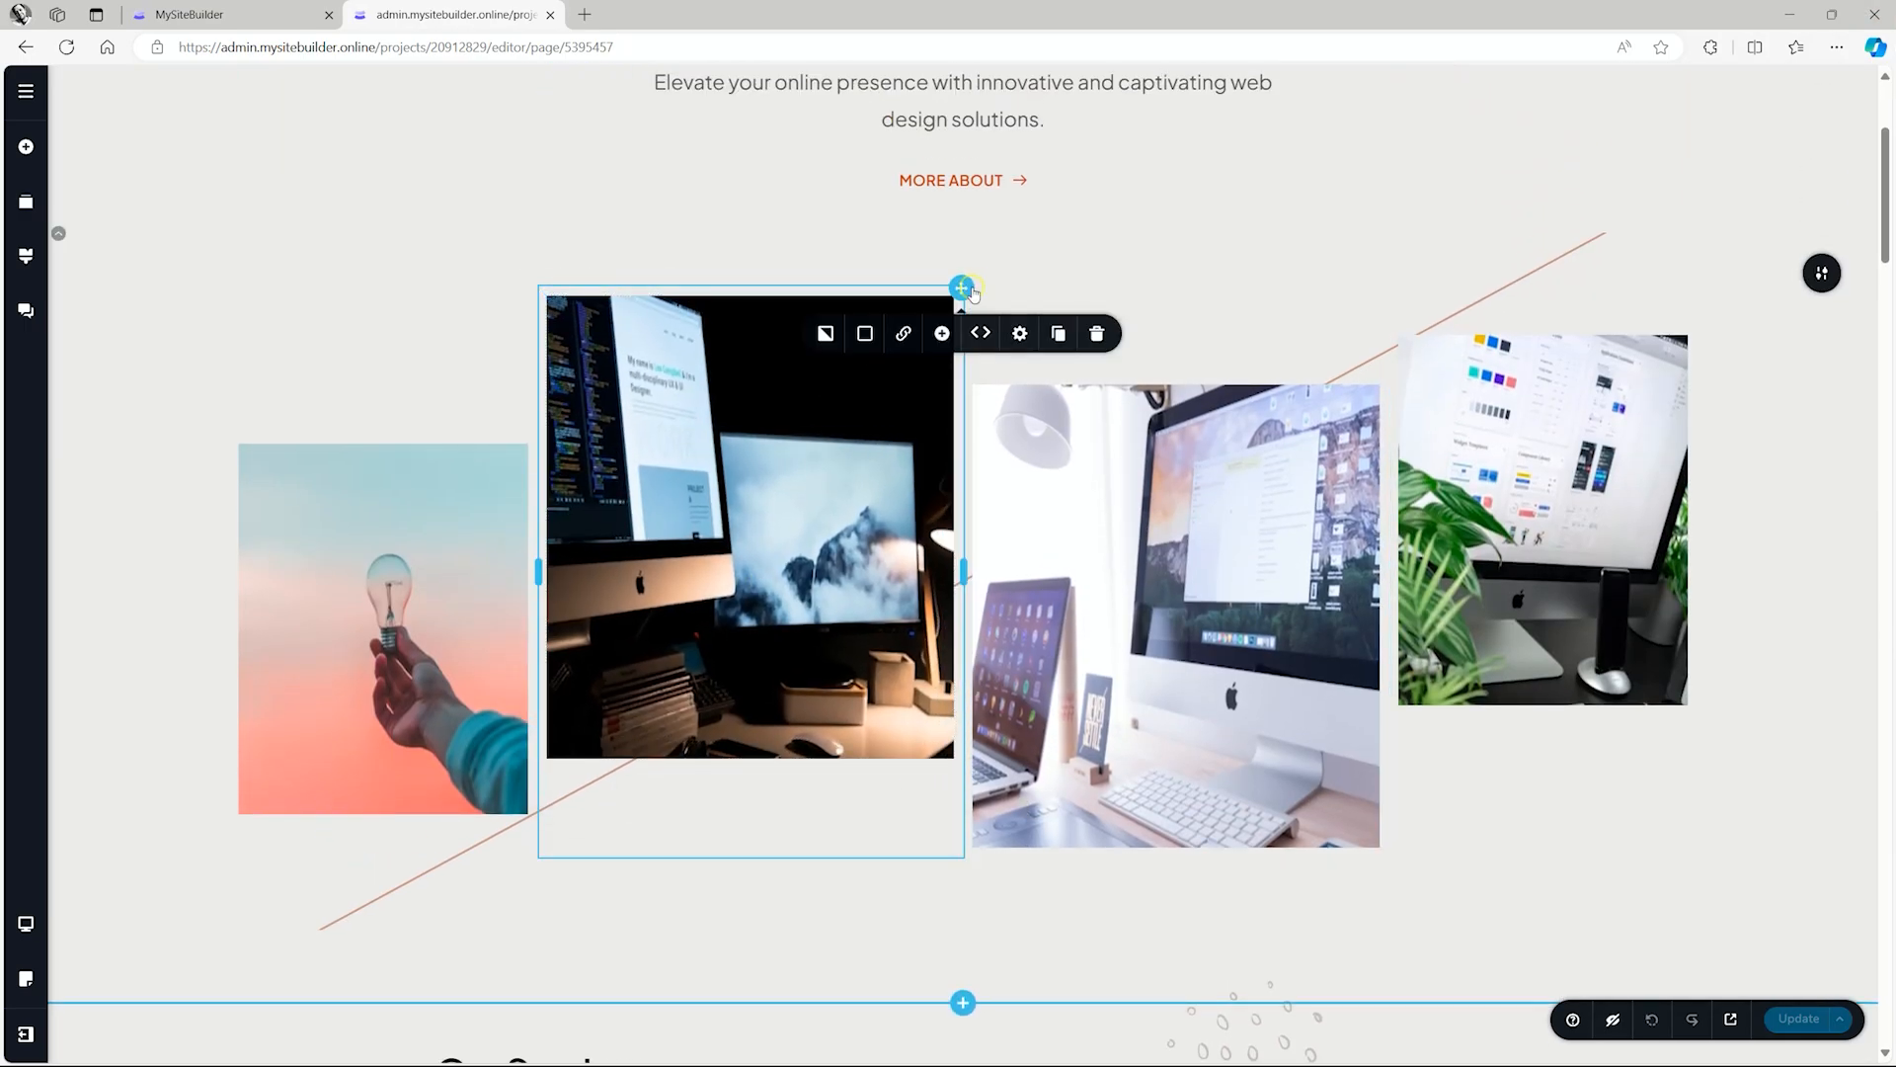
click(25, 257)
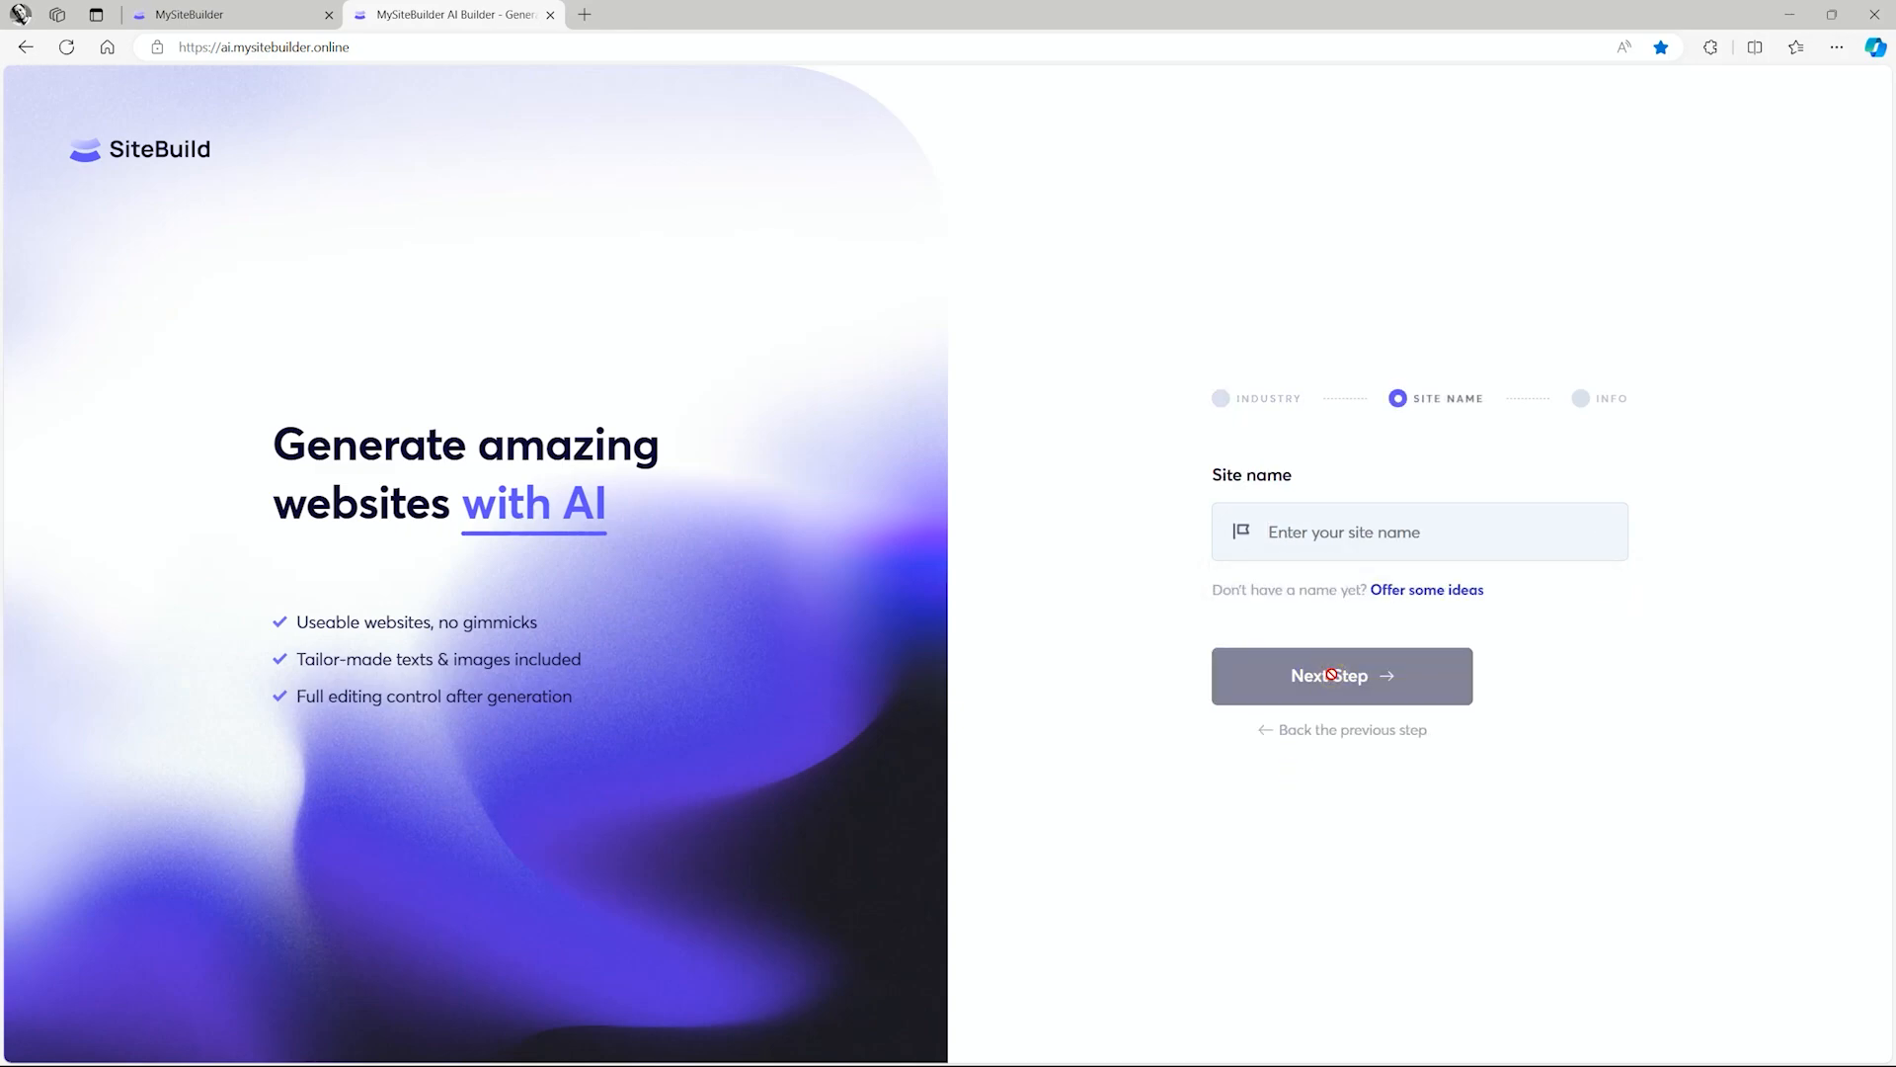
click(1330, 675)
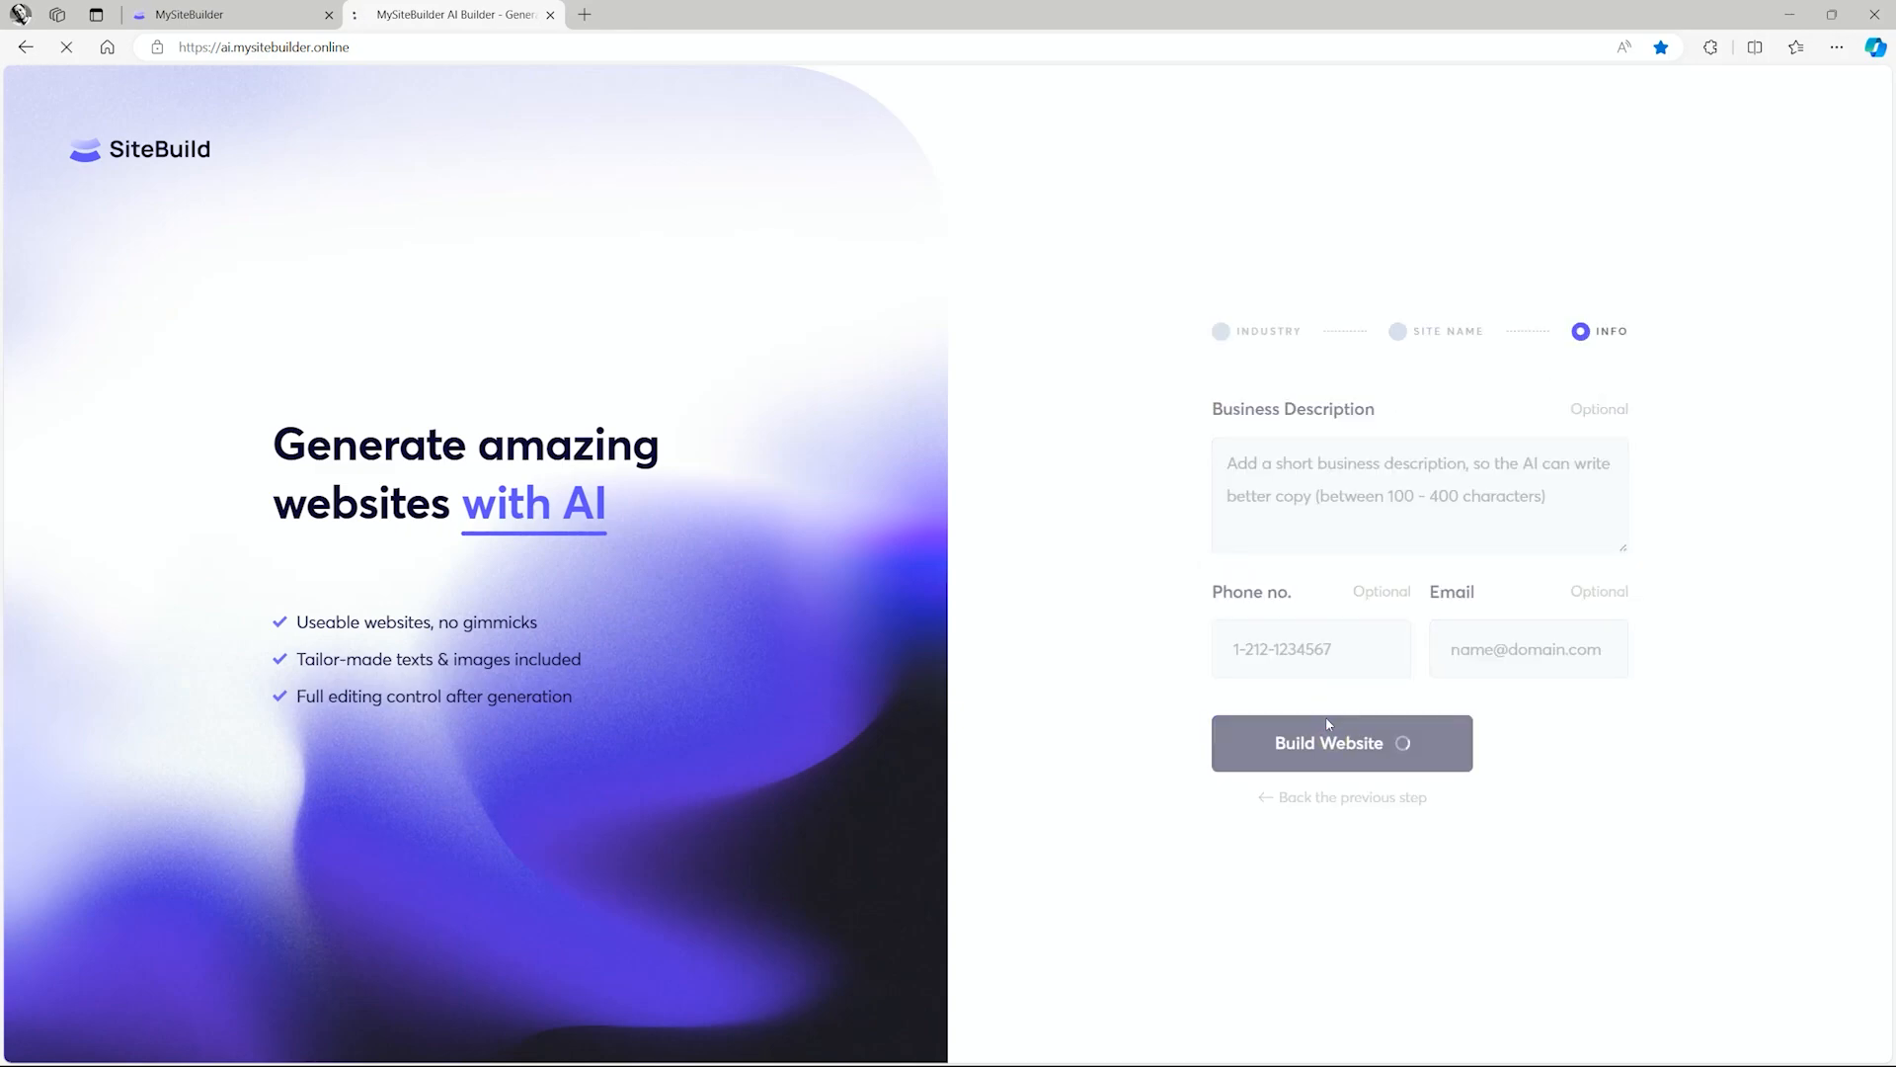
click(1343, 743)
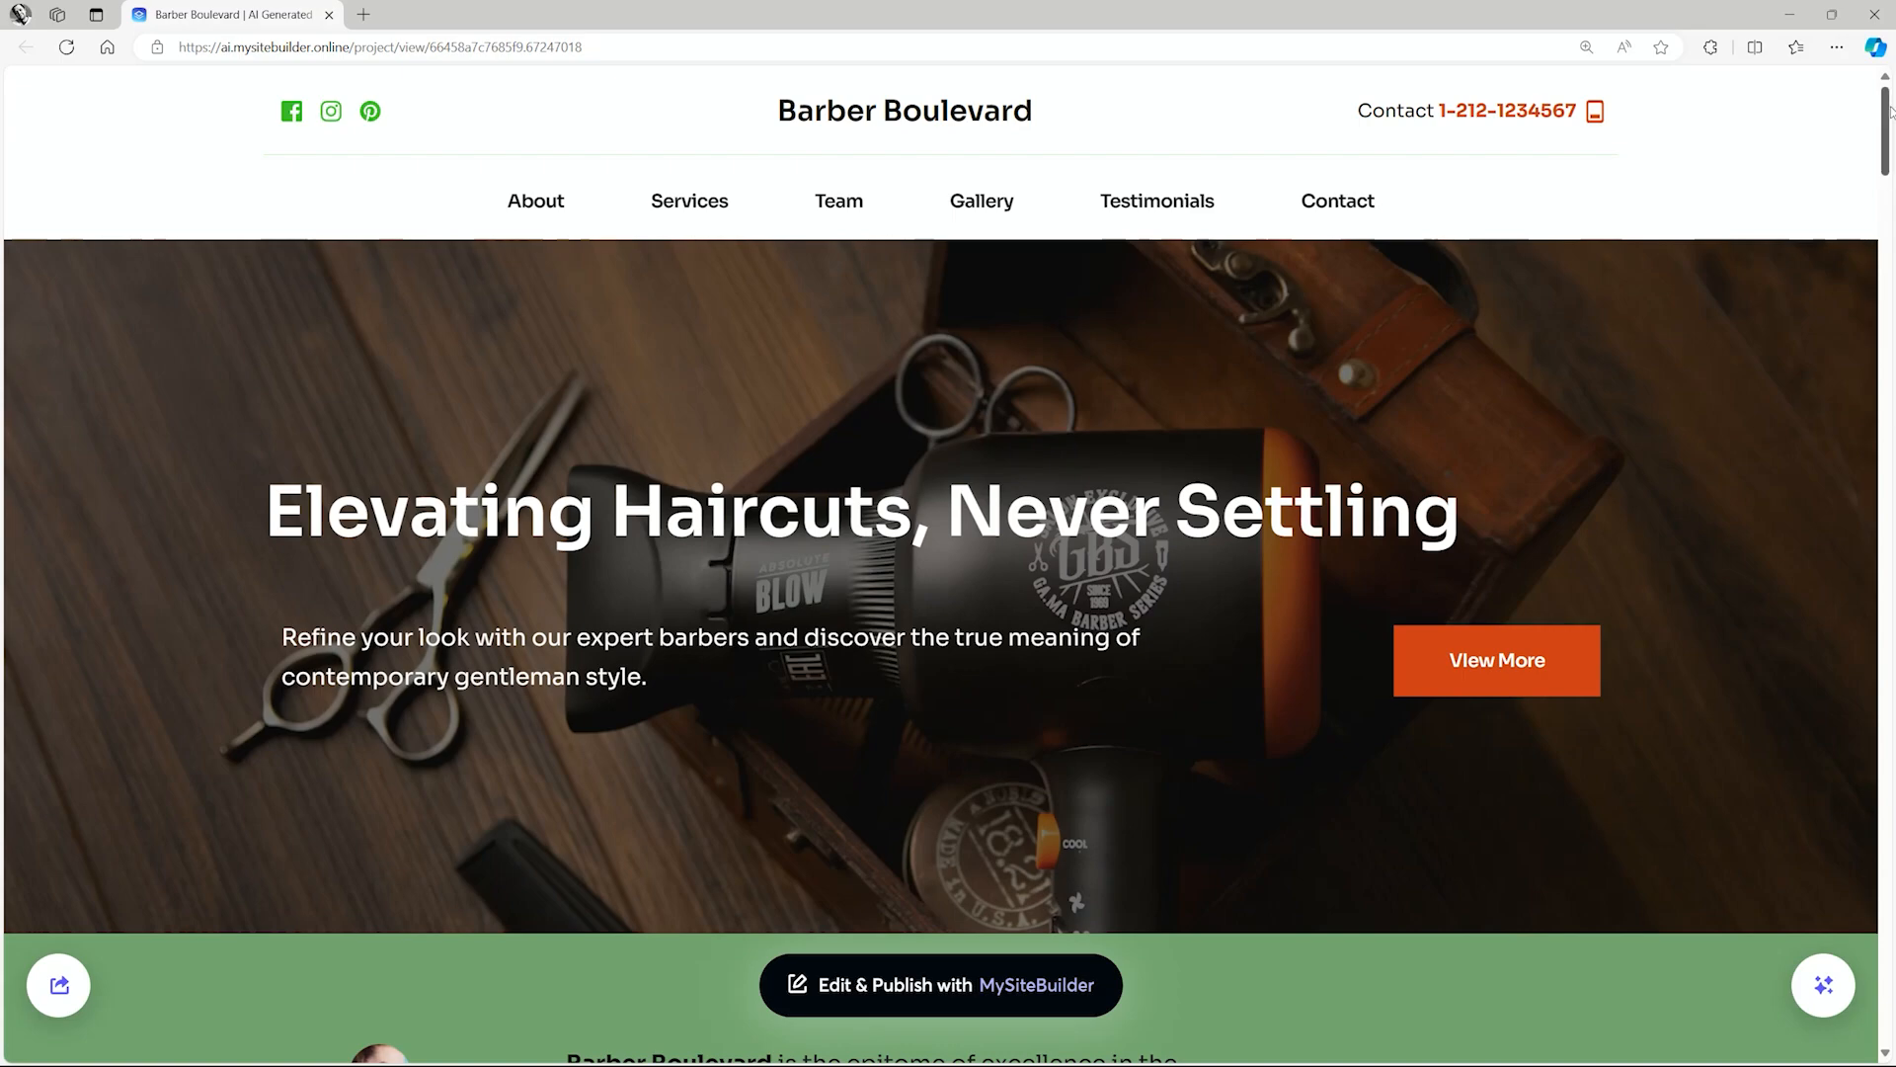
- Scroll the Barber Boulevard site to 'Meet our team' and open the Regenerate menu
scroll(down, 3)
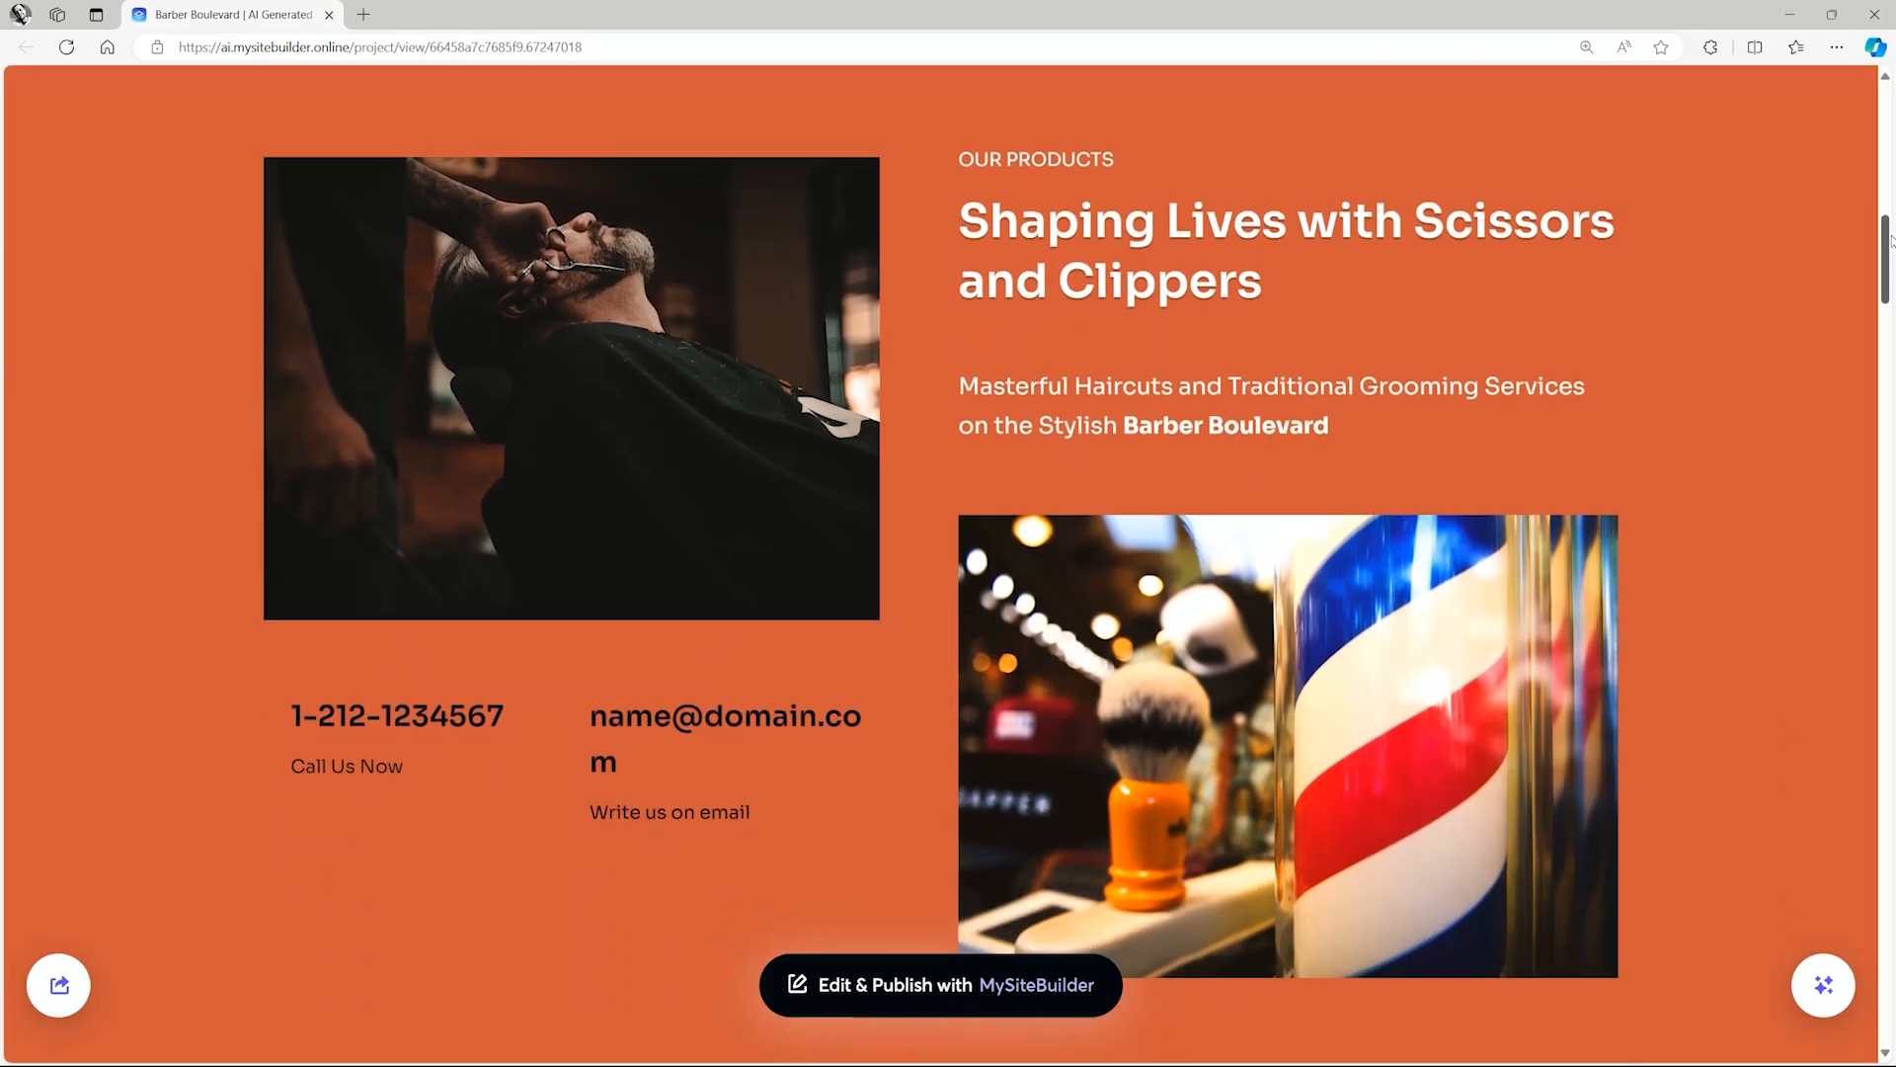
scroll(down, 3)
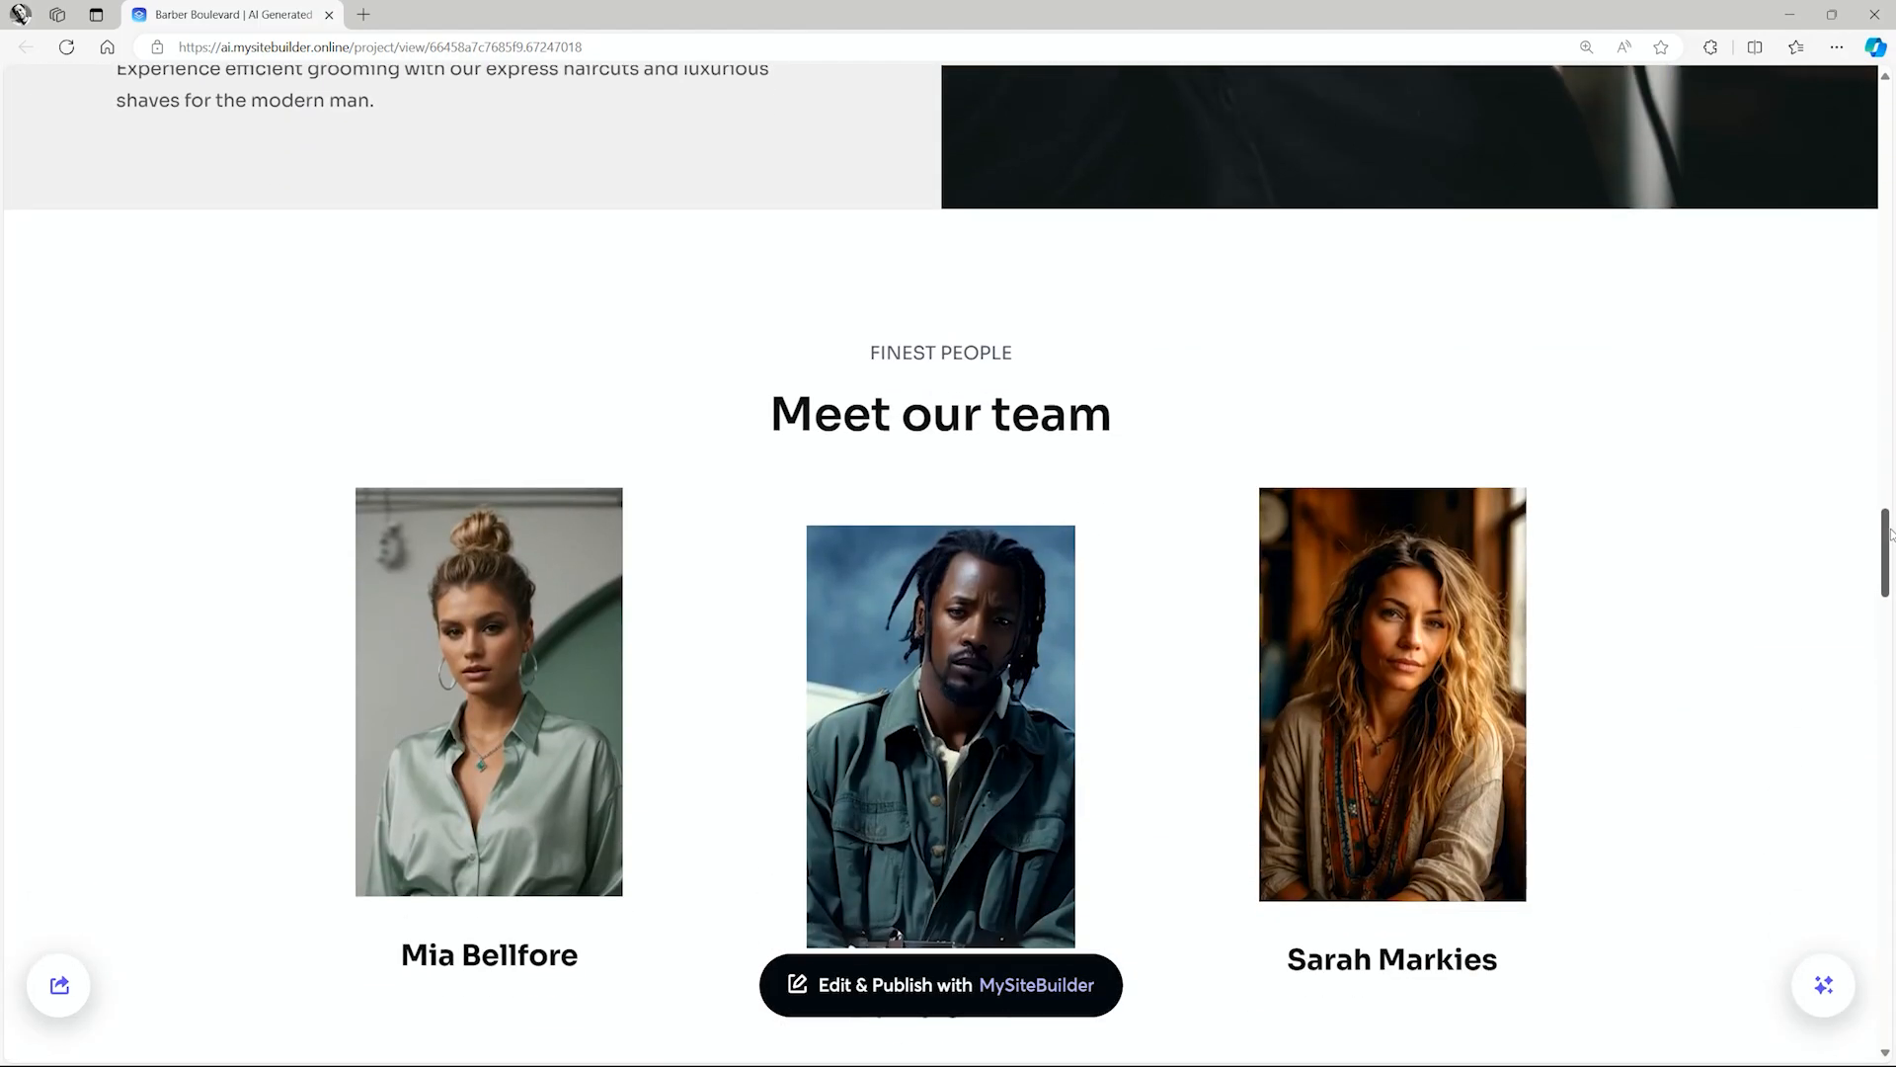
click(1827, 987)
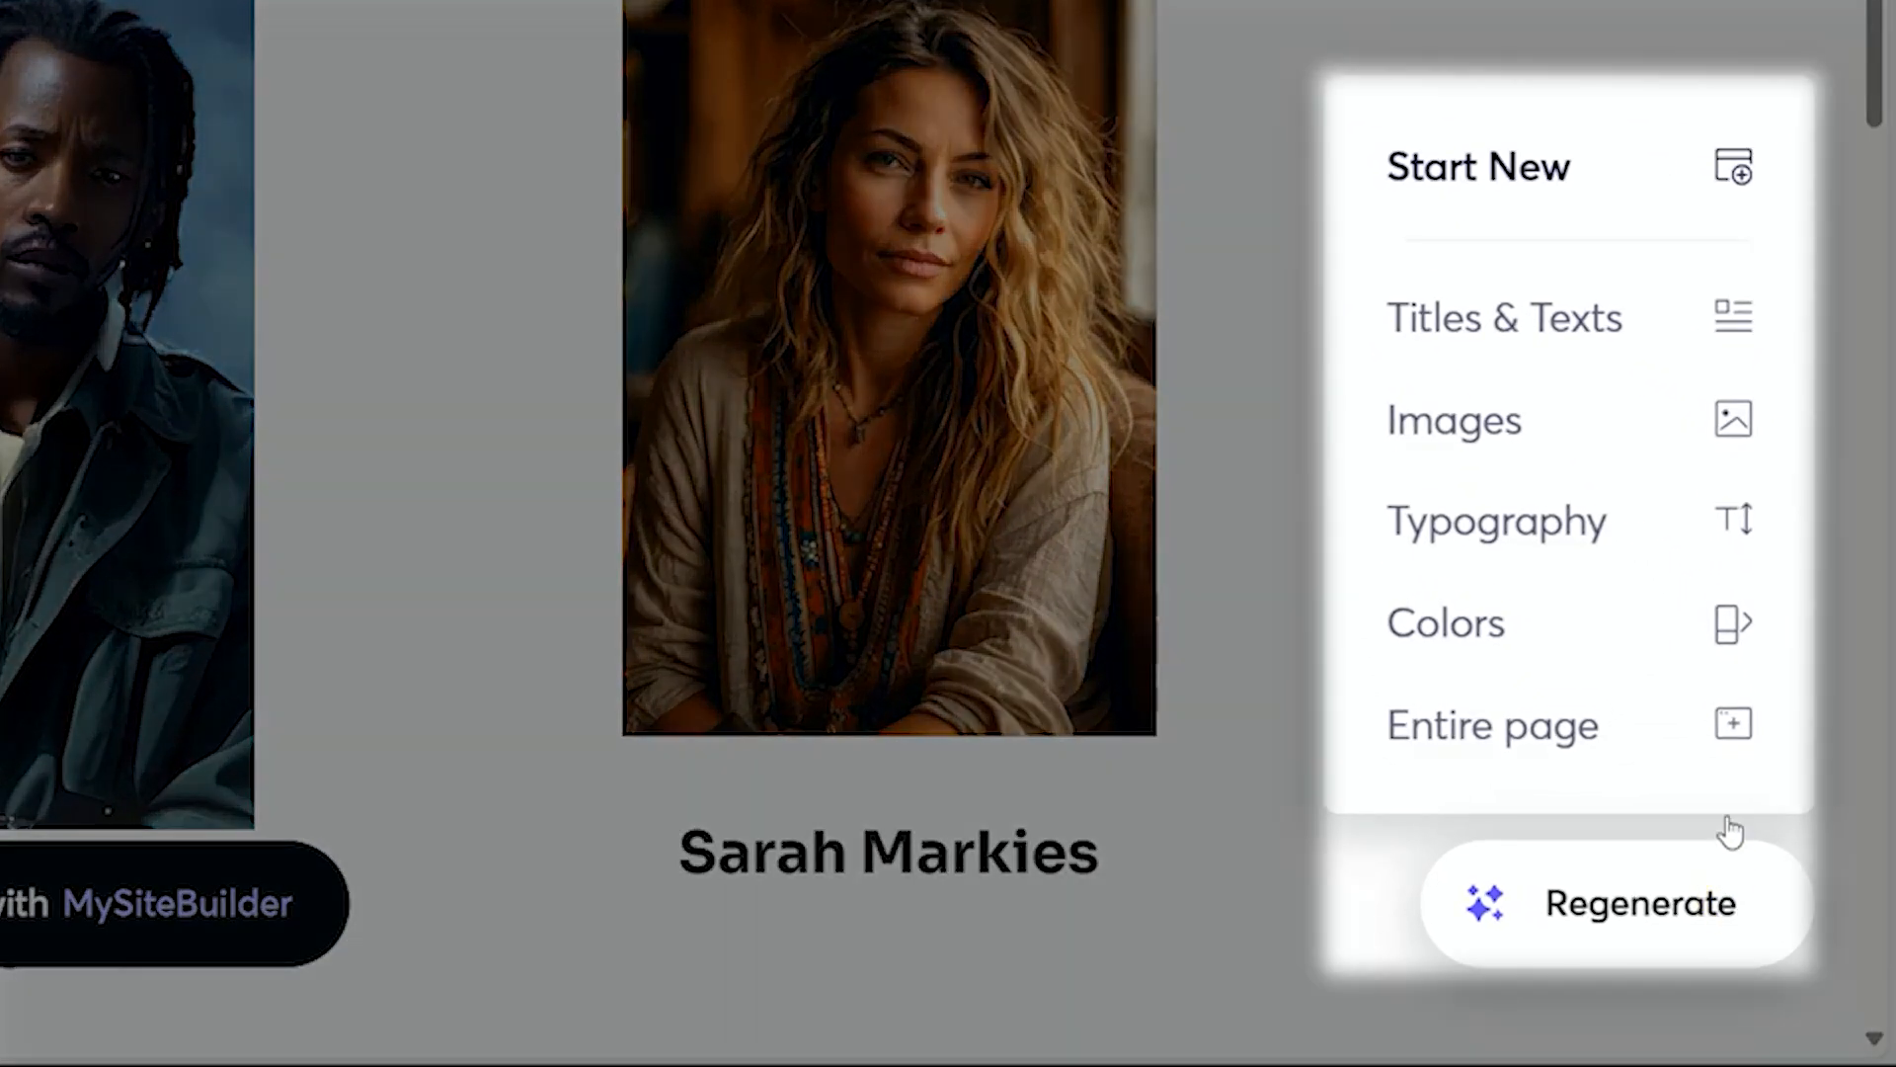
mouse_move(1541, 739)
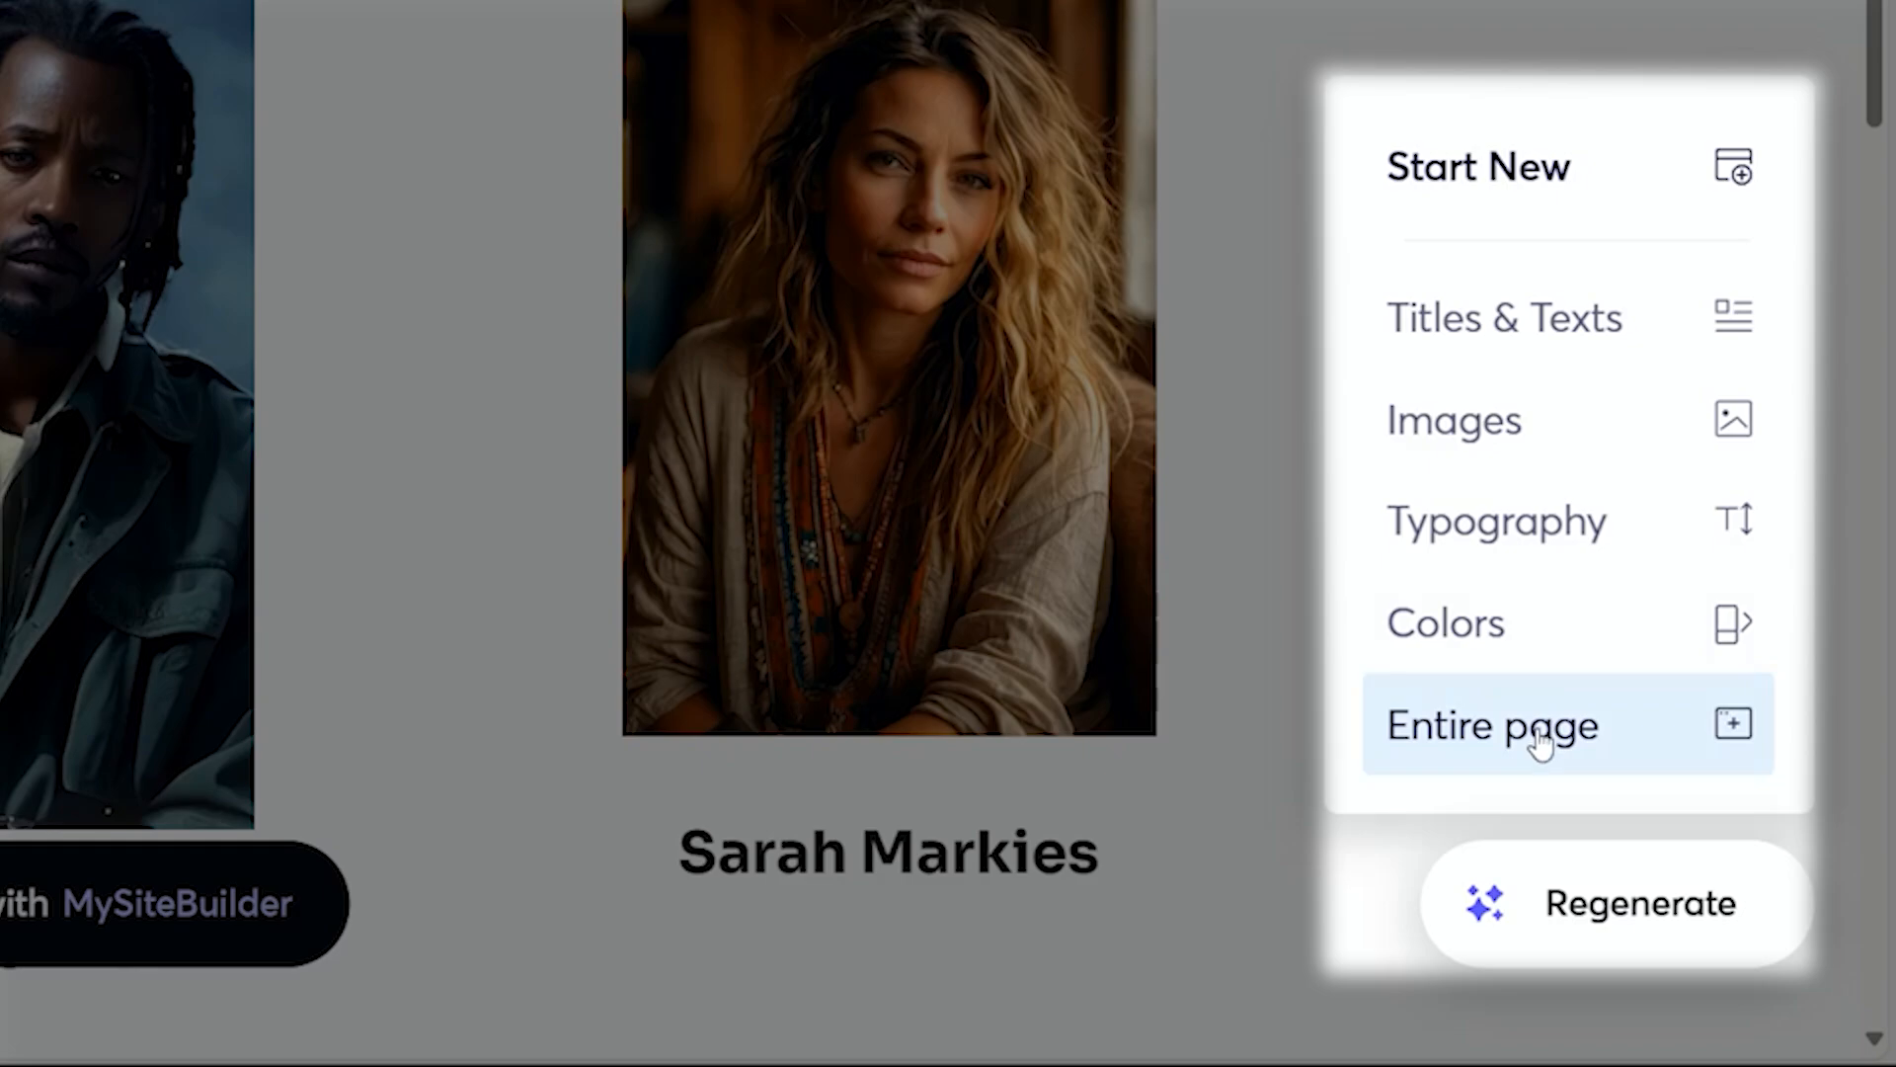